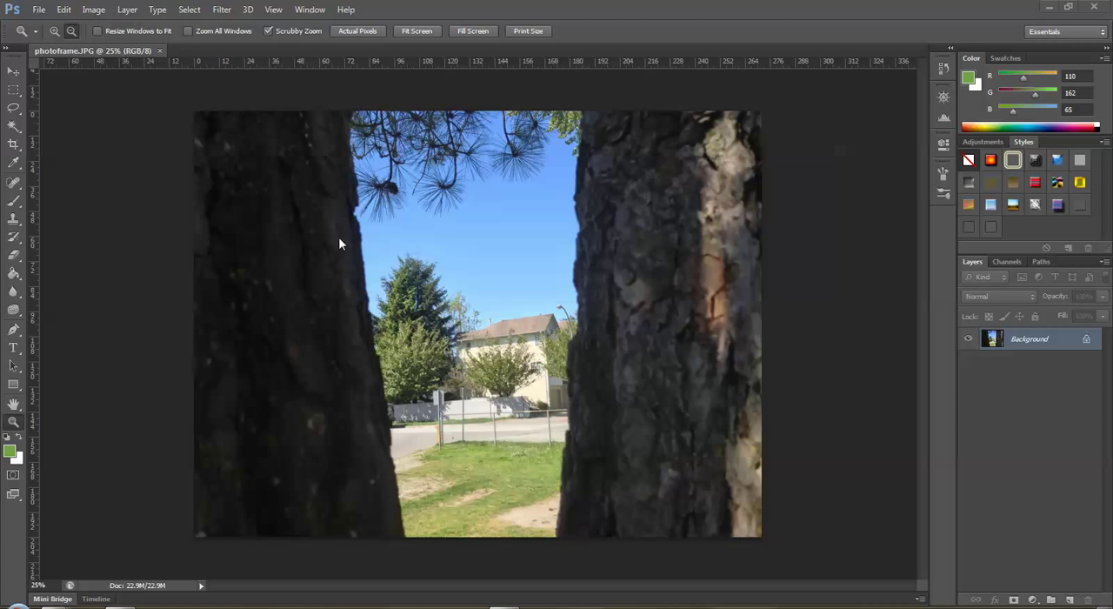
mouse_move(347, 241)
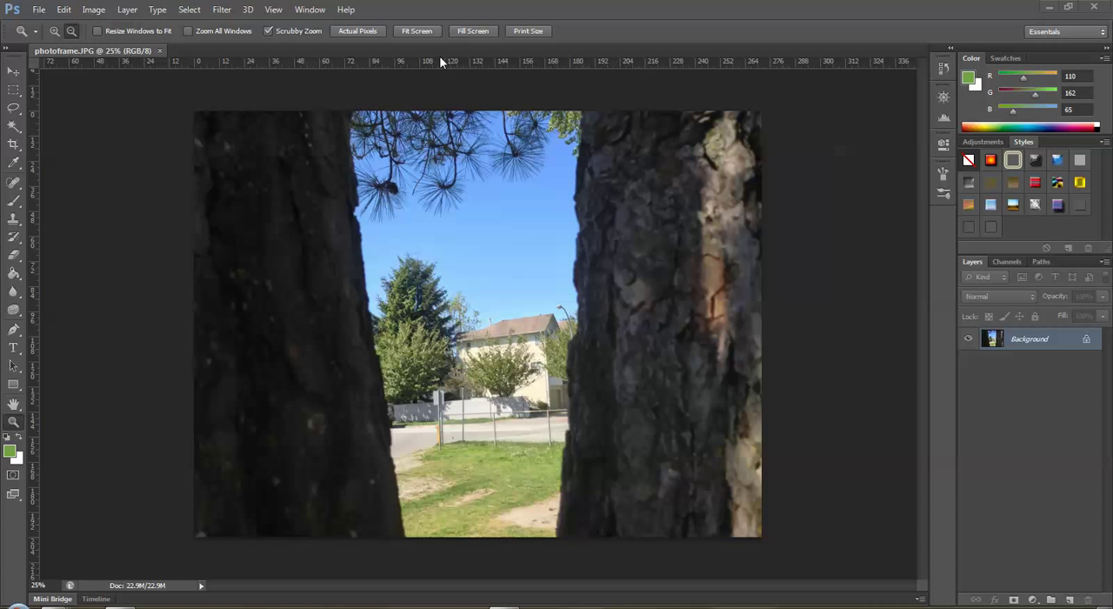
mouse_move(274, 9)
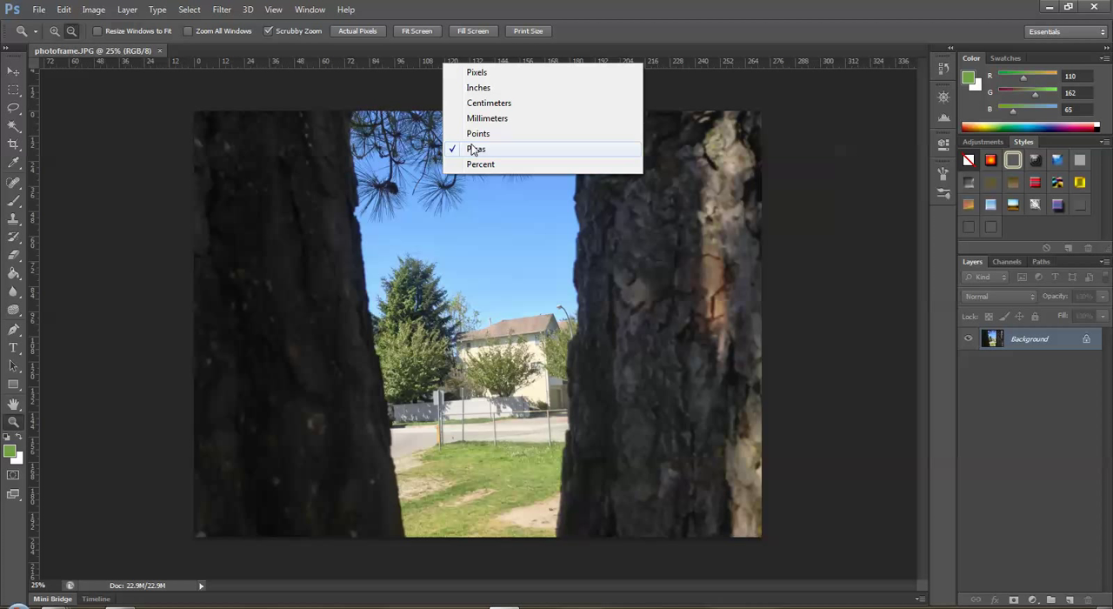
Keep picas as the ruler unit and test-erase a soft grass patch, which paints white.
left_click(476, 149)
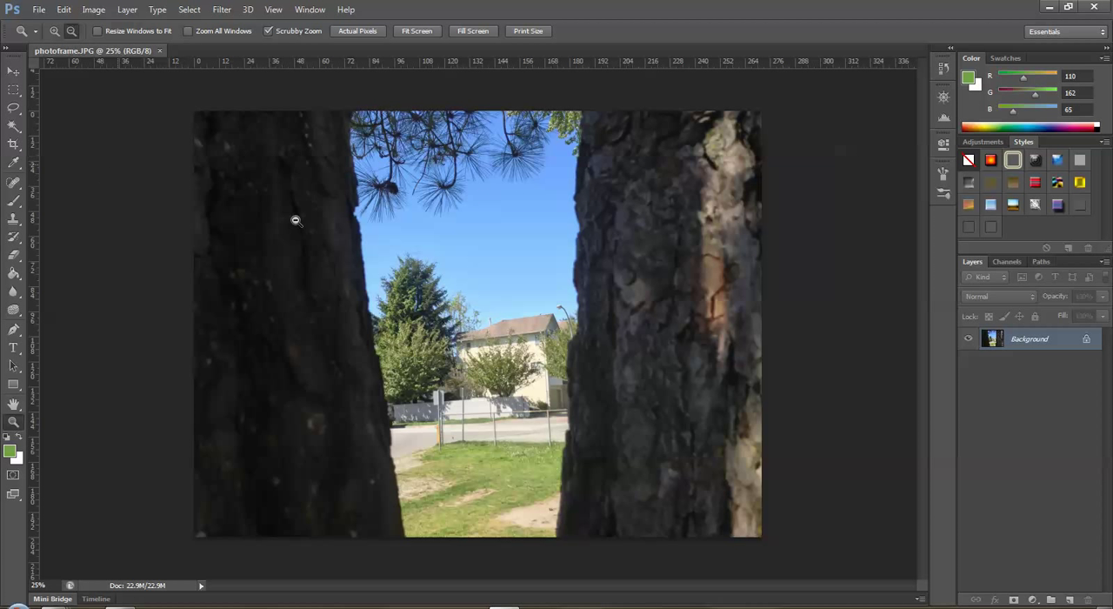
mouse_move(210, 101)
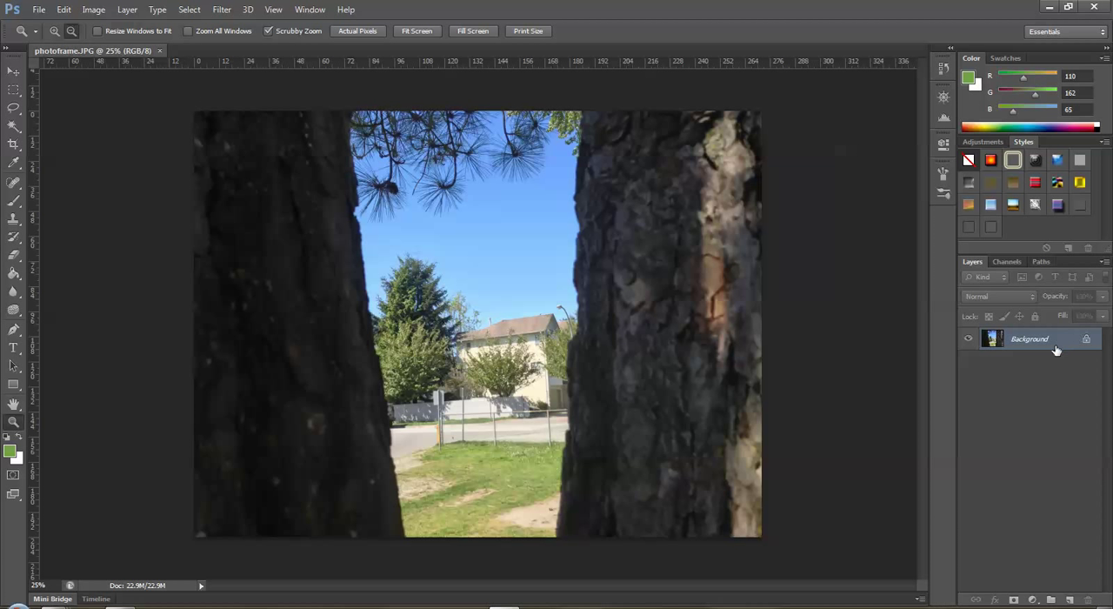
mouse_move(849, 379)
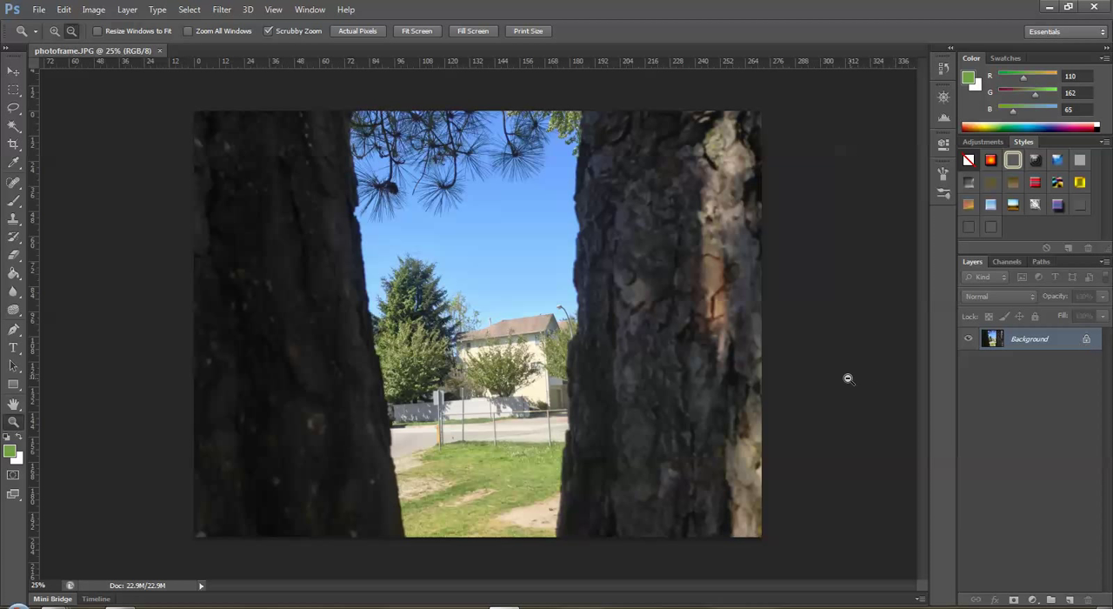
mouse_move(551, 113)
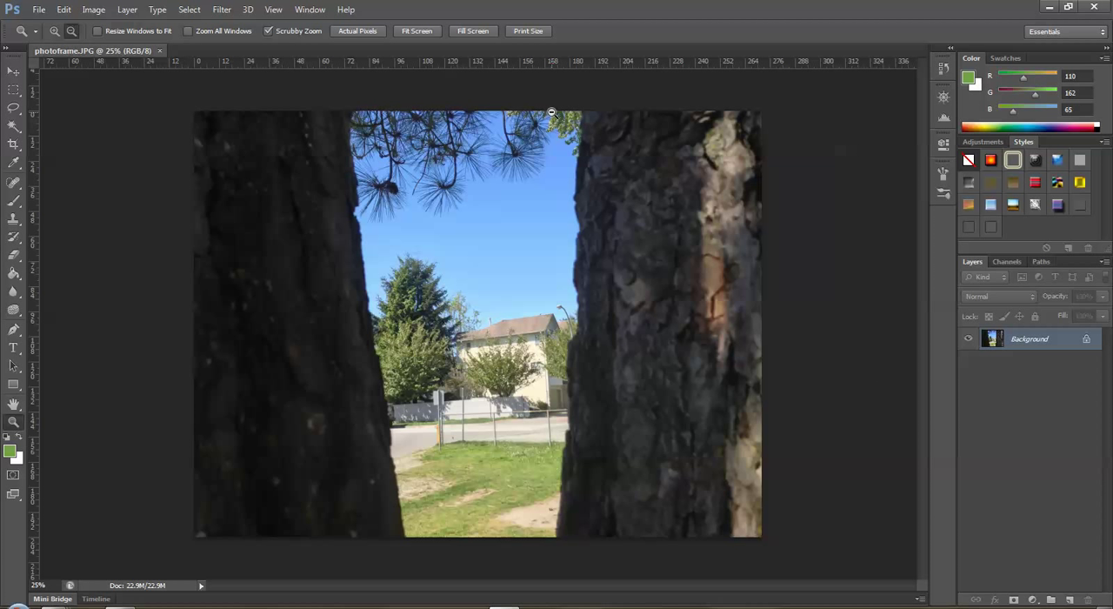
mouse_move(985, 359)
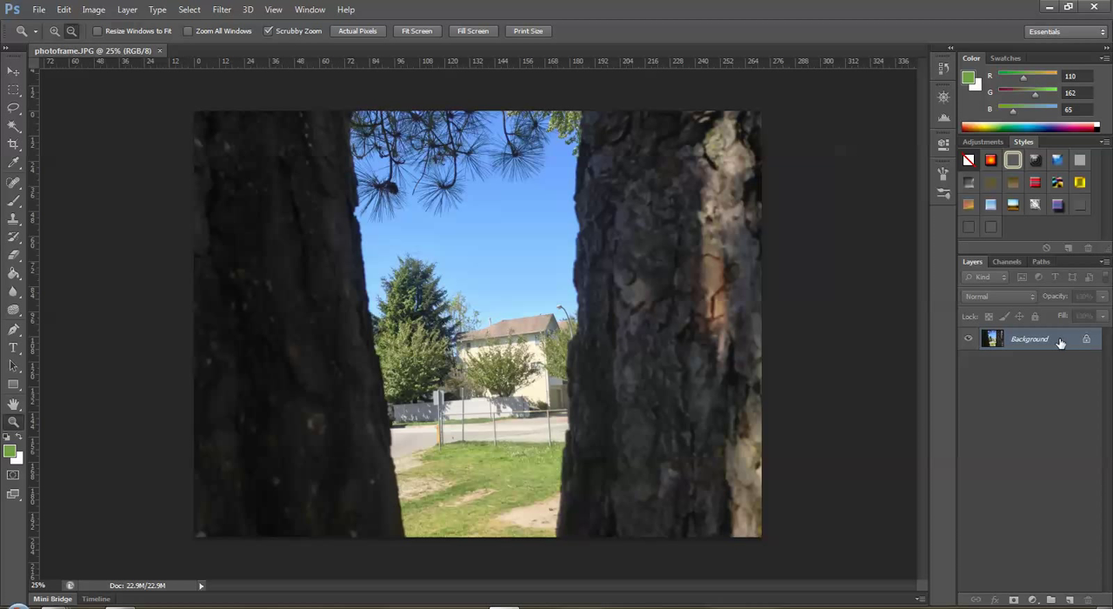
double_click(1030, 338)
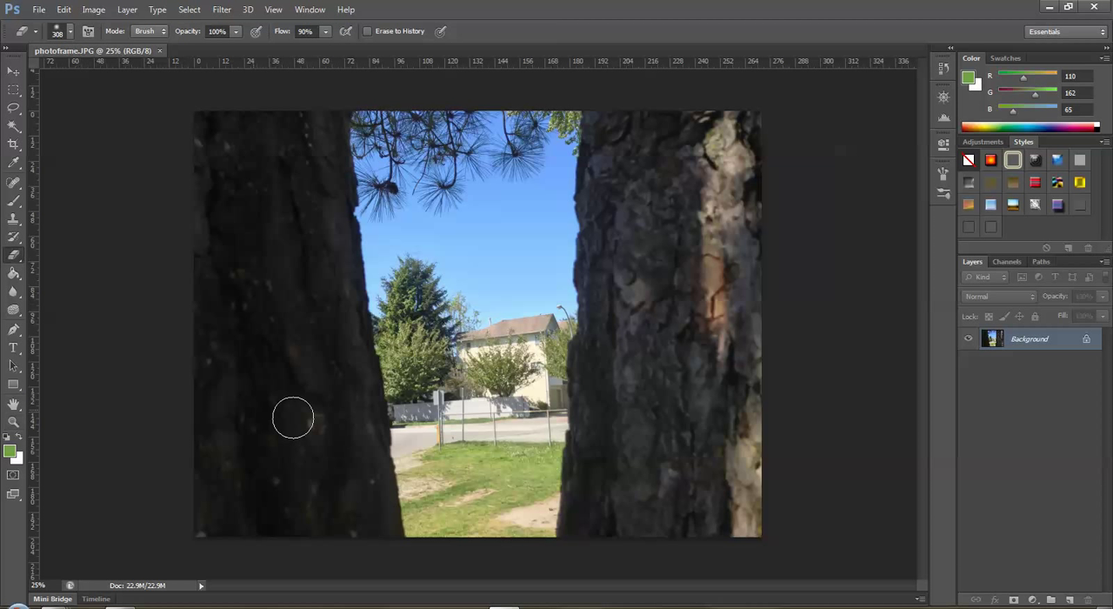
left_click_drag(293, 418, 422, 457)
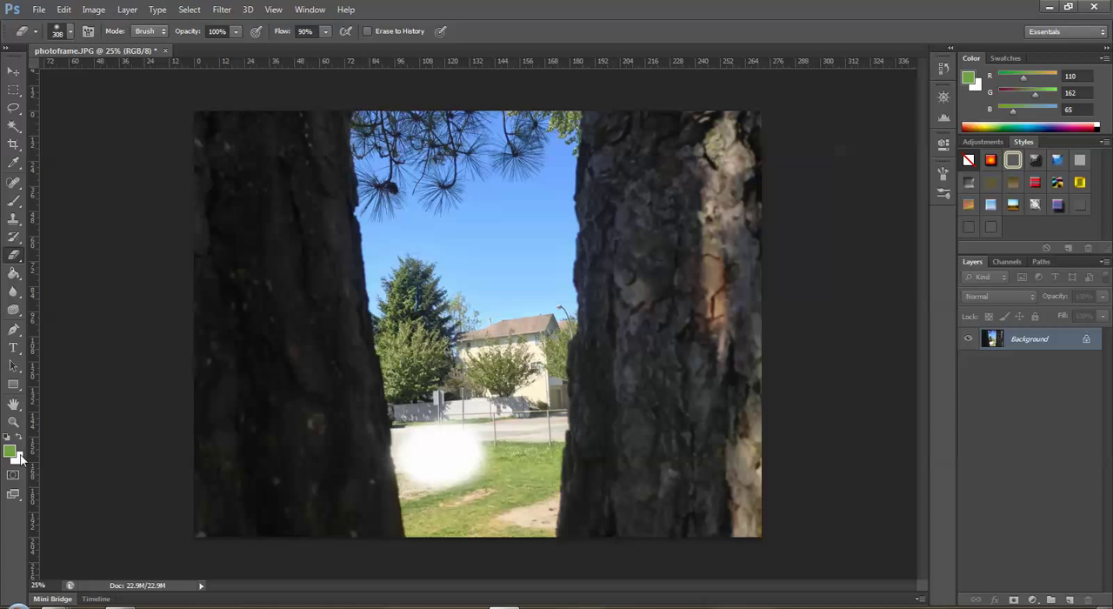
mouse_move(24, 466)
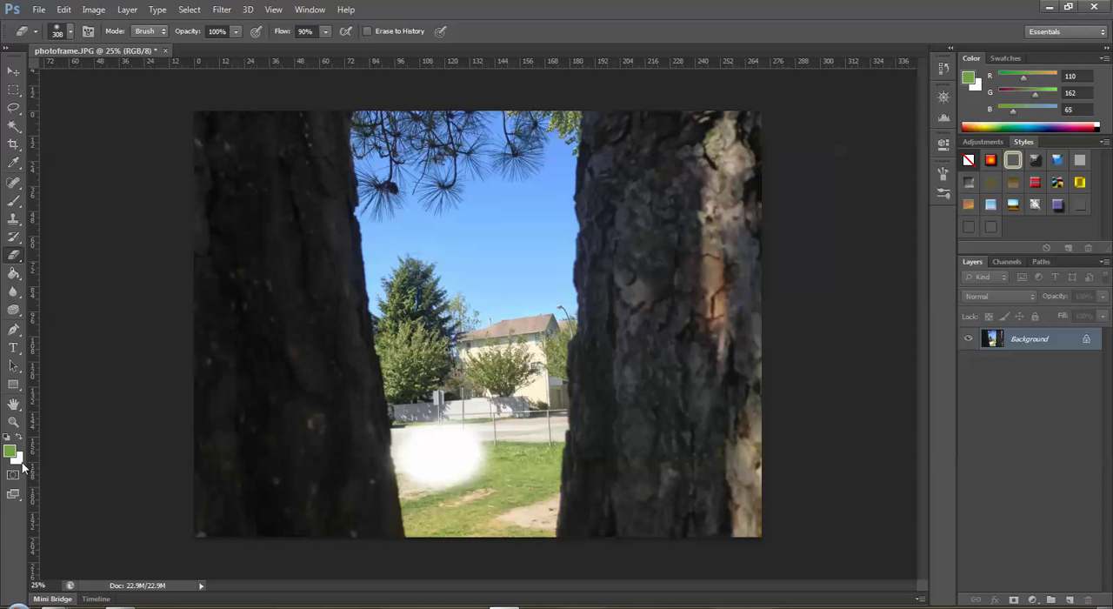
left_click(435, 461)
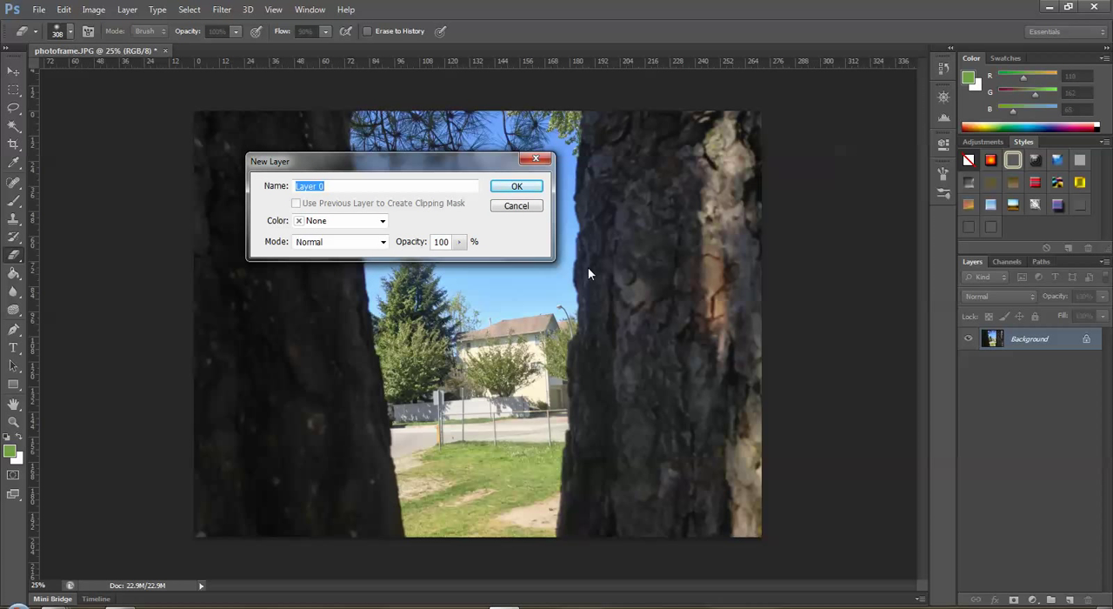
Name the converted background layer 'centre' and test-erase a grass spot to confirm transparency.
type("cw")
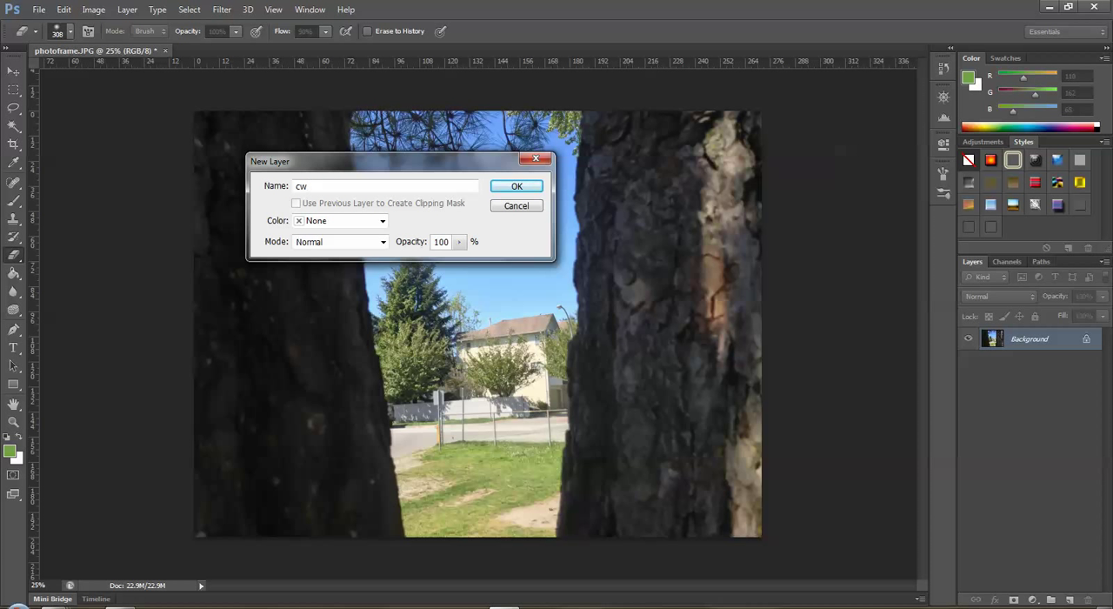
type("ntre")
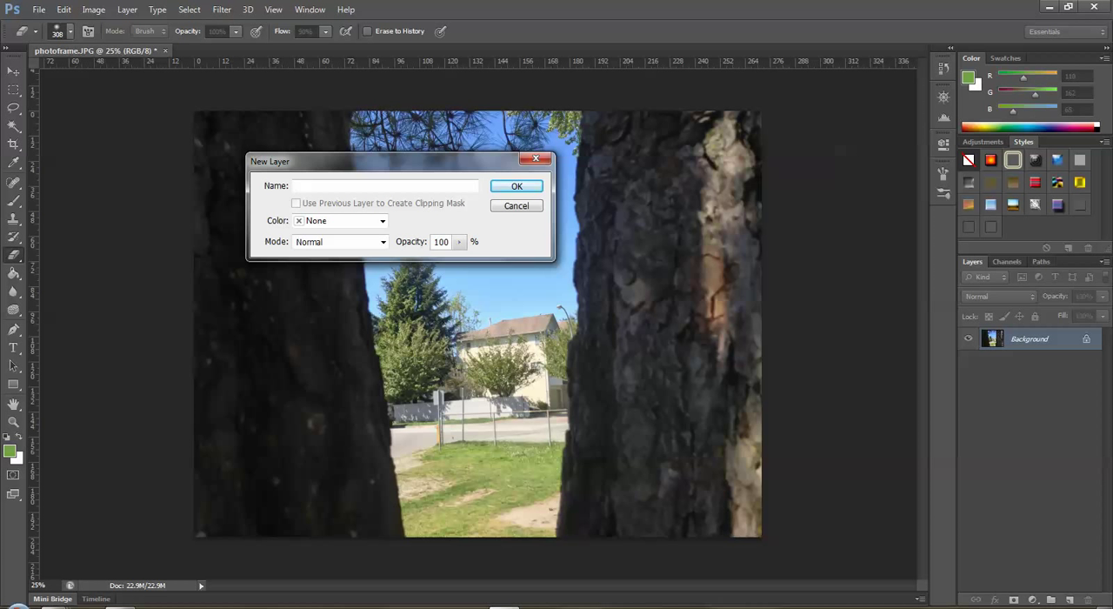
type("centre")
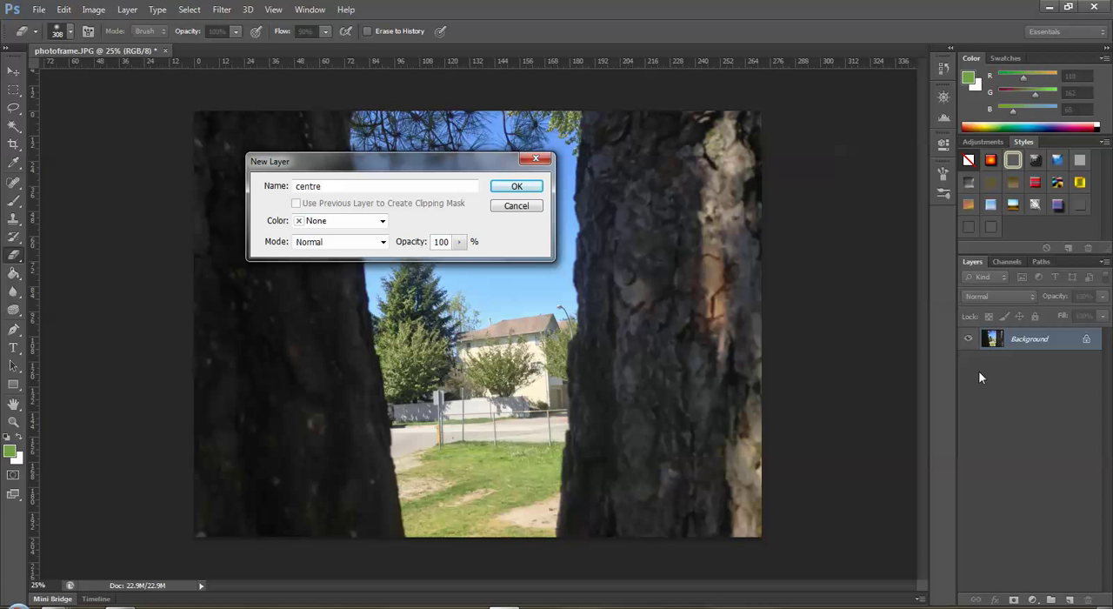
left_click(515, 185)
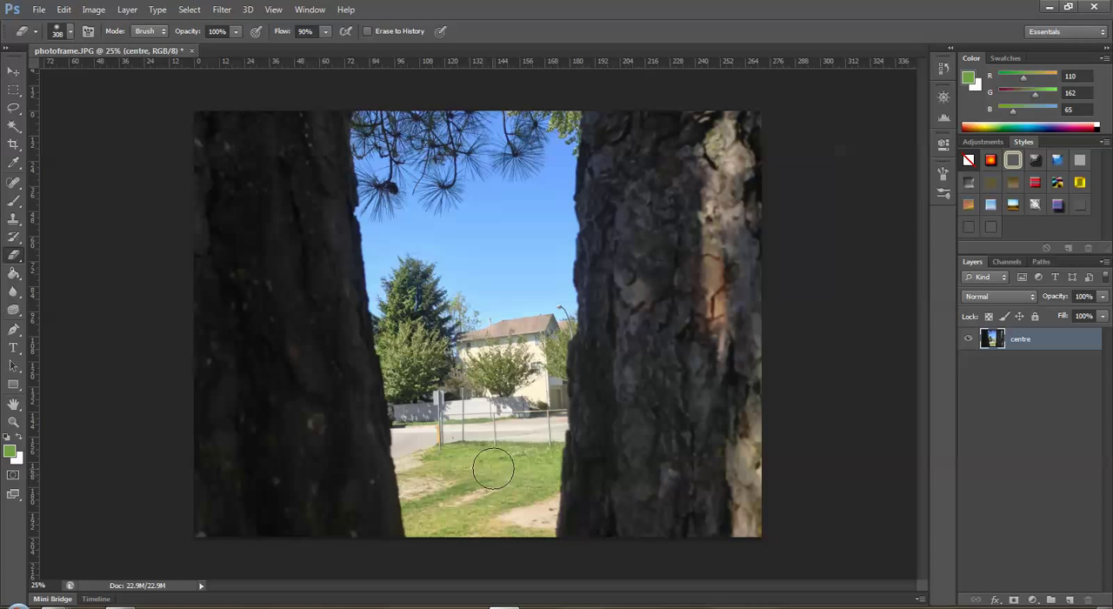
left_click(493, 470)
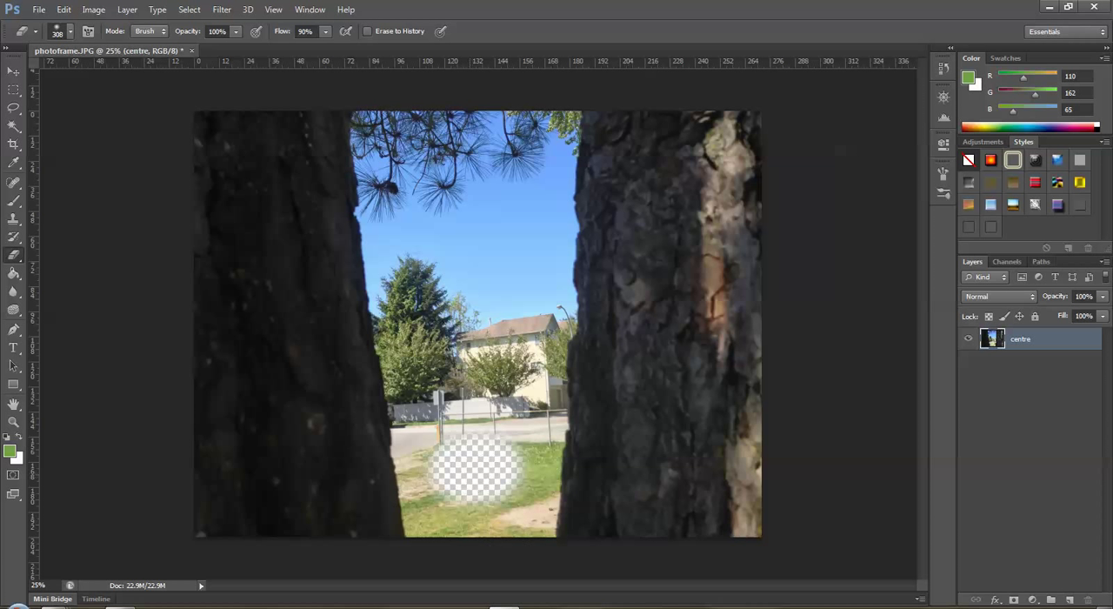
left_click(476, 474)
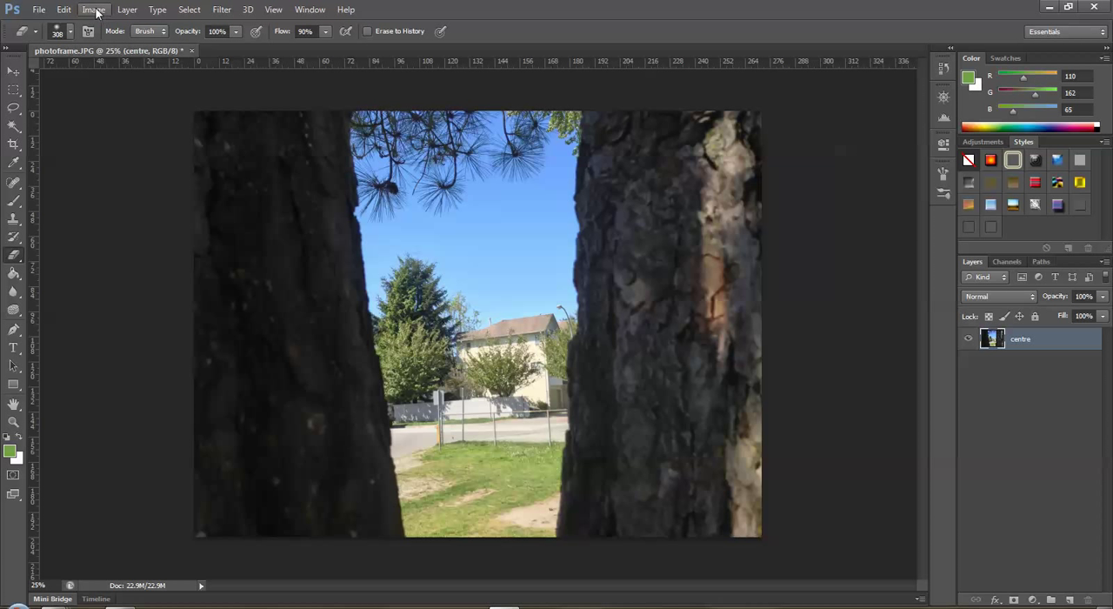
left_click(93, 9)
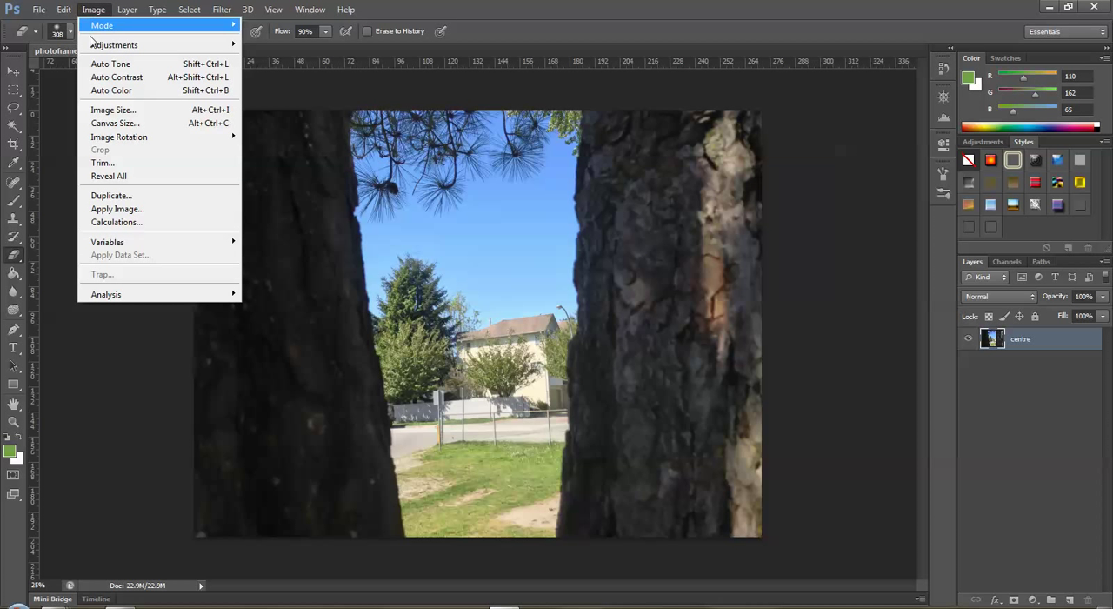
mouse_move(113, 110)
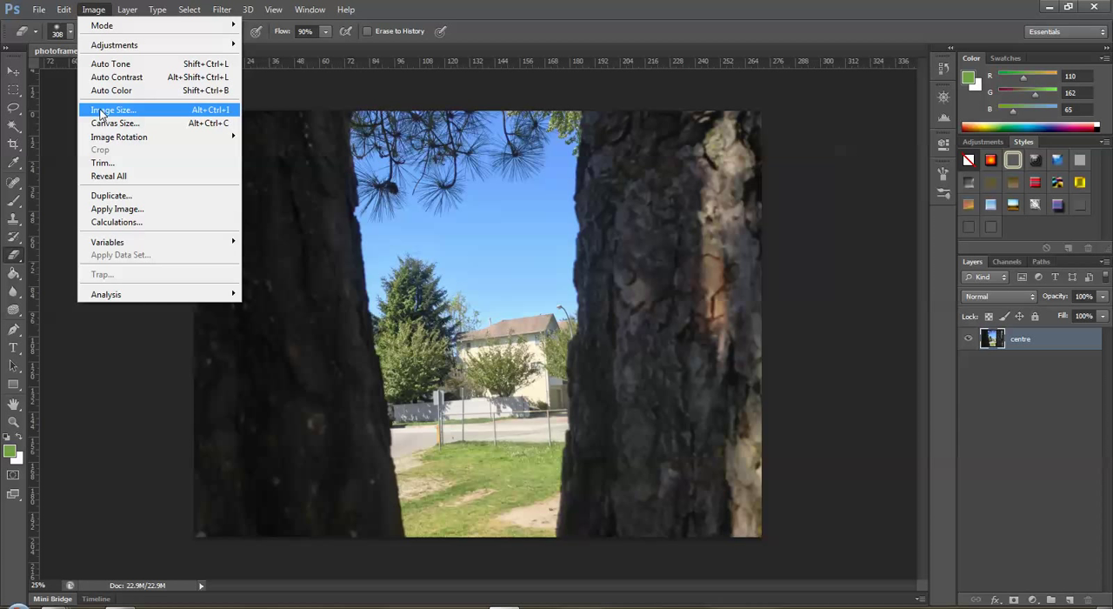
mouse_move(113, 122)
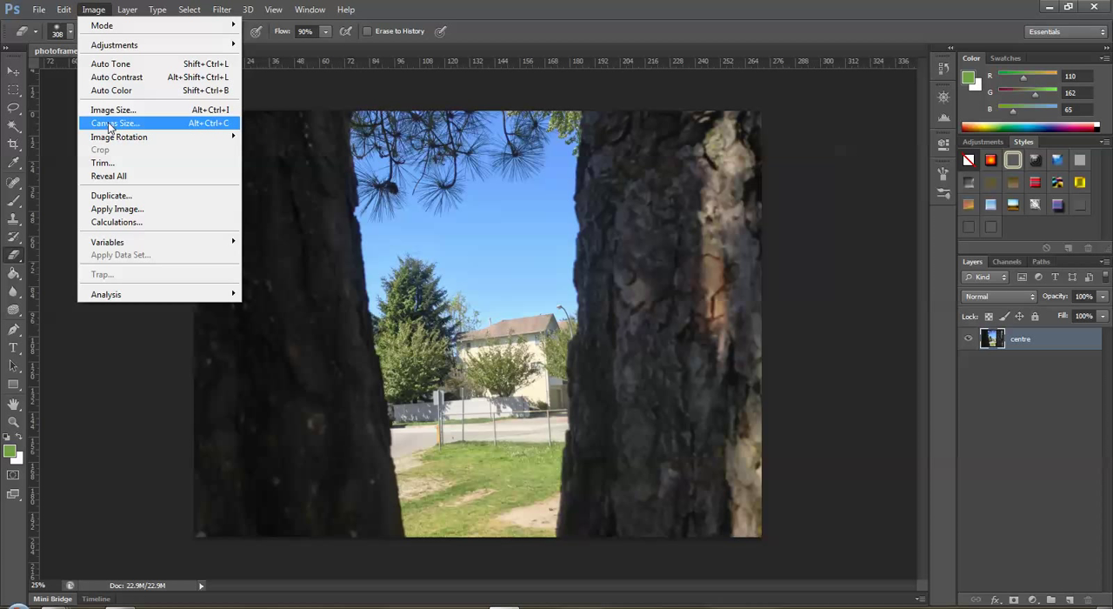
left_click(114, 123)
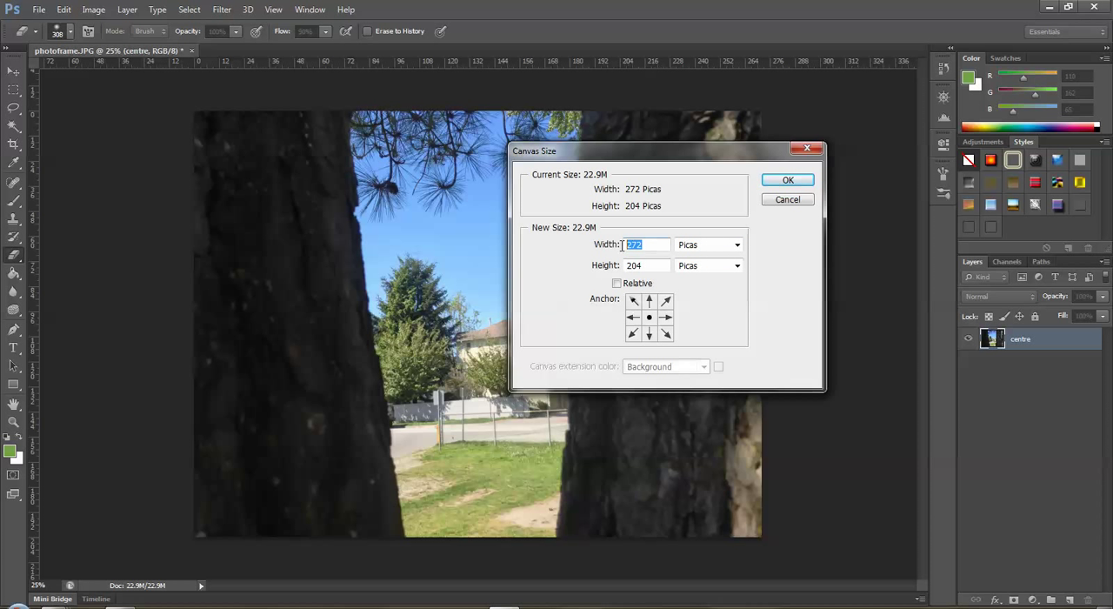
type("350")
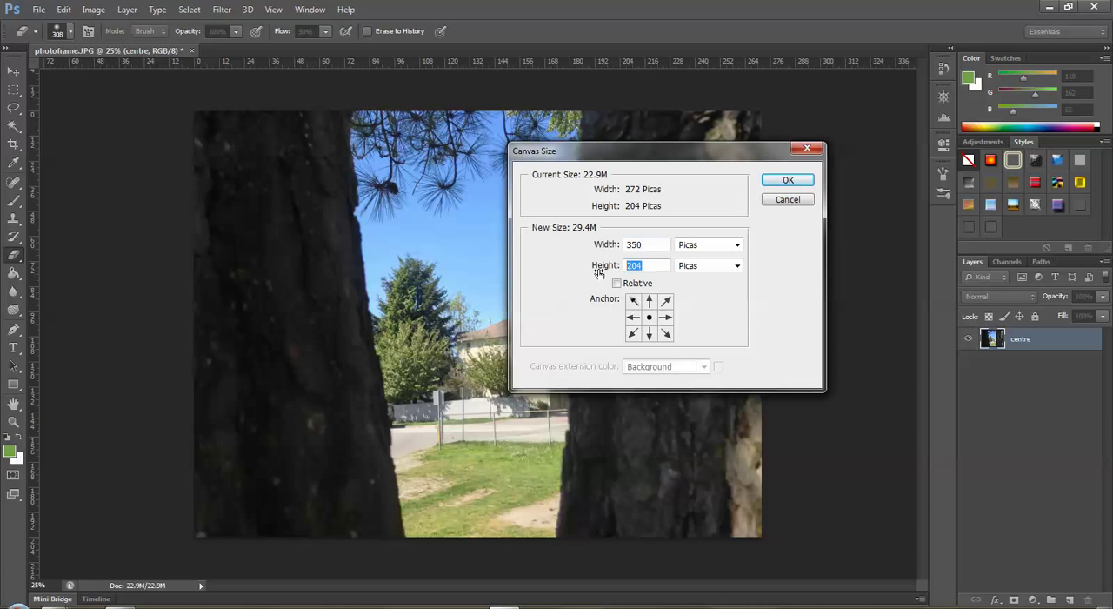
type("25")
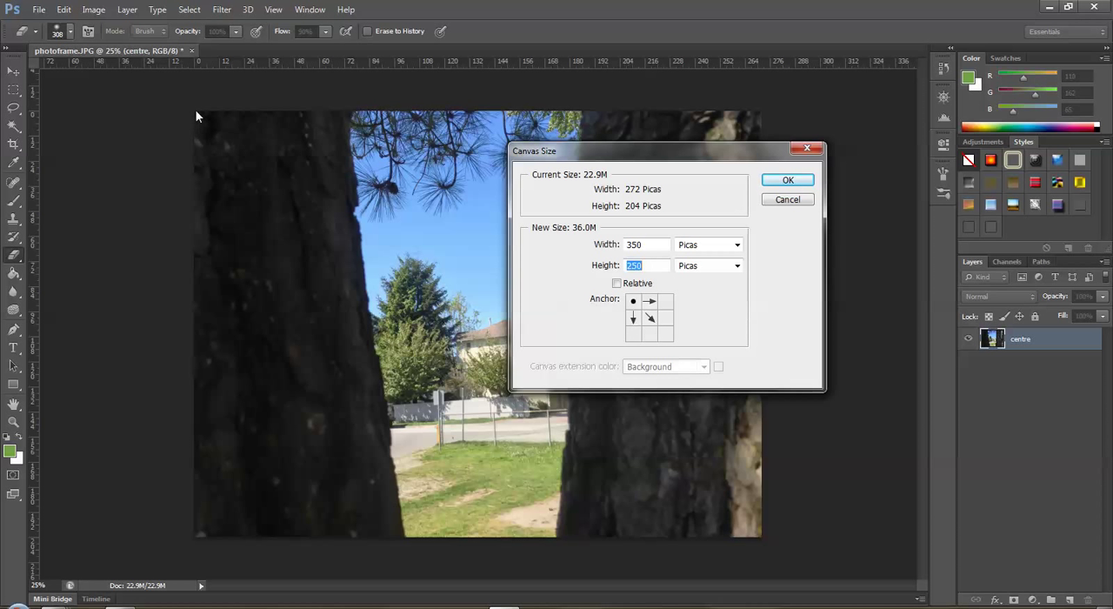
mouse_move(484, 86)
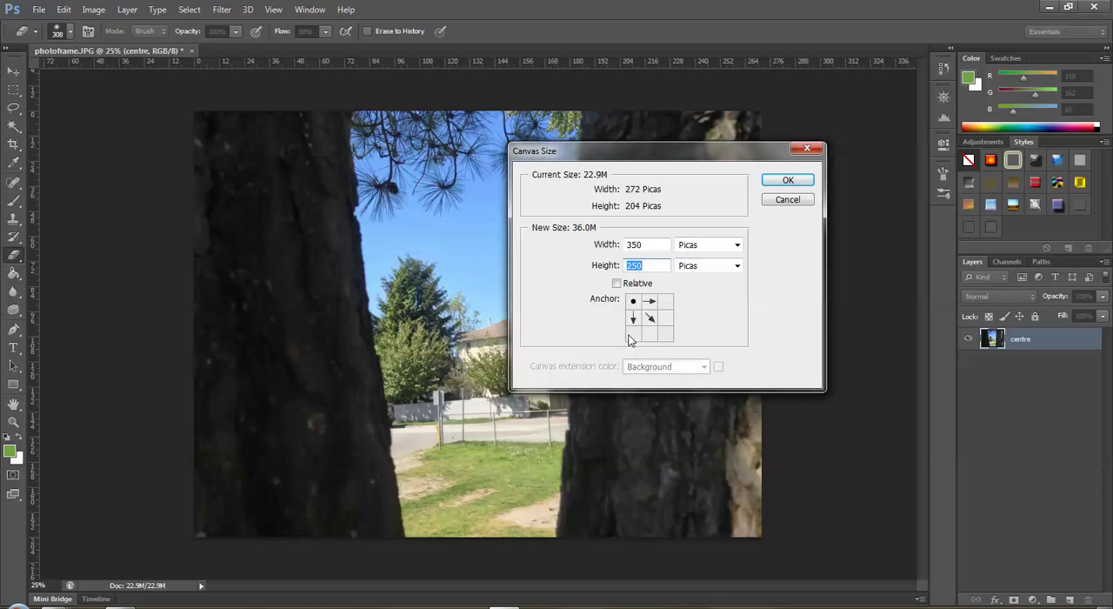
mouse_move(786, 363)
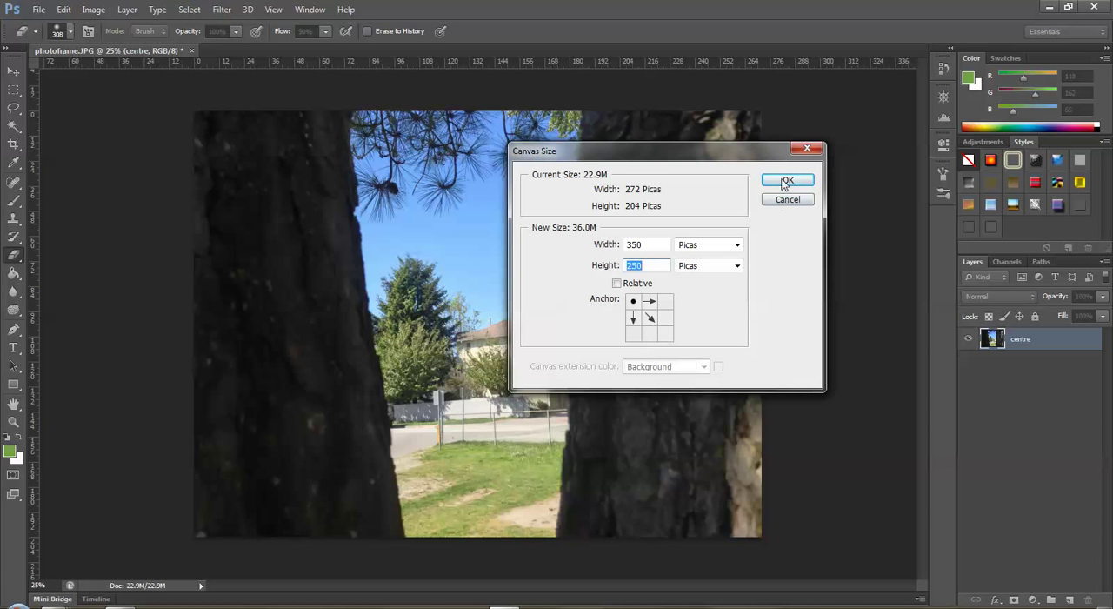
left_click(786, 180)
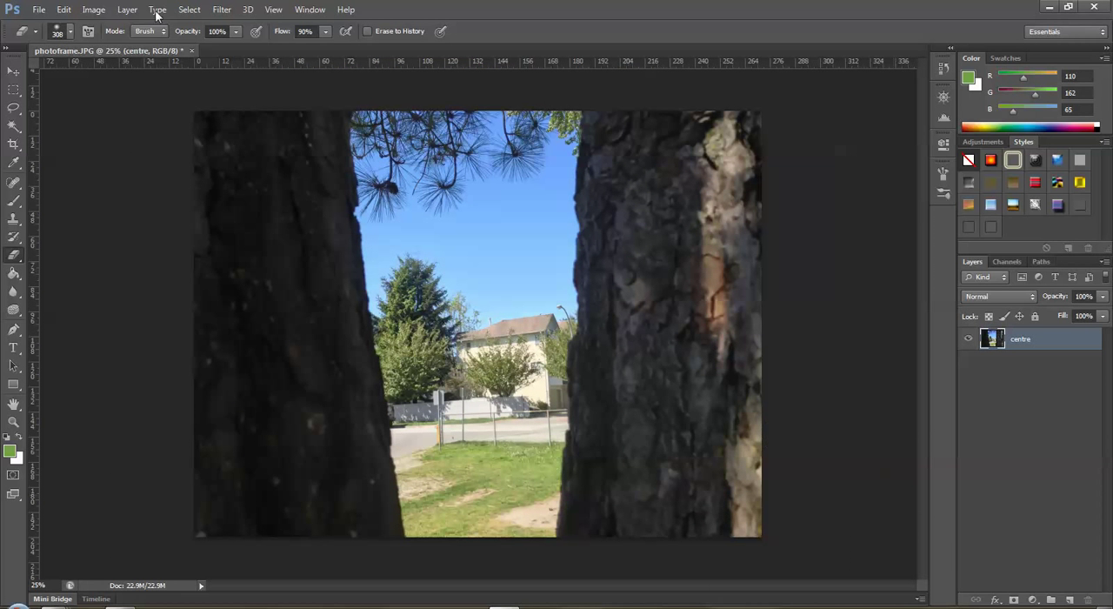
Set Canvas Size to 350 by 250 picas with the centre anchor.
left_click(93, 10)
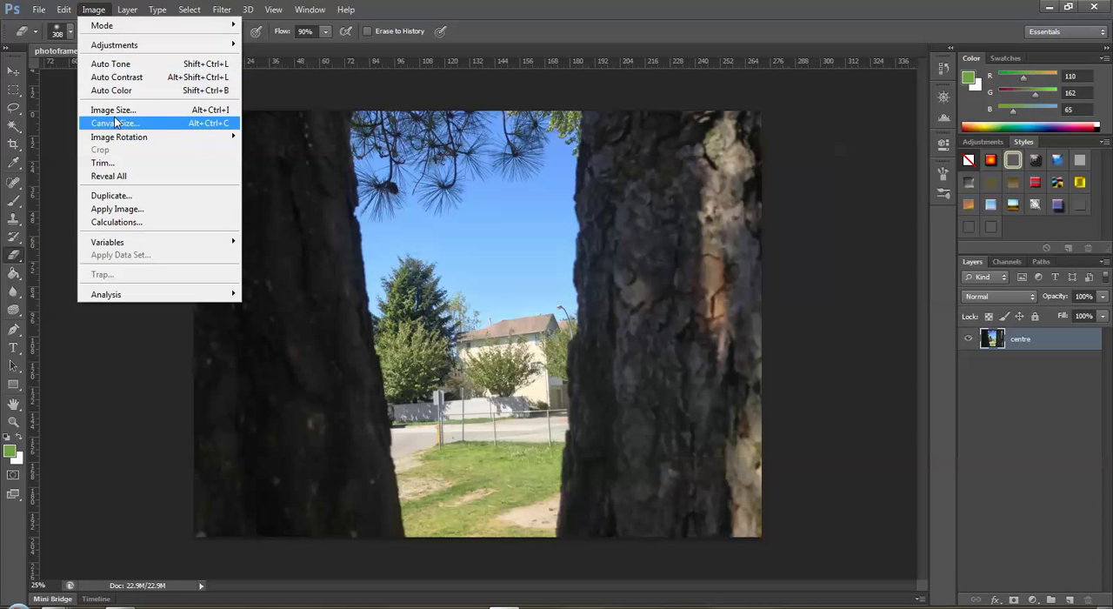
left_click(115, 123)
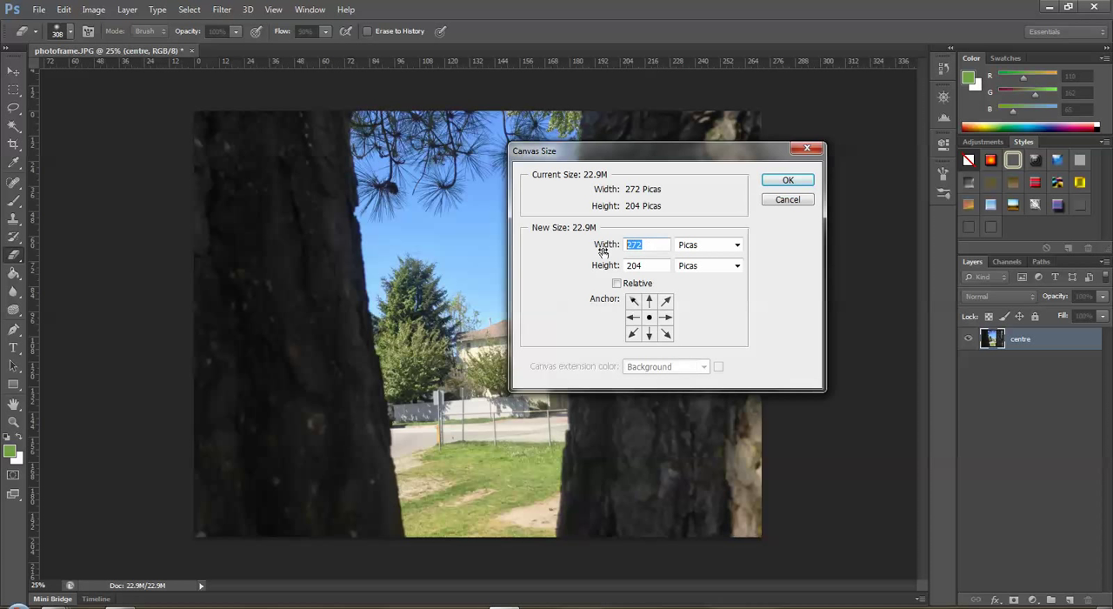
type("350")
left_click(647, 266)
type("2")
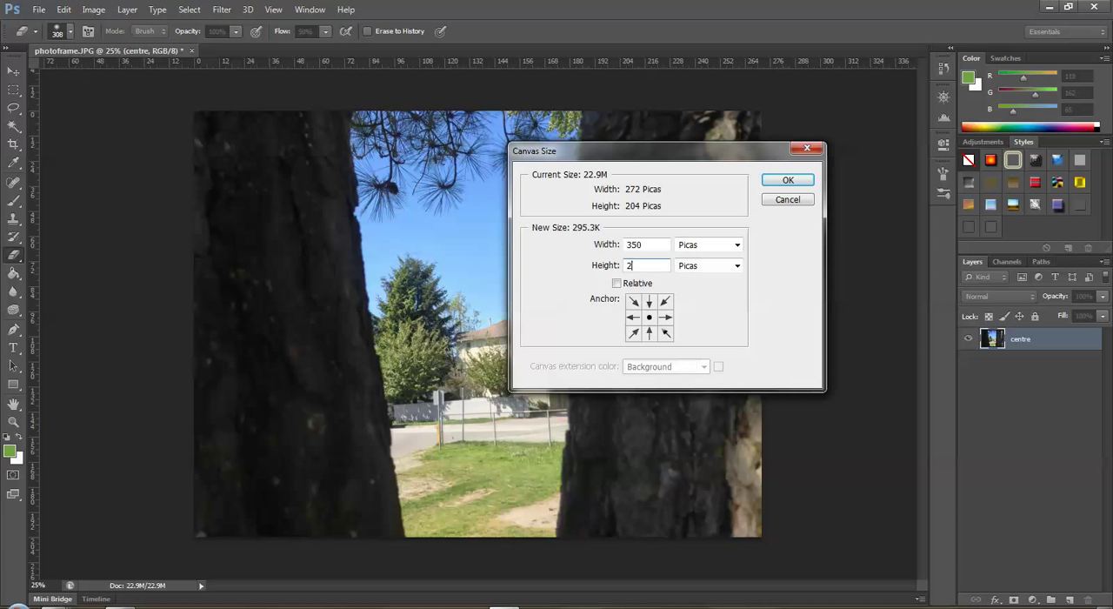
type("50")
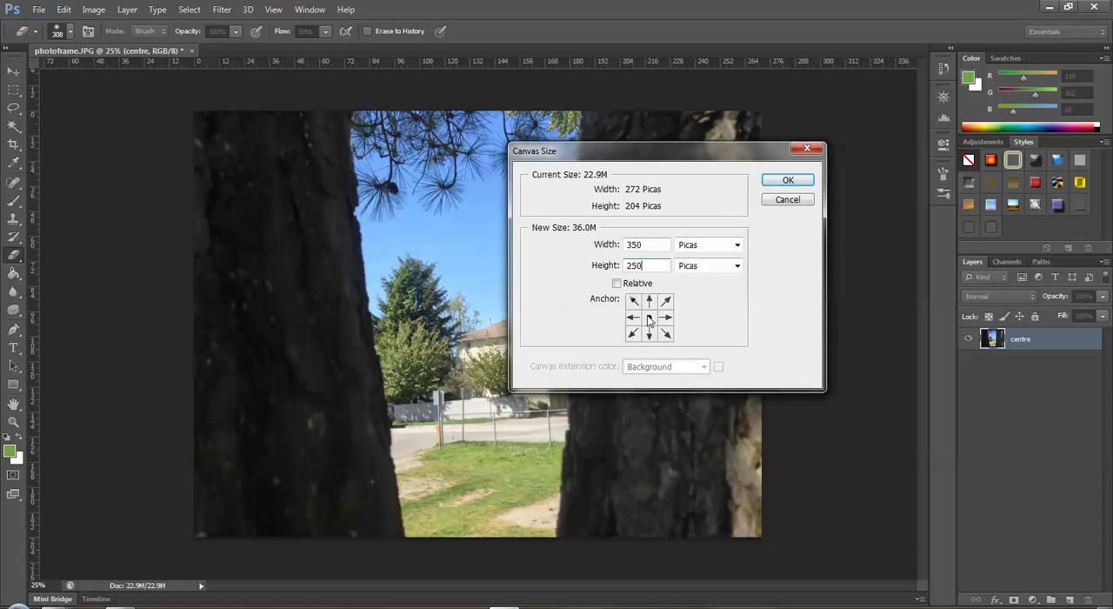
left_click(787, 179)
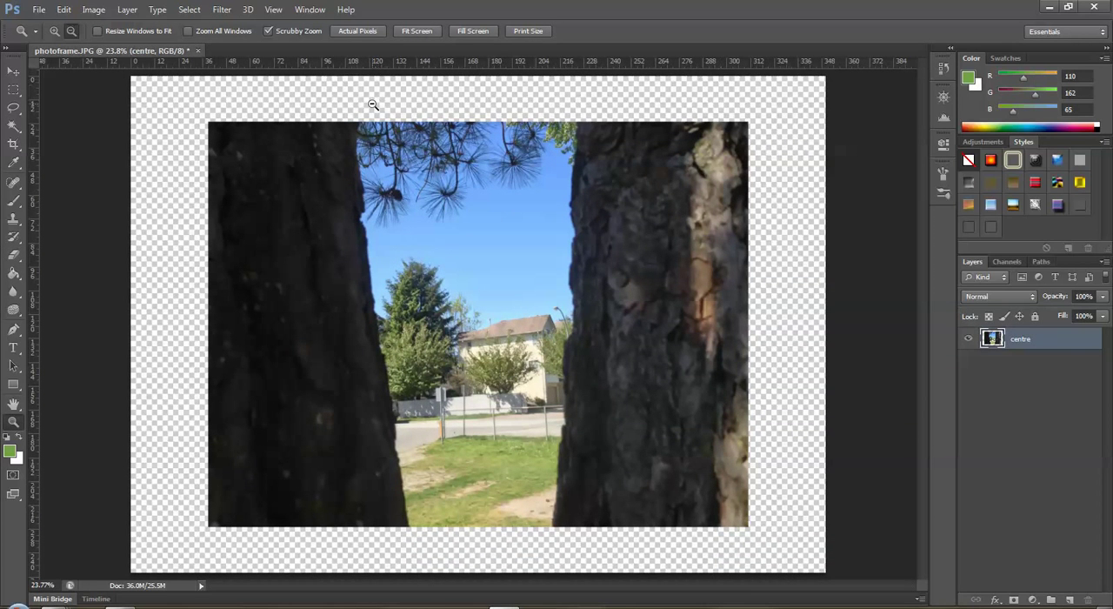
mouse_move(707, 300)
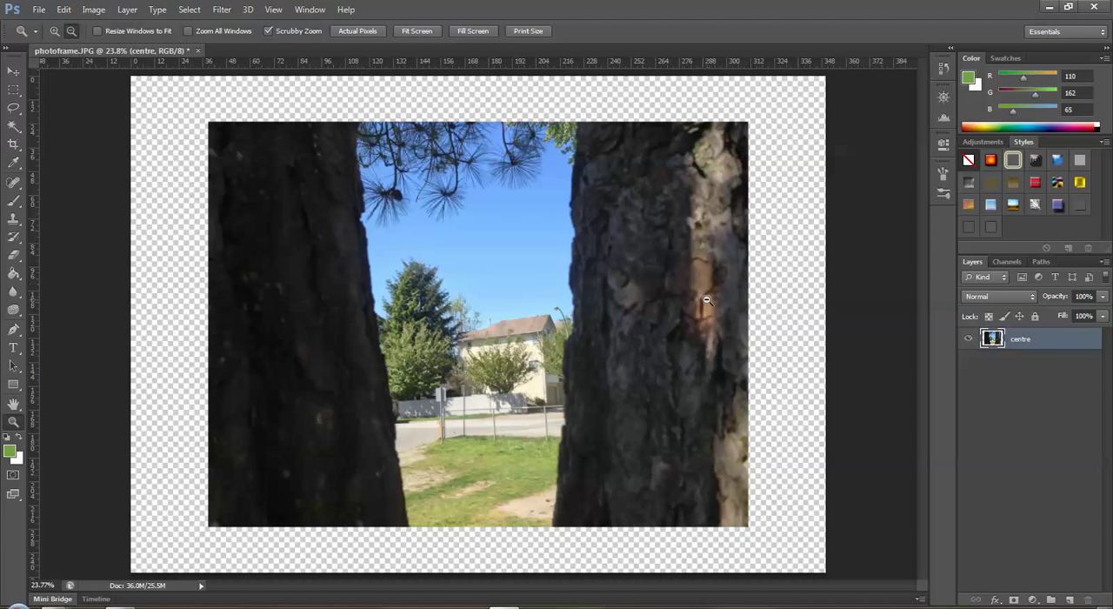
mouse_move(161, 155)
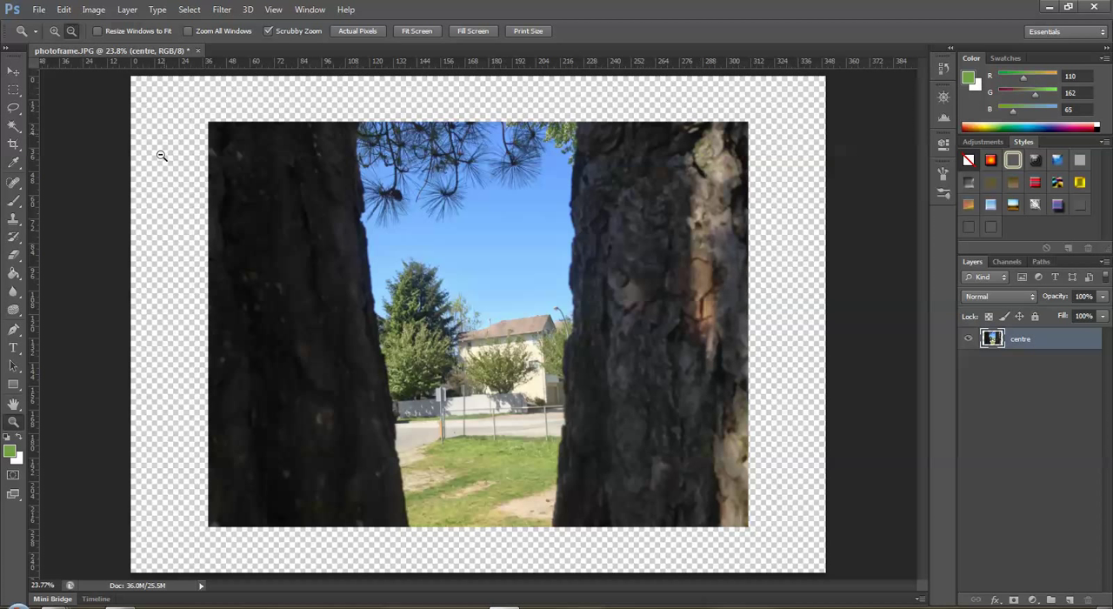
mouse_move(807, 293)
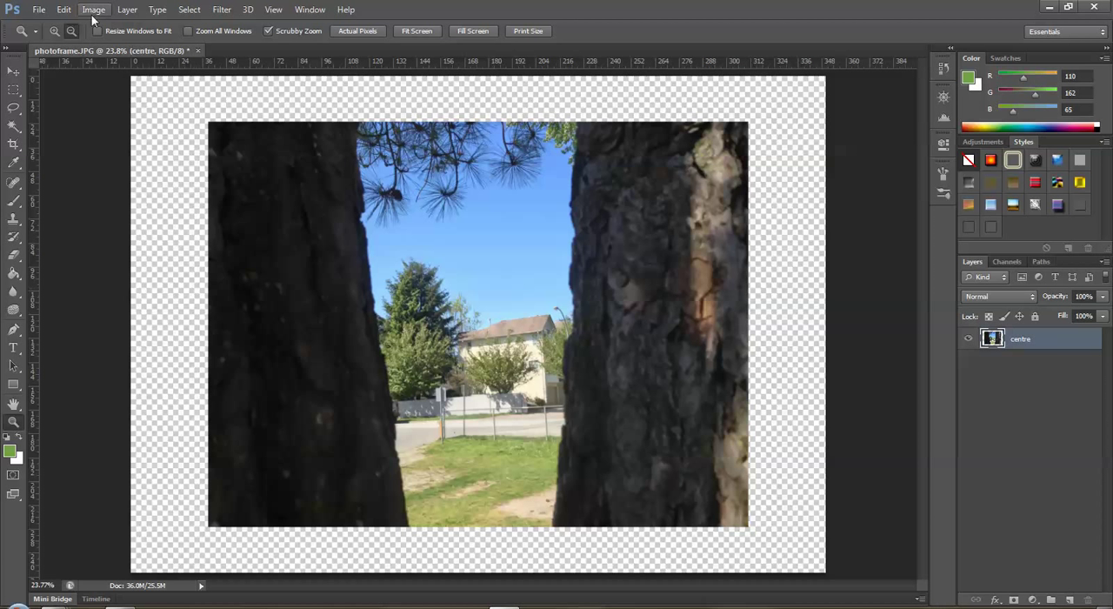
Change the canvas width to 380 picas, keeping the 250-pica height.
left_click(93, 9)
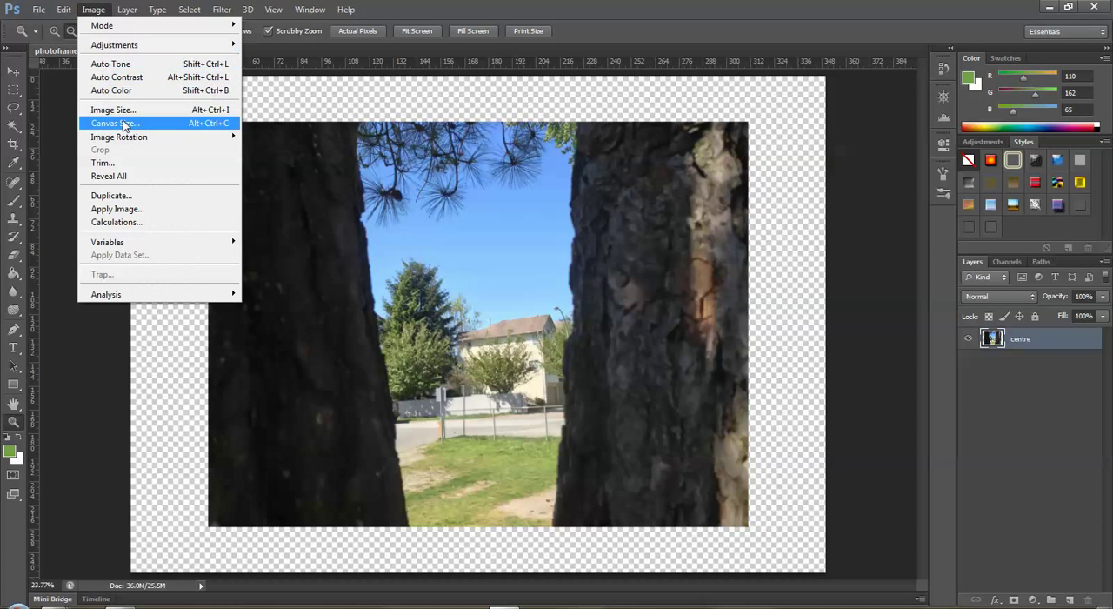
left_click(114, 123)
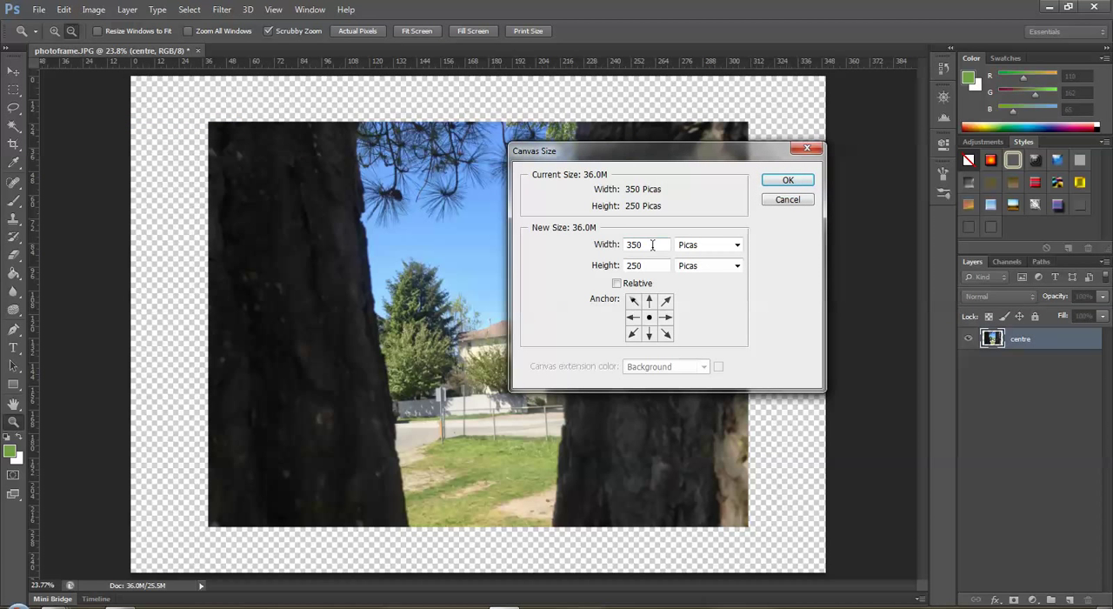
type("38")
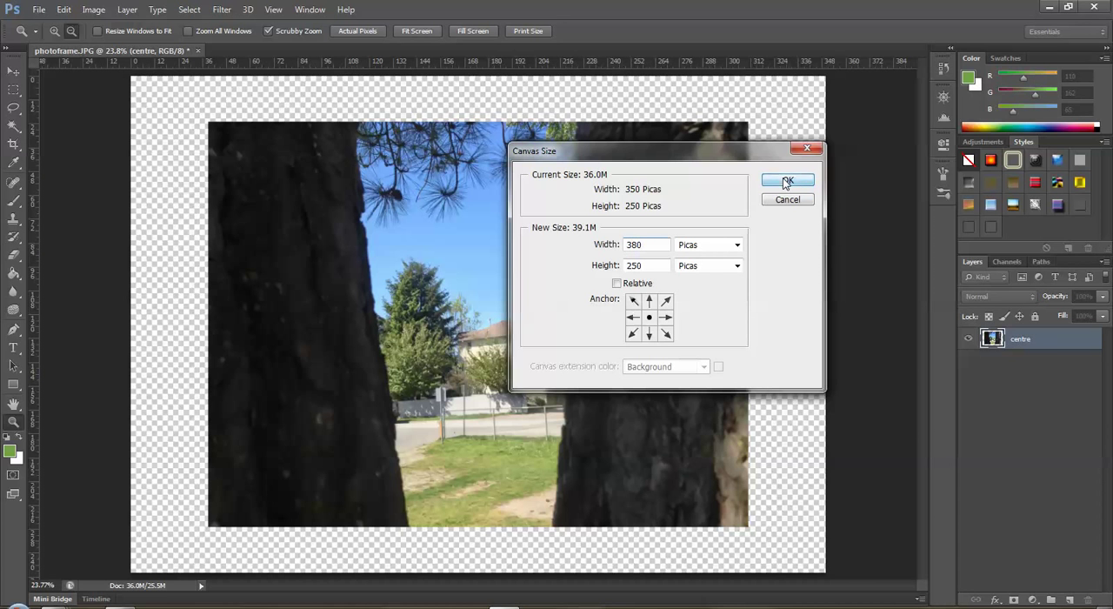
left_click(787, 180)
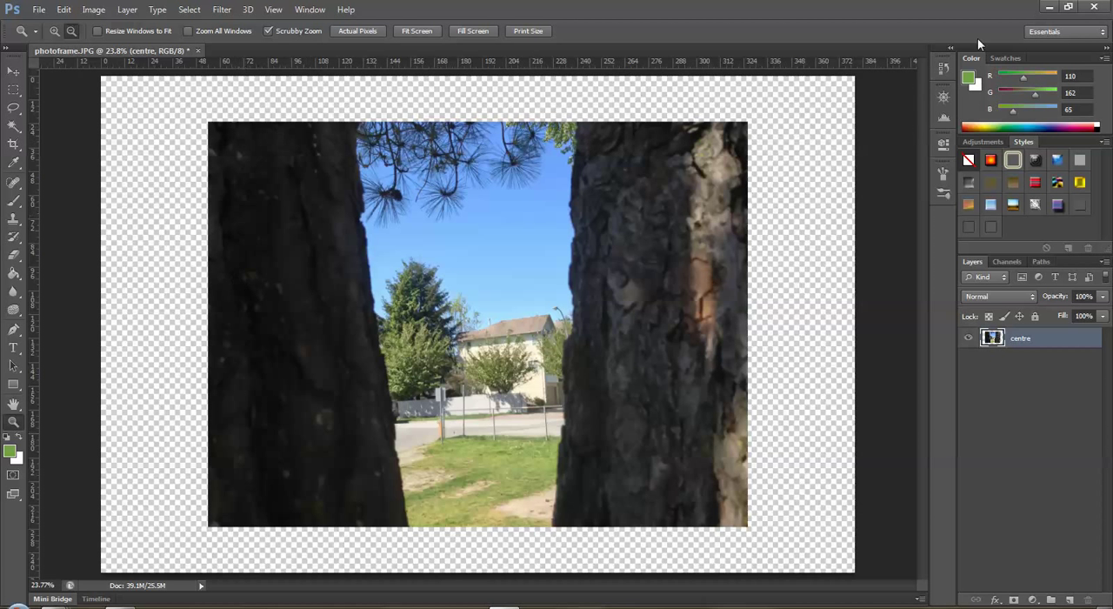
left_click(943, 68)
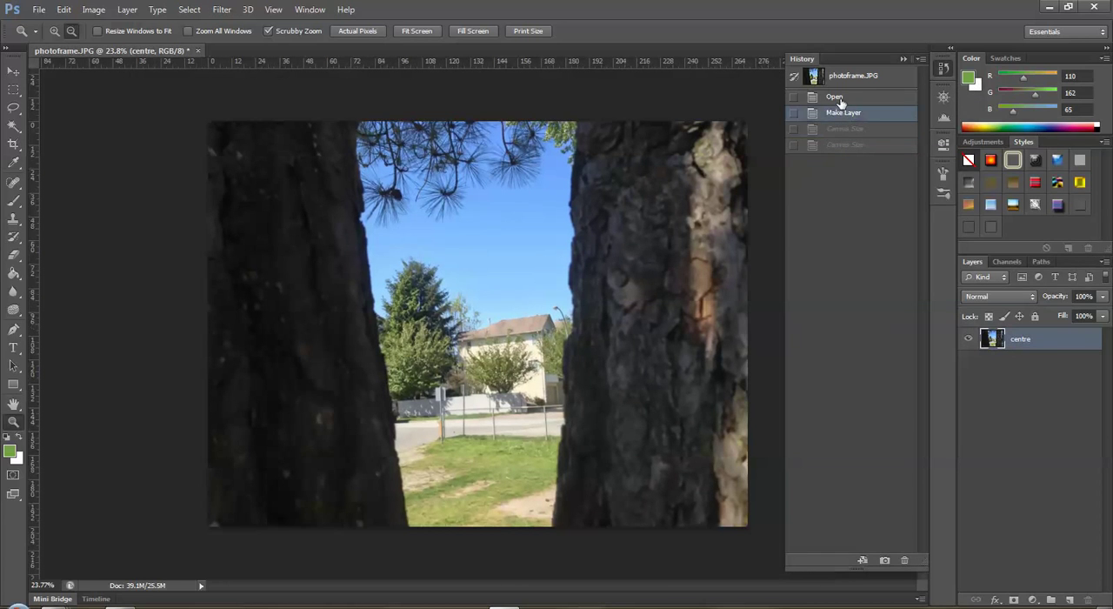
left_click(844, 128)
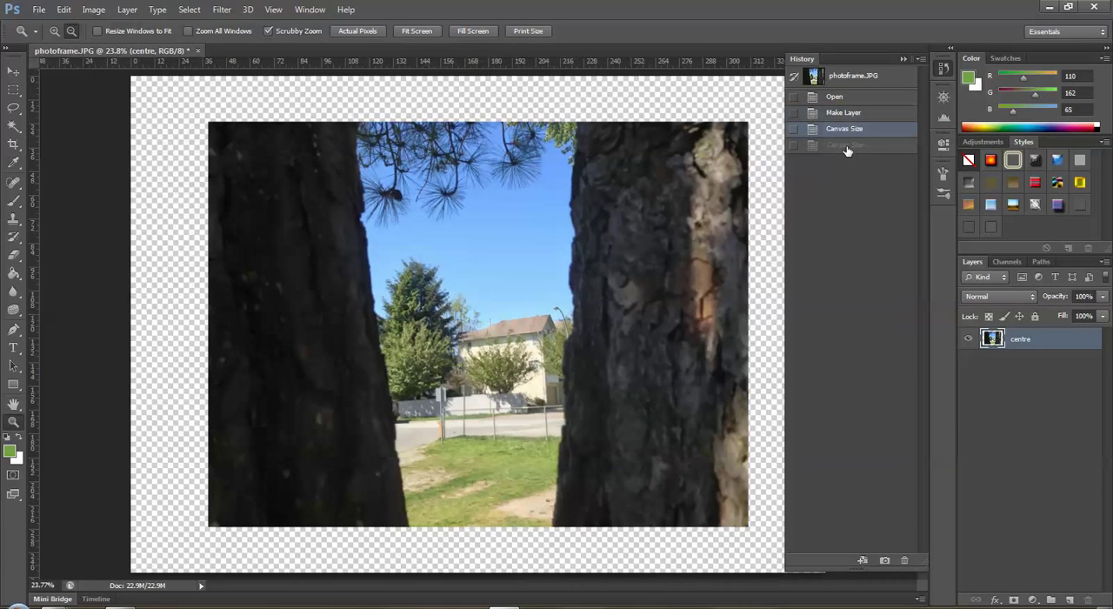
left_click(834, 96)
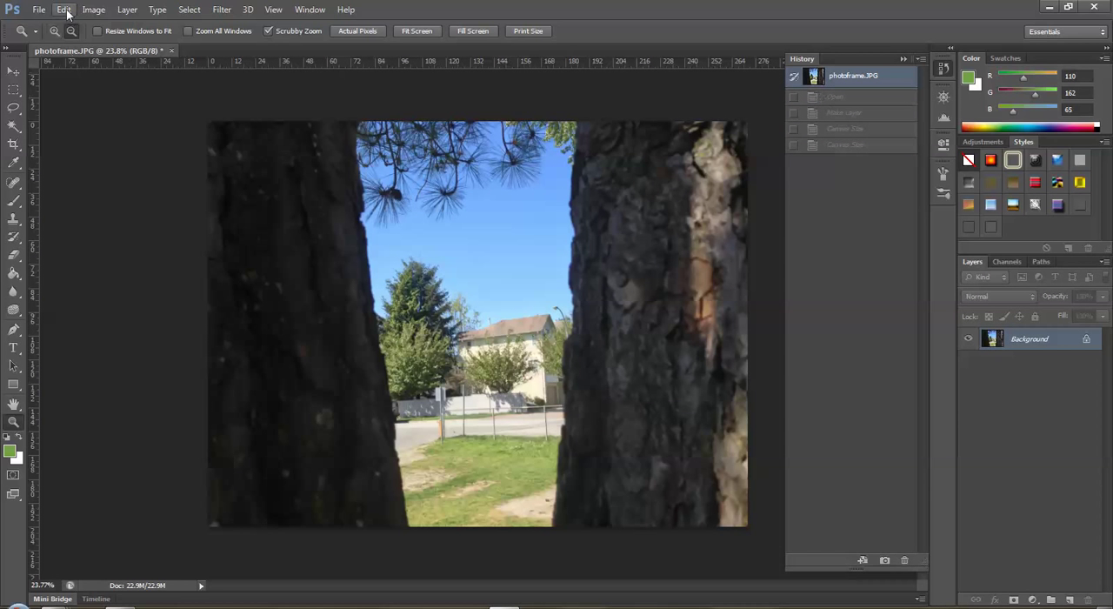
left_click(93, 10)
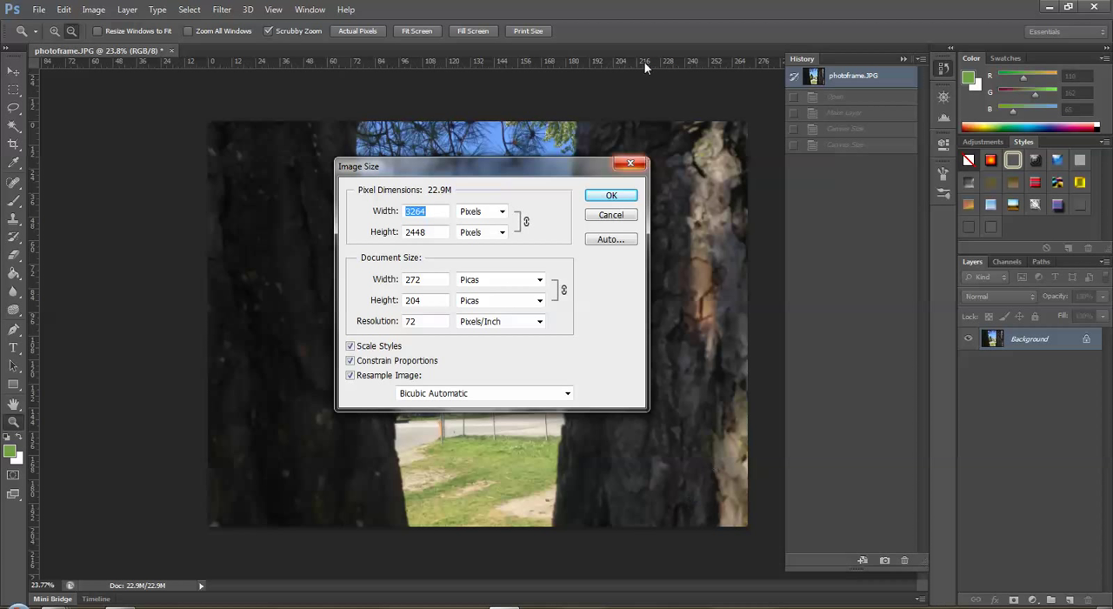
mouse_move(753, 501)
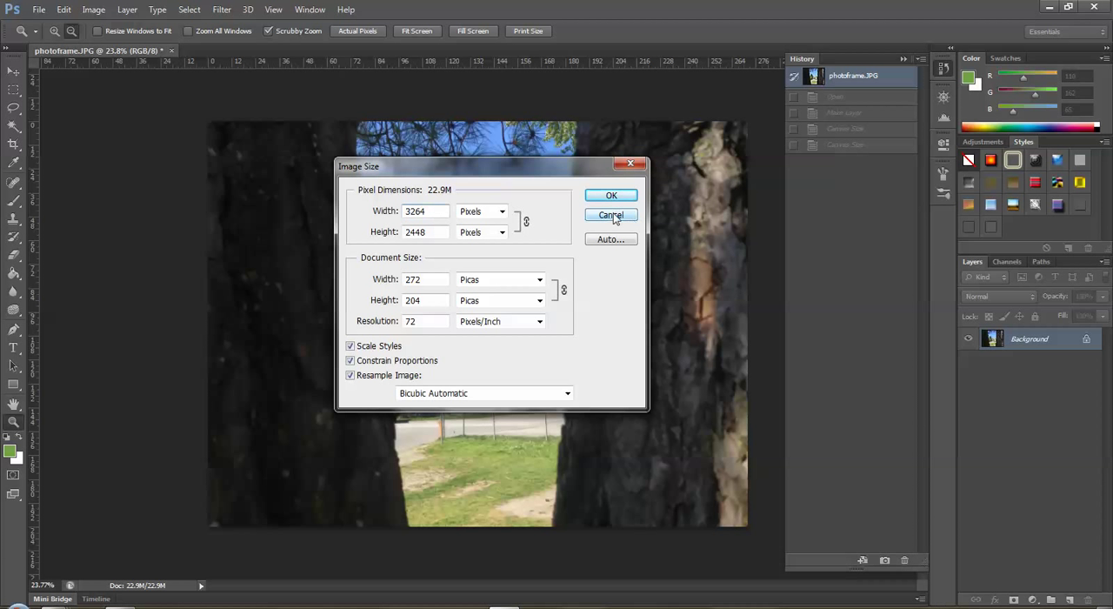
left_click(610, 215)
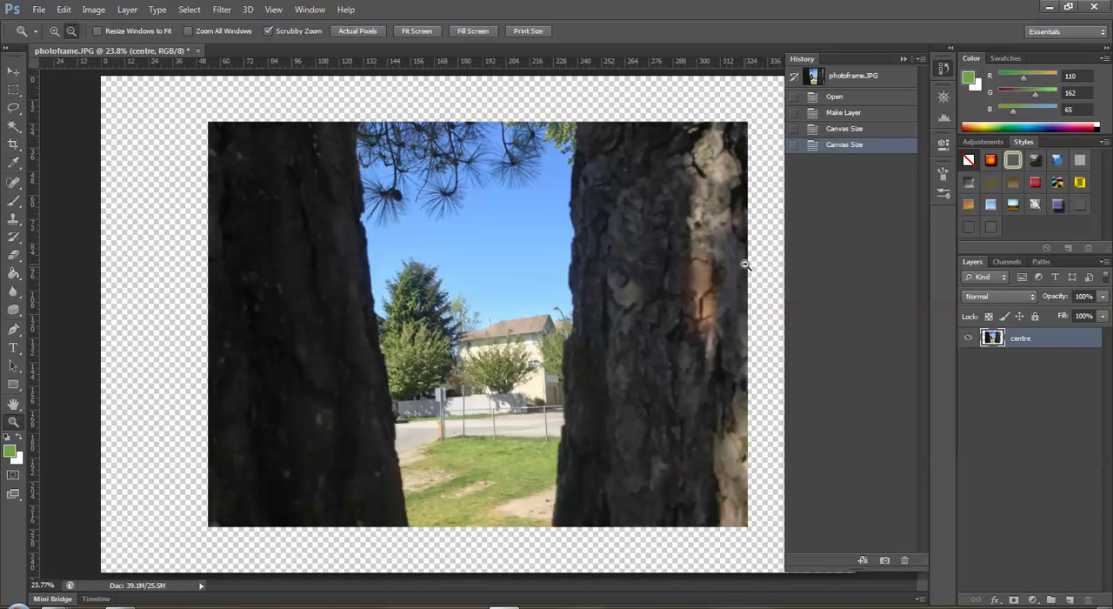
left_click(842, 113)
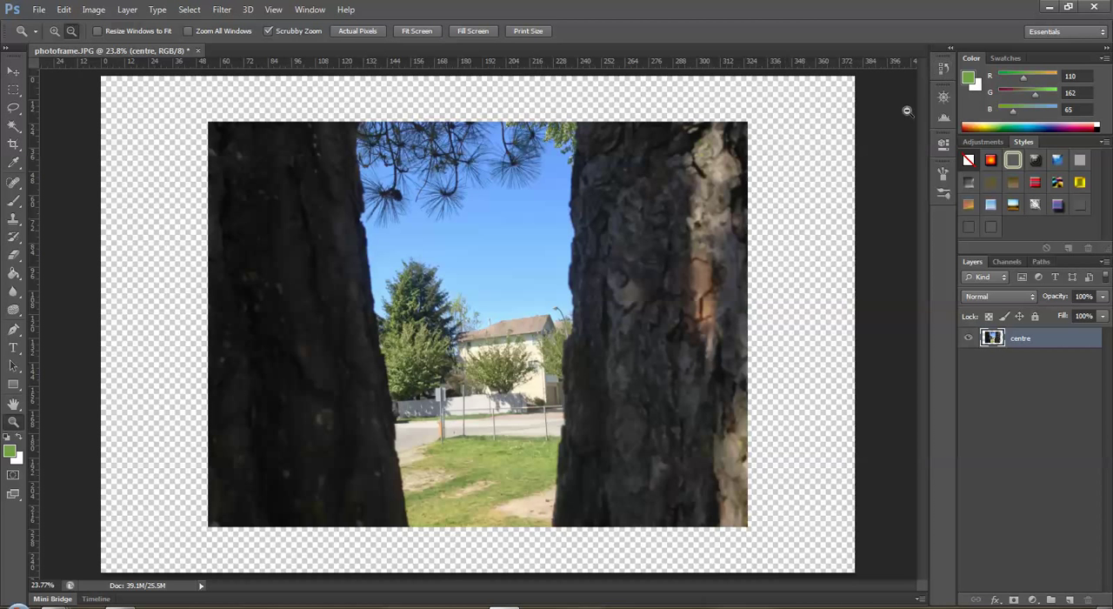
mouse_move(104, 228)
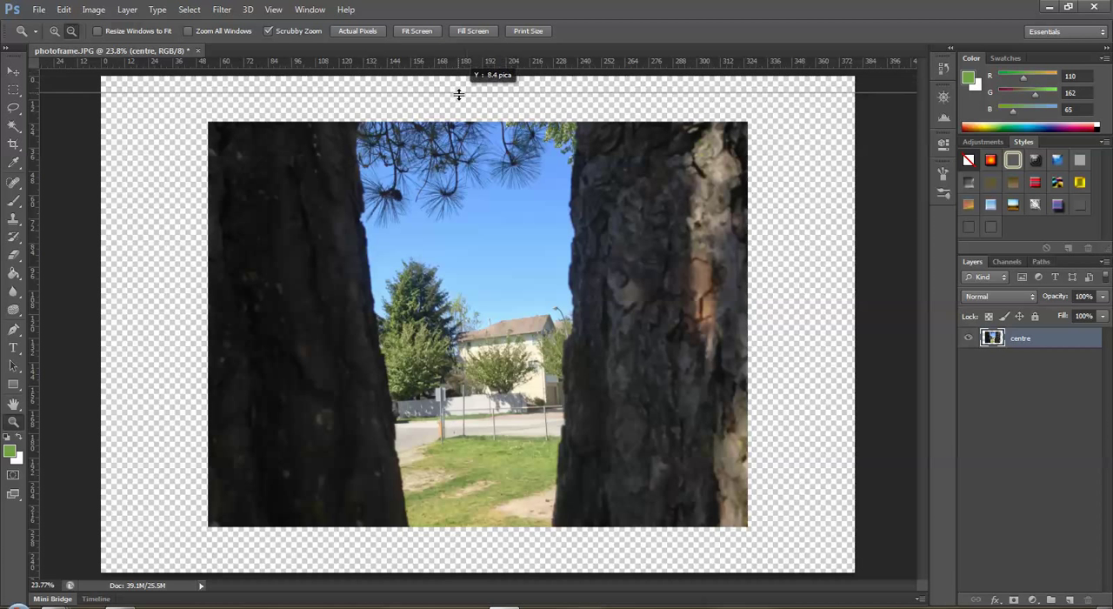
Place guides at the photo's top edge and near the left (about 15 picas) and right margins.
left_click_drag(459, 93, 459, 117)
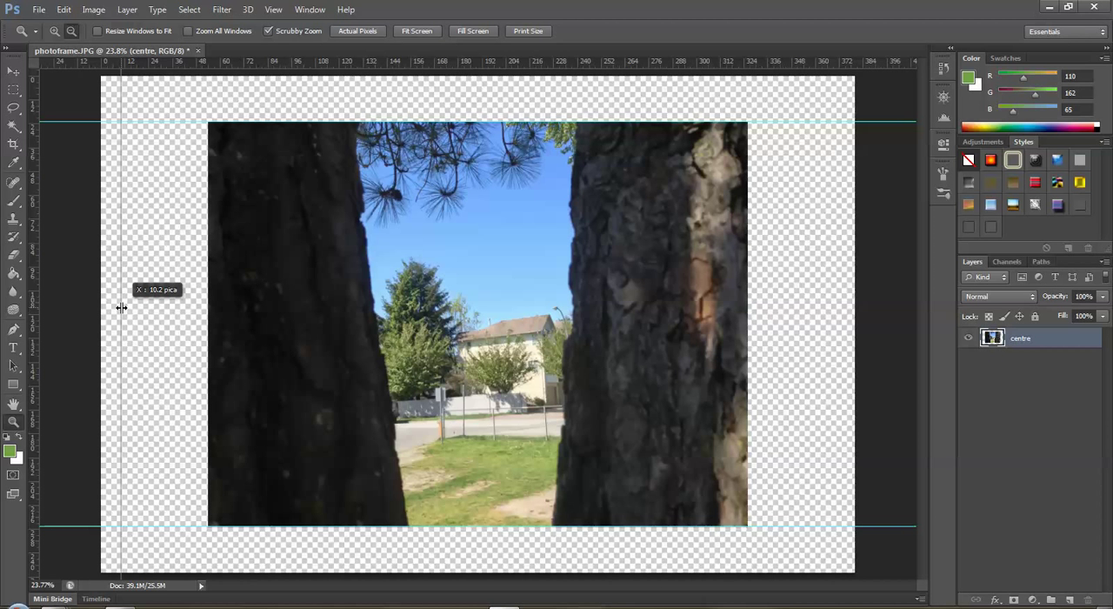
left_click_drag(120, 307, 130, 307)
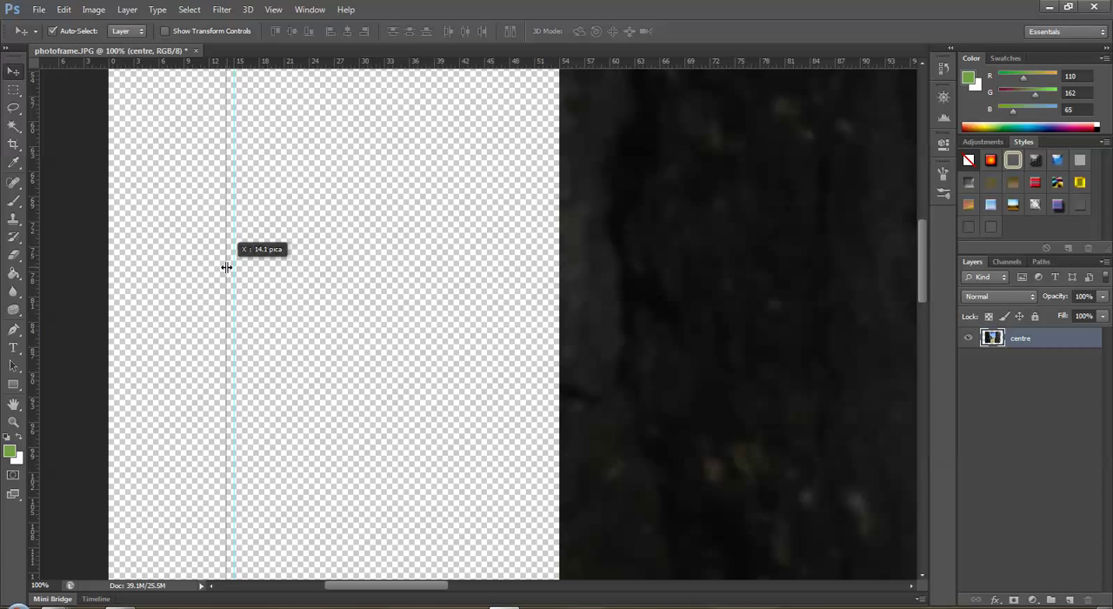
left_click_drag(233, 266, 236, 266)
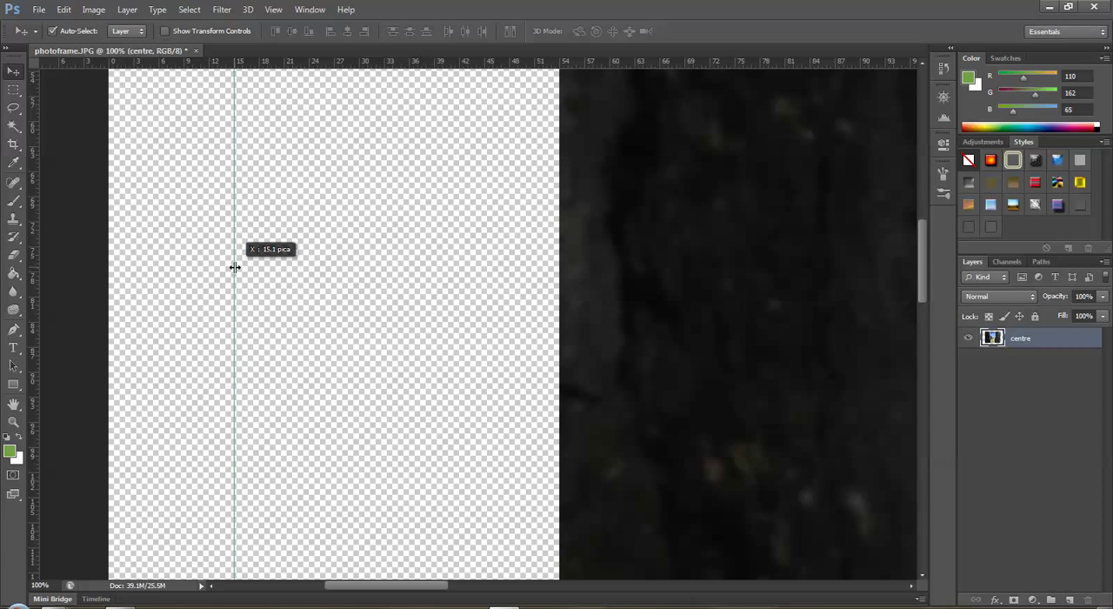
left_click_drag(234, 267, 233, 267)
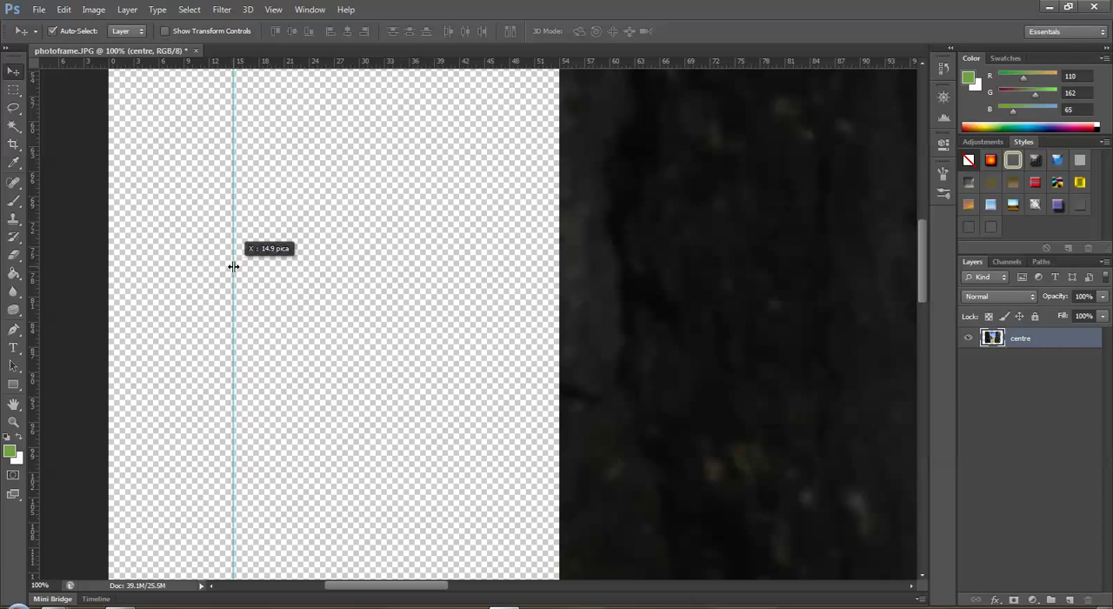
mouse_move(369, 581)
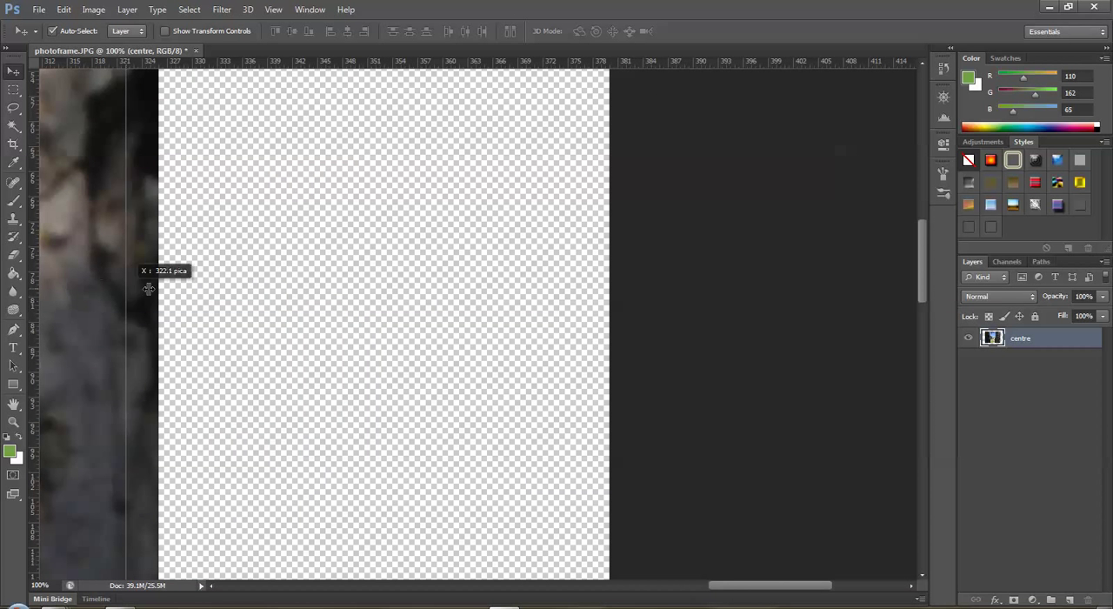
left_click_drag(148, 288, 607, 288)
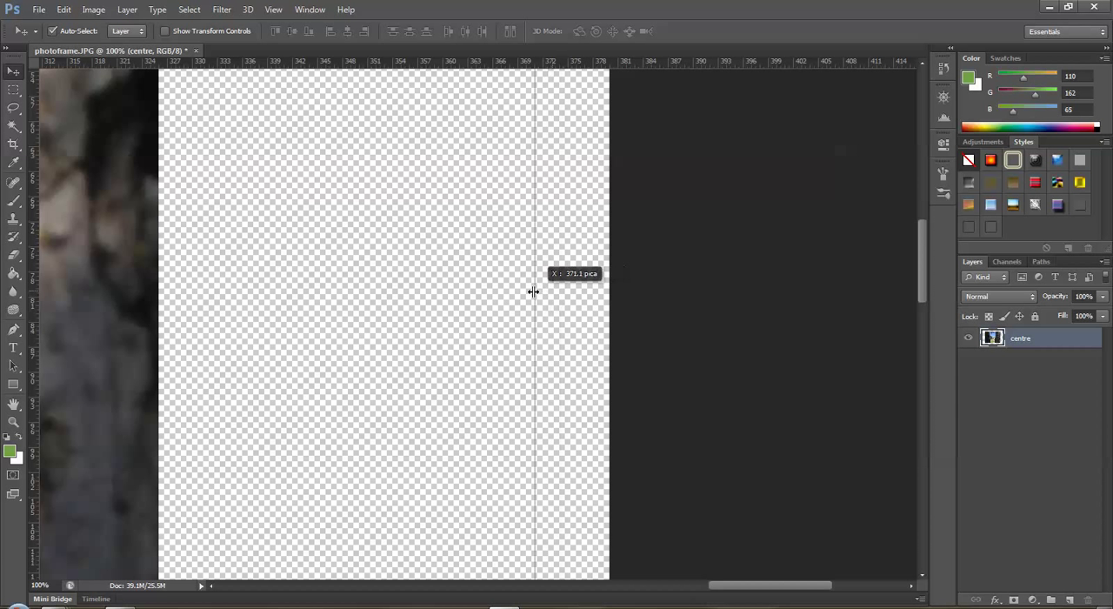
left_click_drag(533, 291, 493, 291)
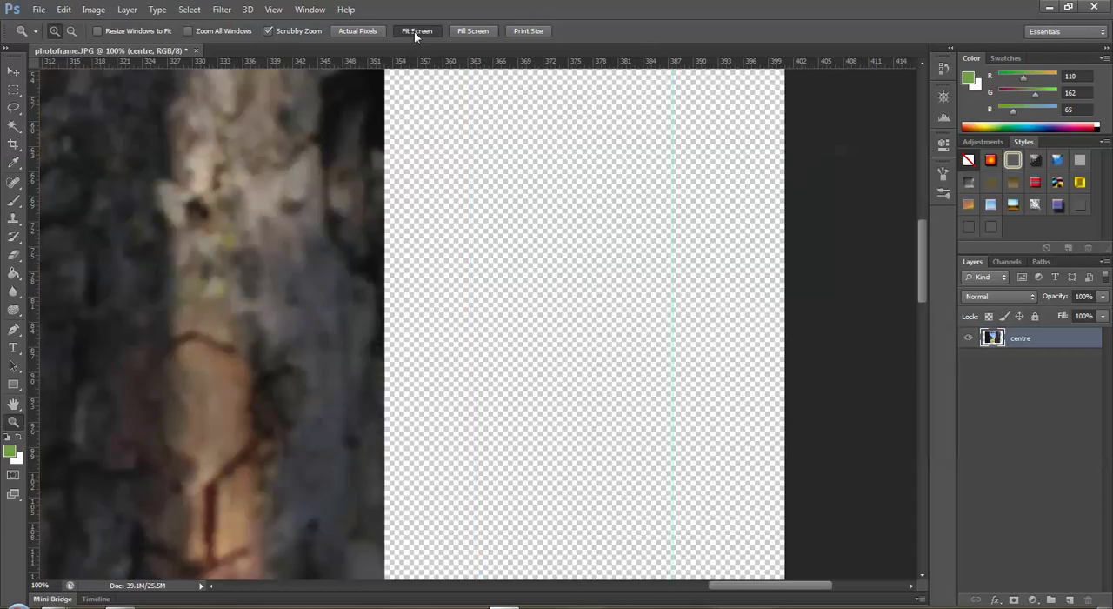
Fit the canvas on screen and marquee a tall rectangle over the left tree trunk.
left_click(416, 30)
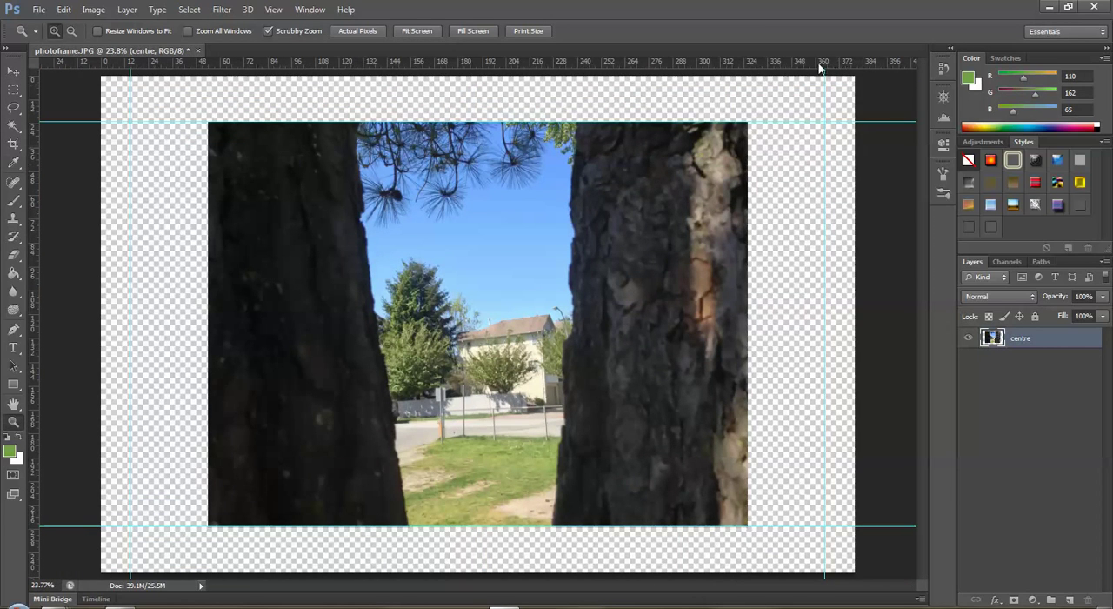
mouse_move(124, 213)
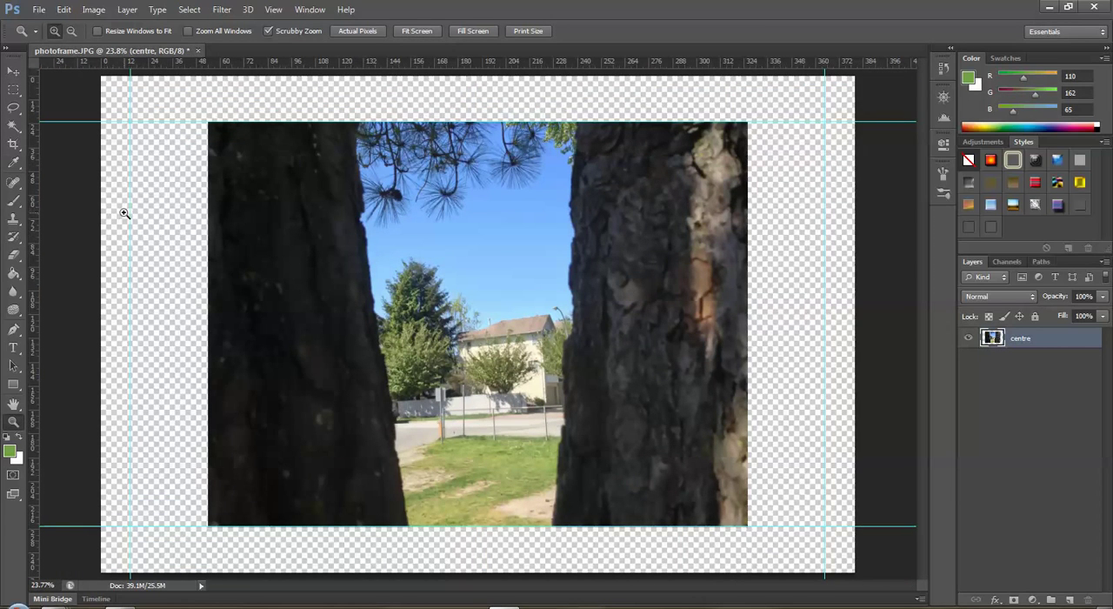
mouse_move(590, 198)
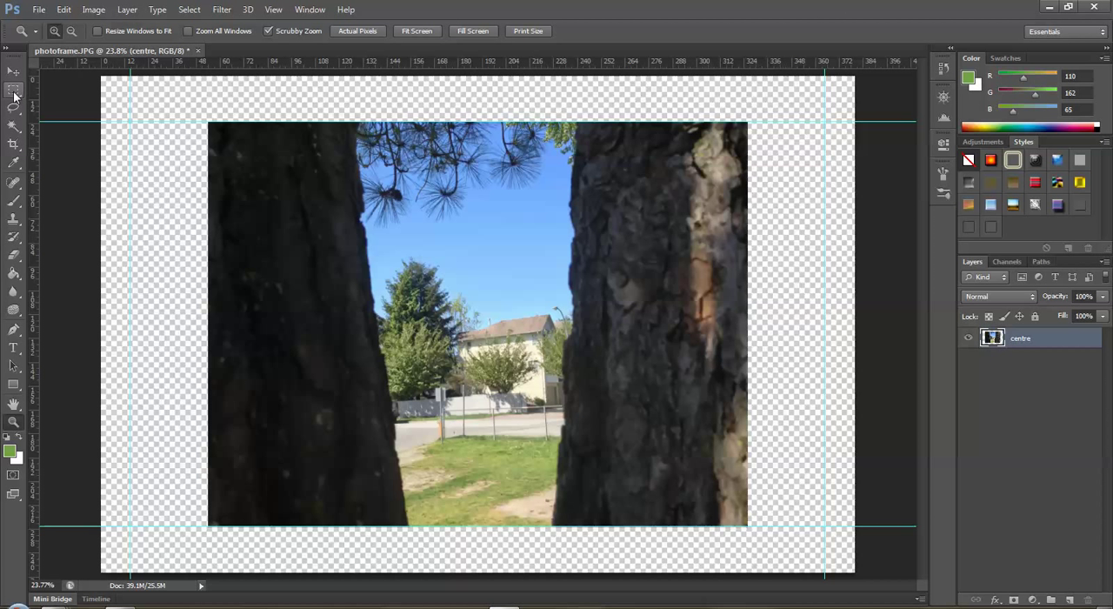
mouse_move(14, 94)
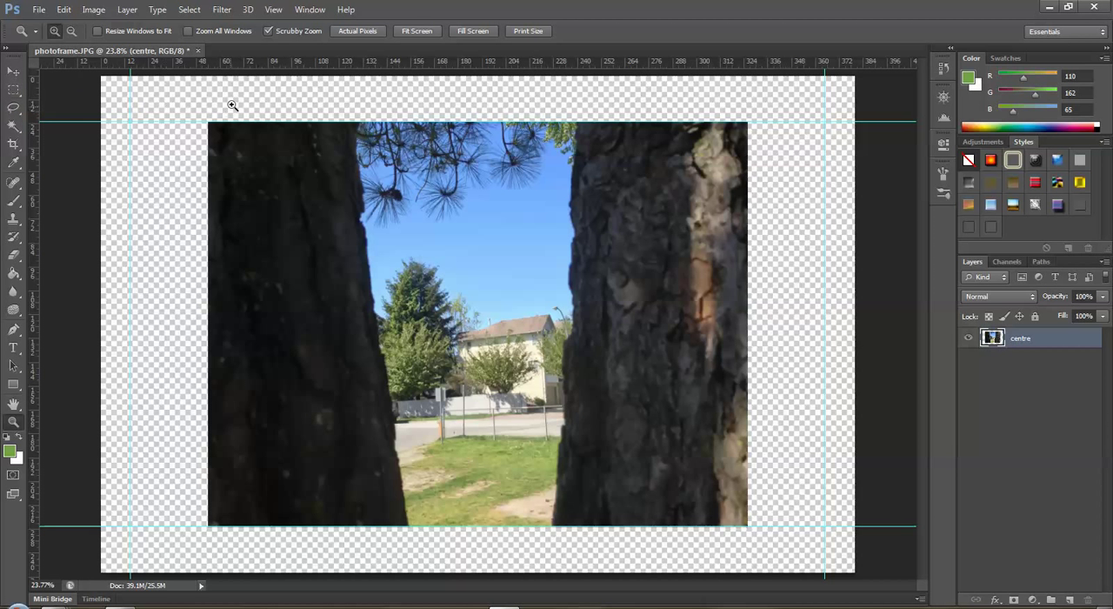
mouse_move(784, 84)
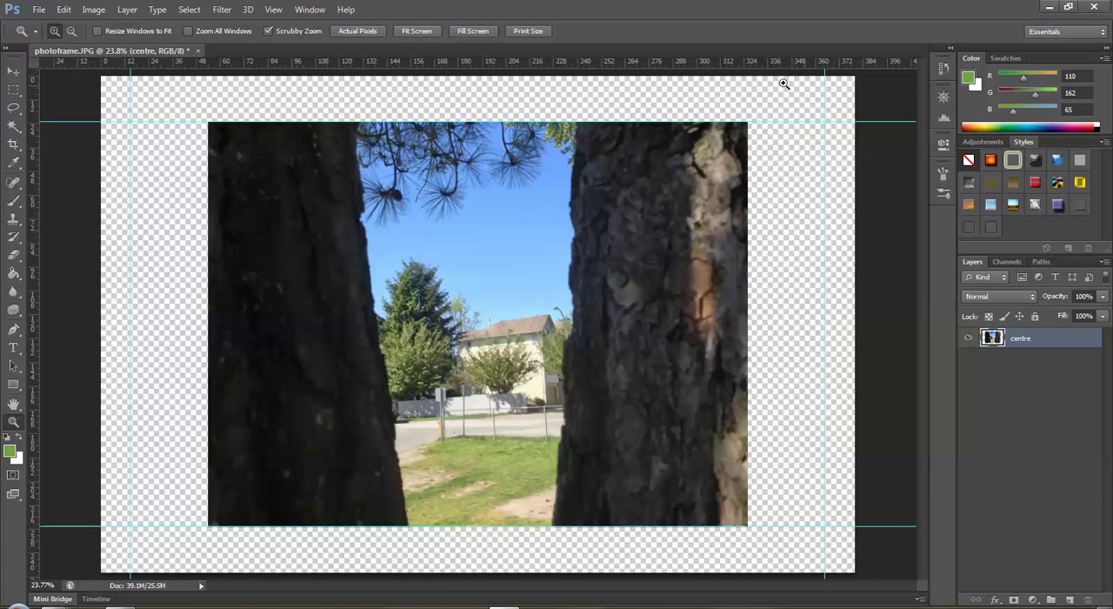
mouse_move(764, 545)
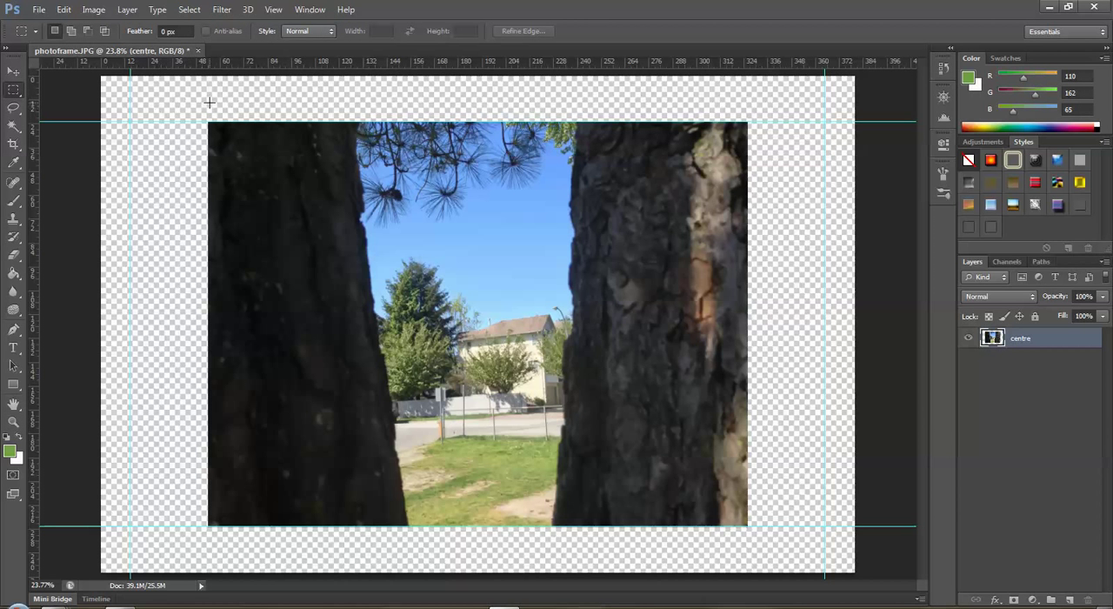
left_click_drag(206, 102, 312, 539)
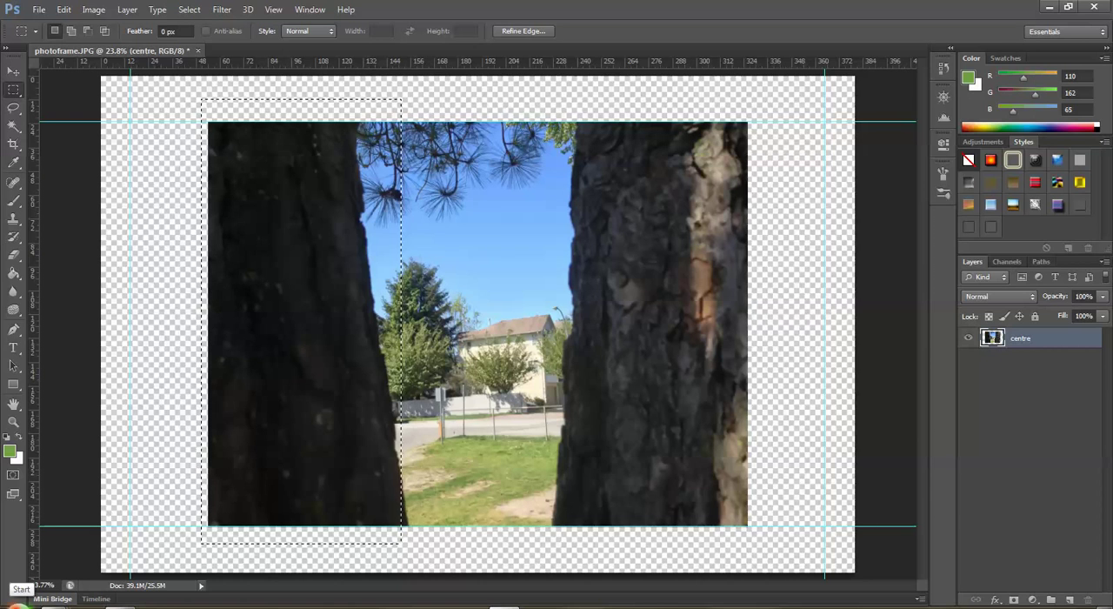
Compute 272 ÷ 3 (about 90.67) in Calculator, then close it.
left_click(20, 589)
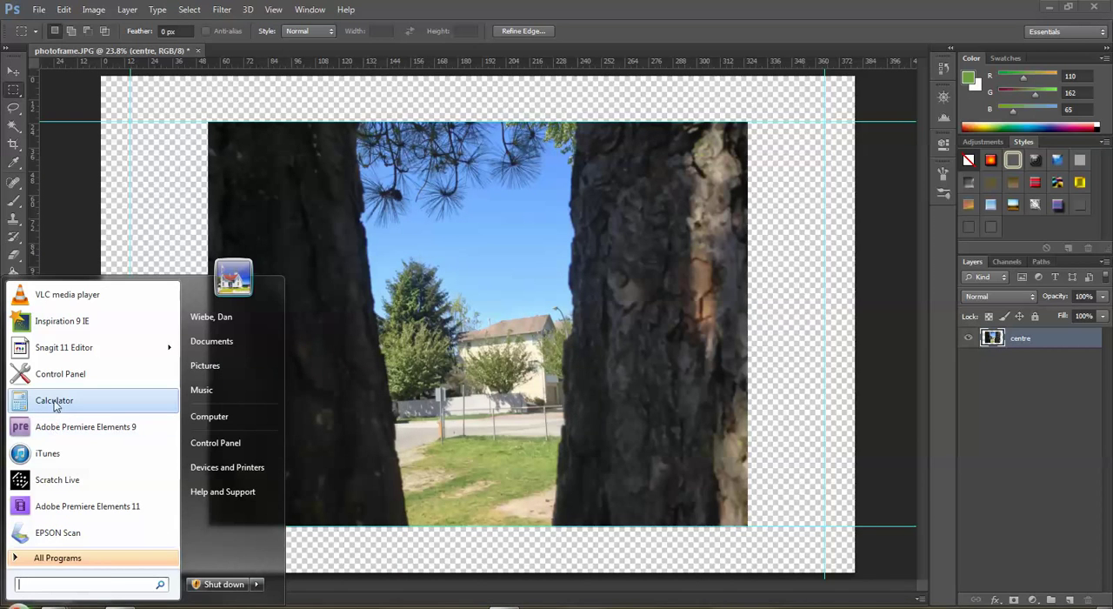
left_click(54, 400)
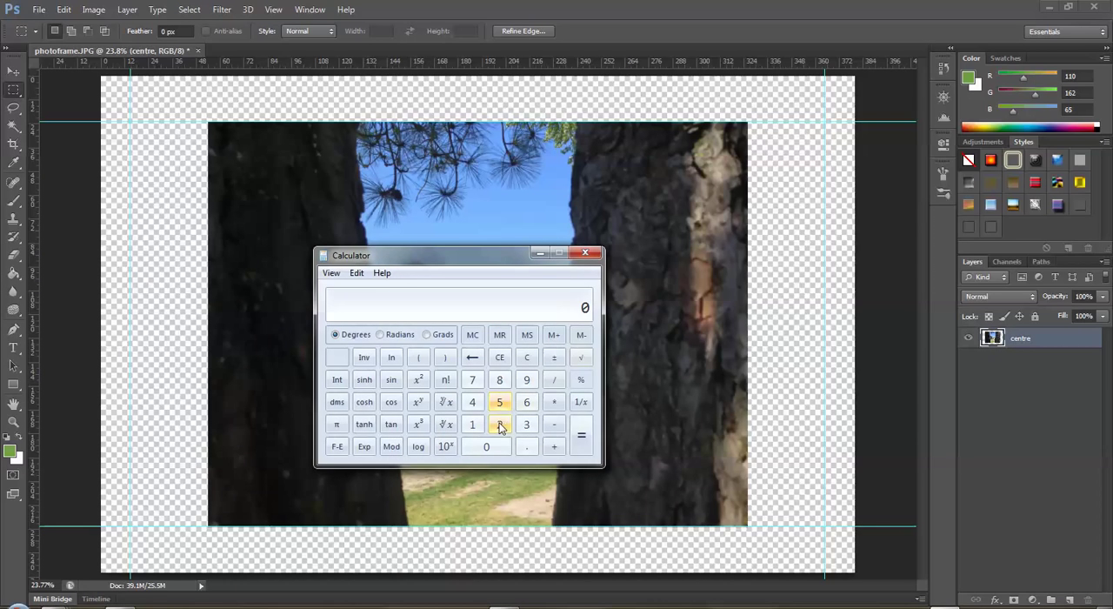
left_click(499, 425)
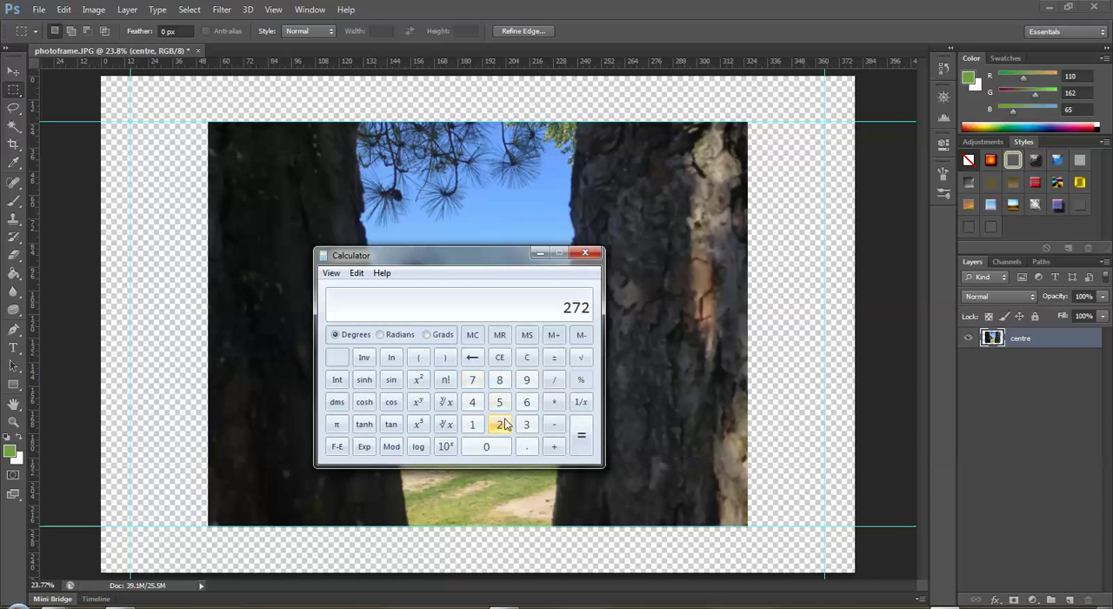
left_click(554, 379)
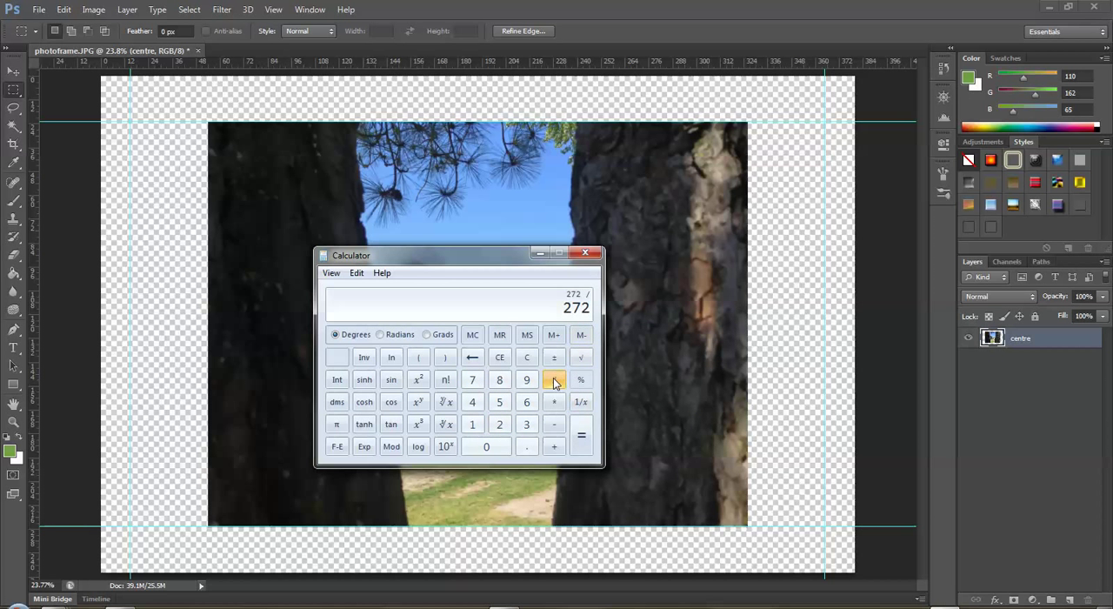
left_click(526, 424)
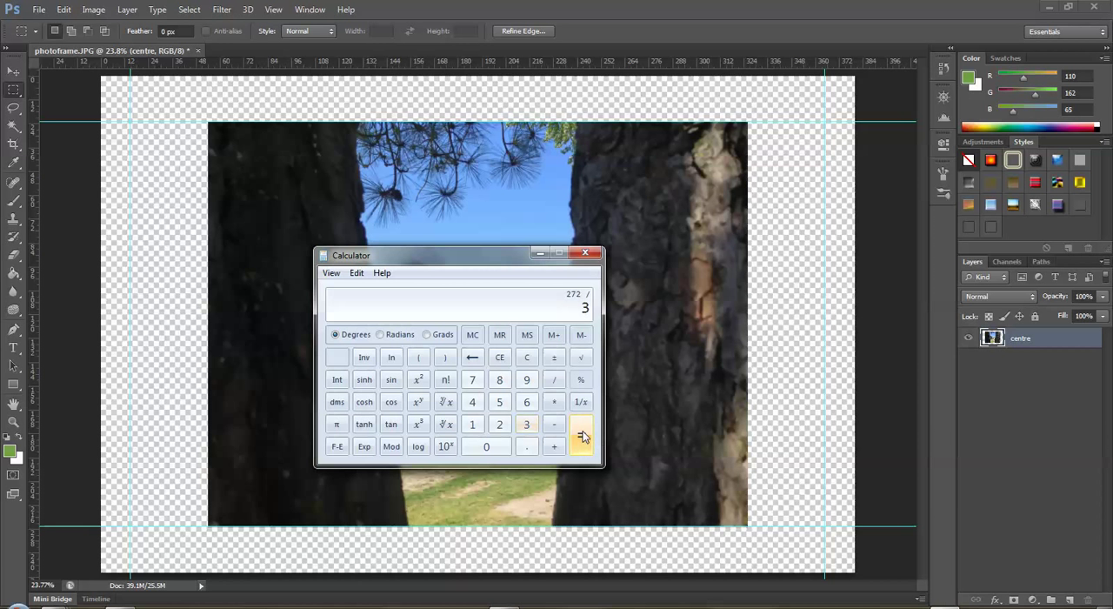
left_click(581, 435)
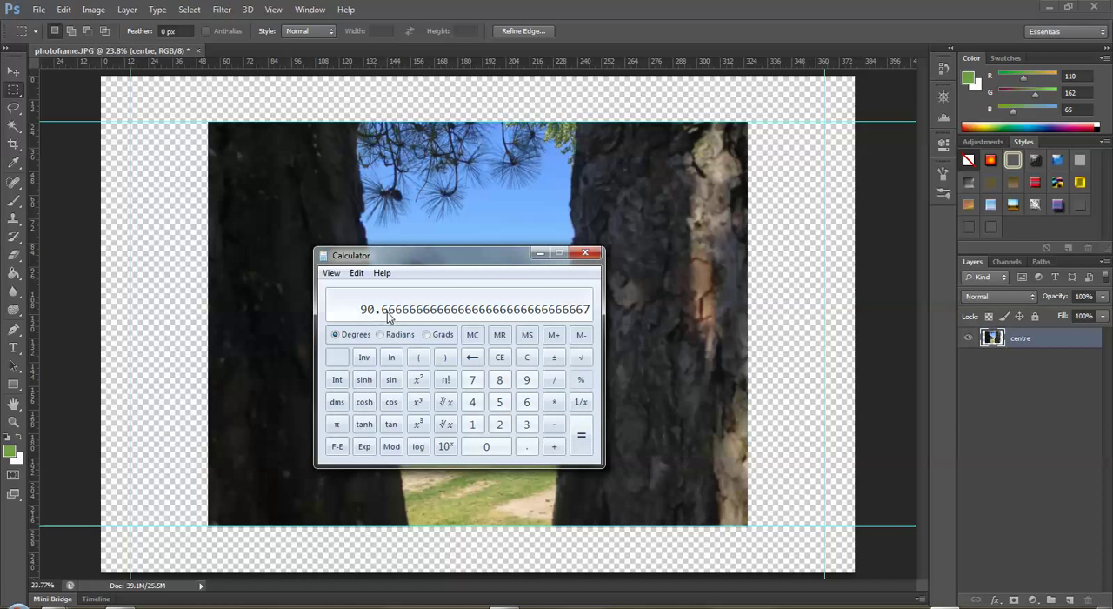
mouse_move(564, 320)
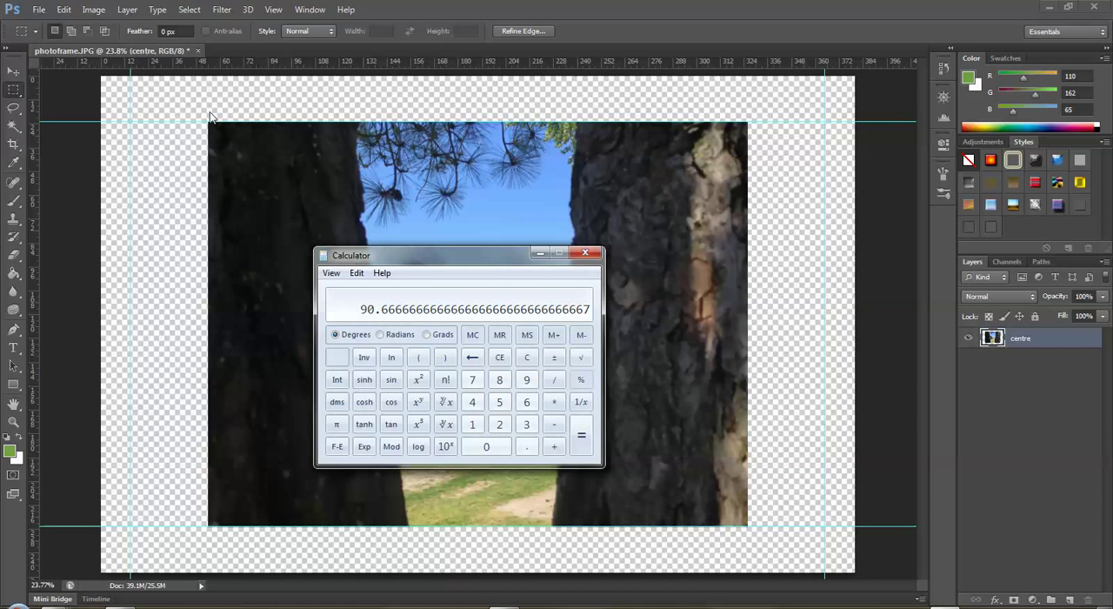
mouse_move(847, 497)
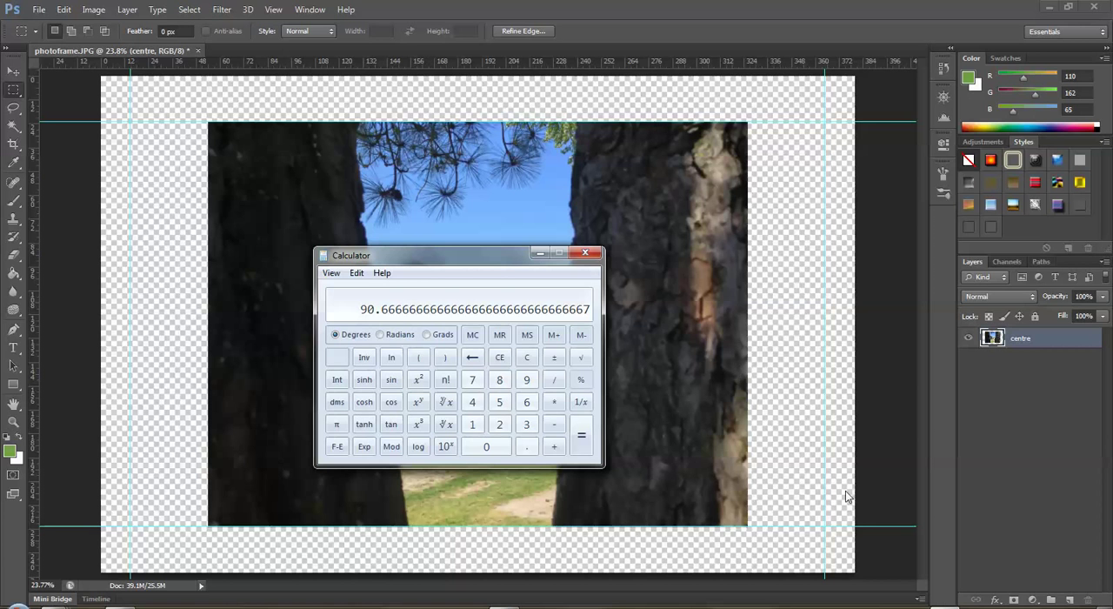
mouse_move(391, 315)
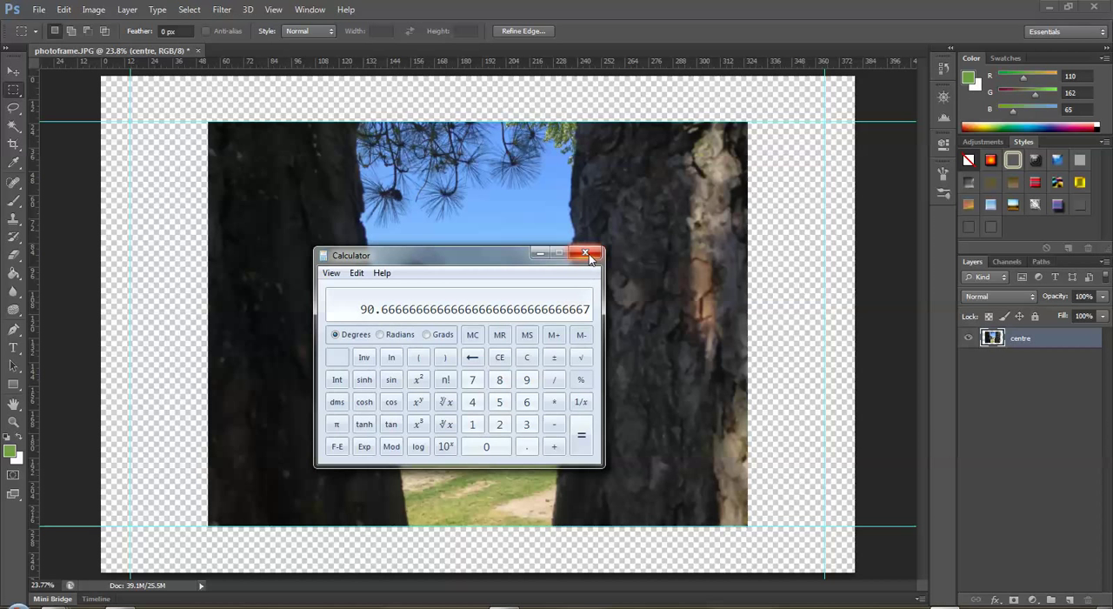
left_click(586, 255)
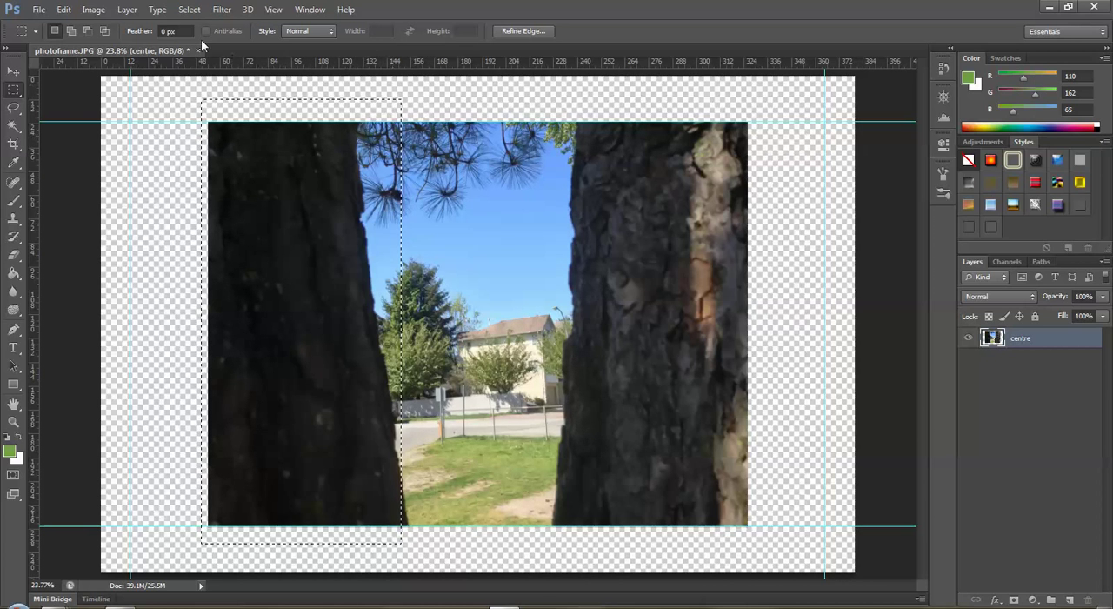
Transform the selection to about 90.66 picas wide, aligned with the photo's left edge.
left_click(189, 10)
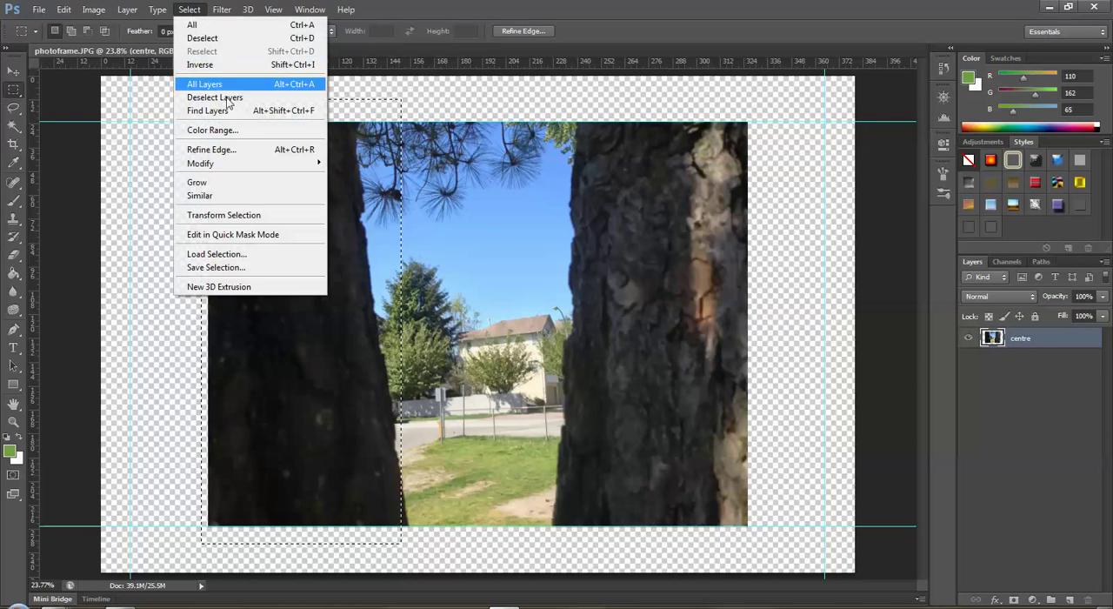
mouse_move(247, 215)
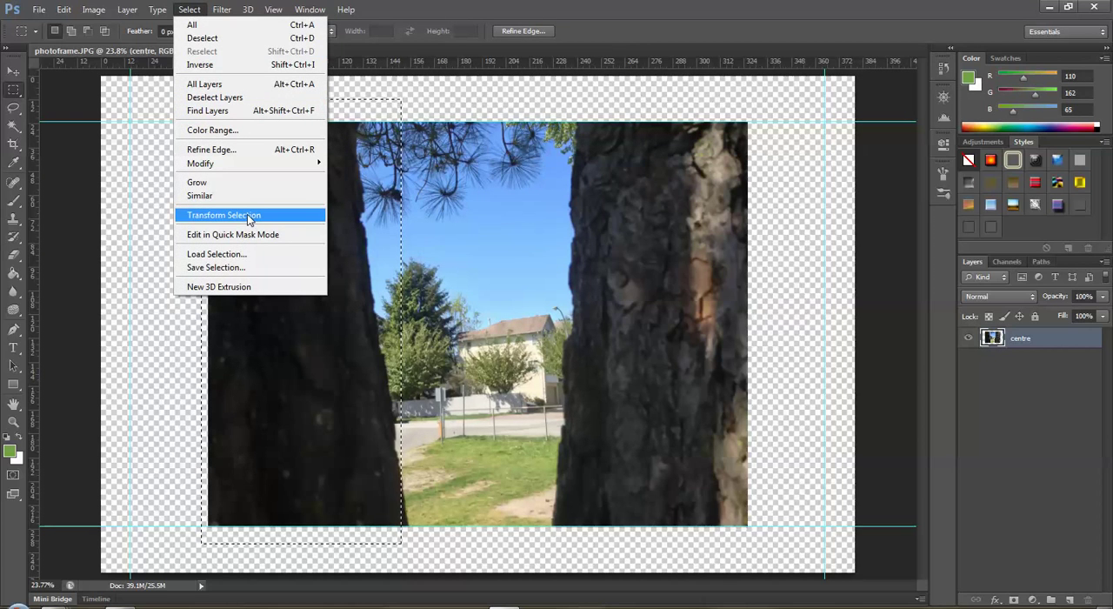
left_click(223, 214)
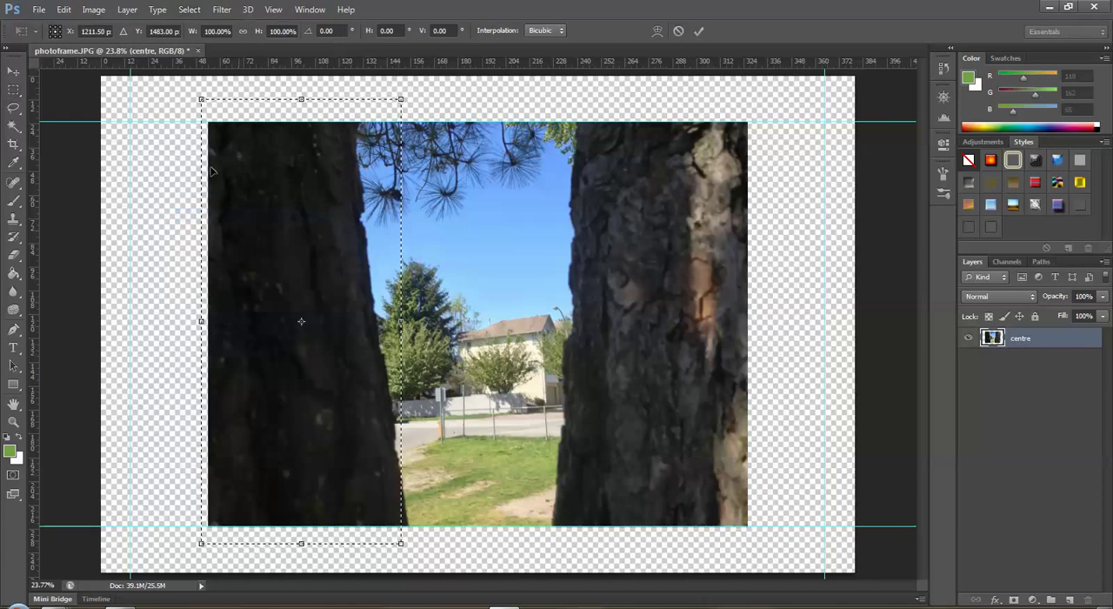
mouse_move(325, 172)
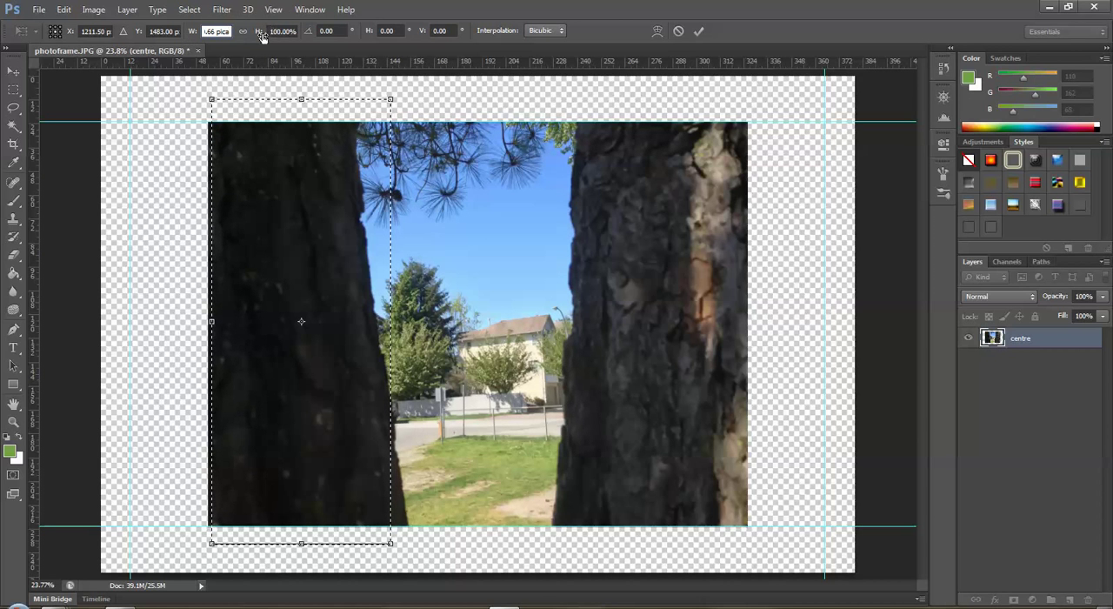
left_click(244, 32)
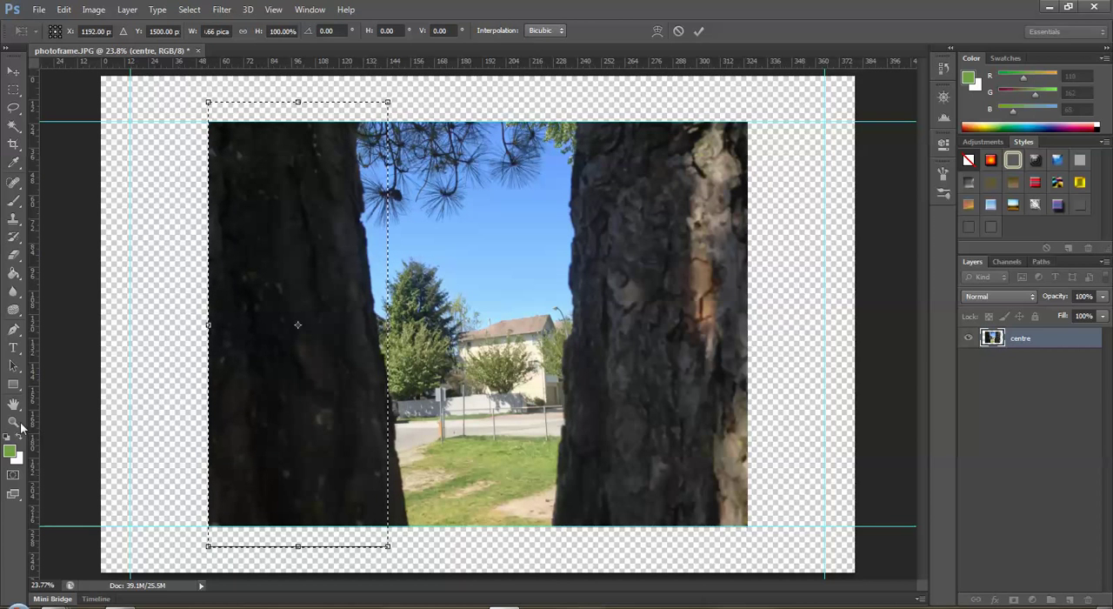
mouse_move(13, 422)
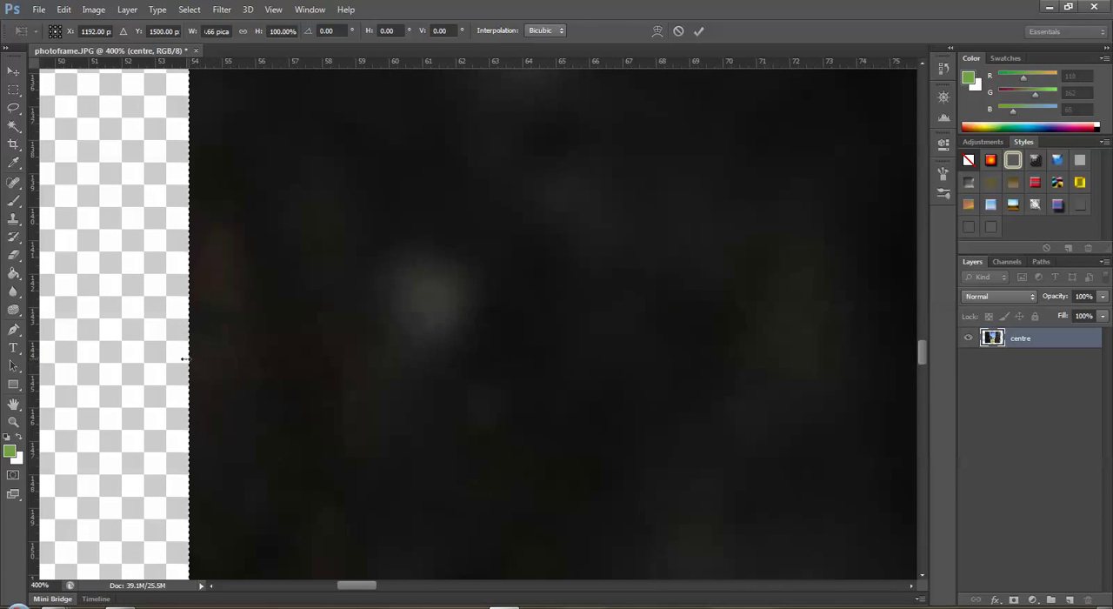
mouse_move(197, 362)
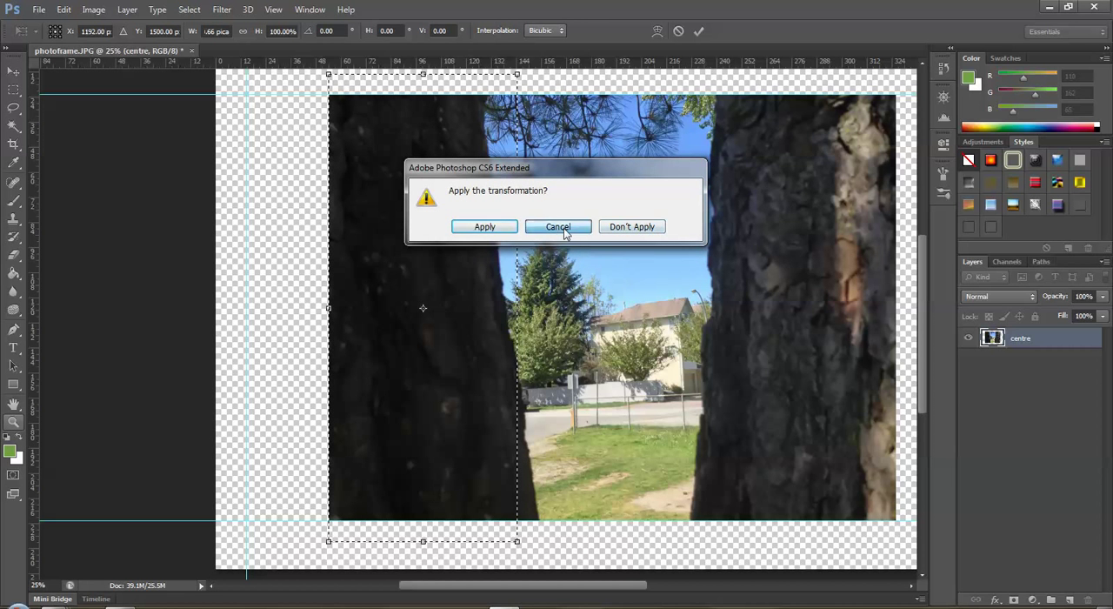
left_click(557, 226)
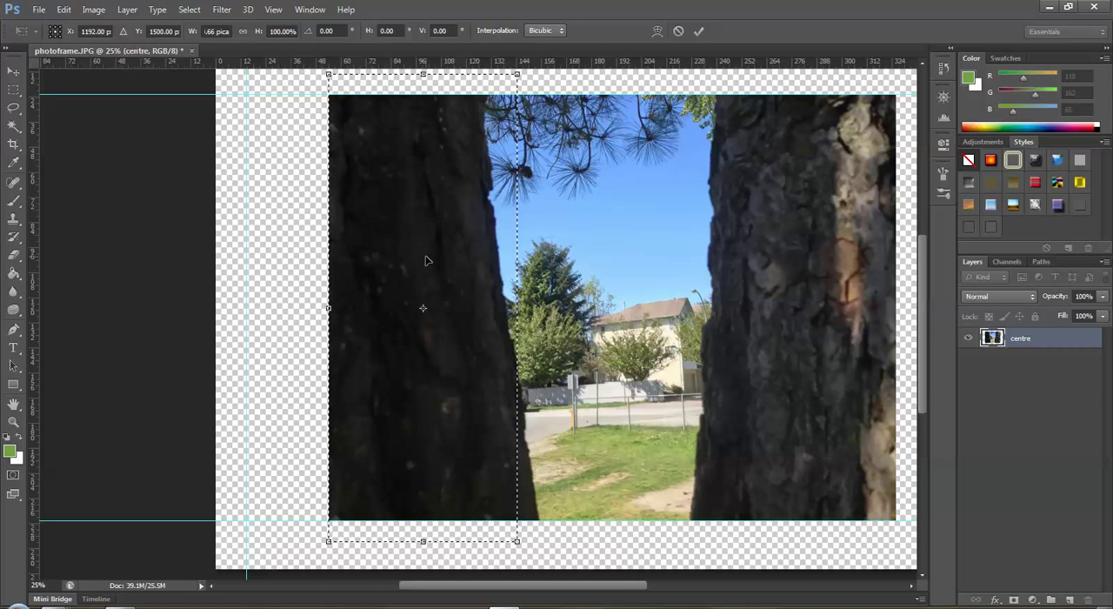
left_click(698, 30)
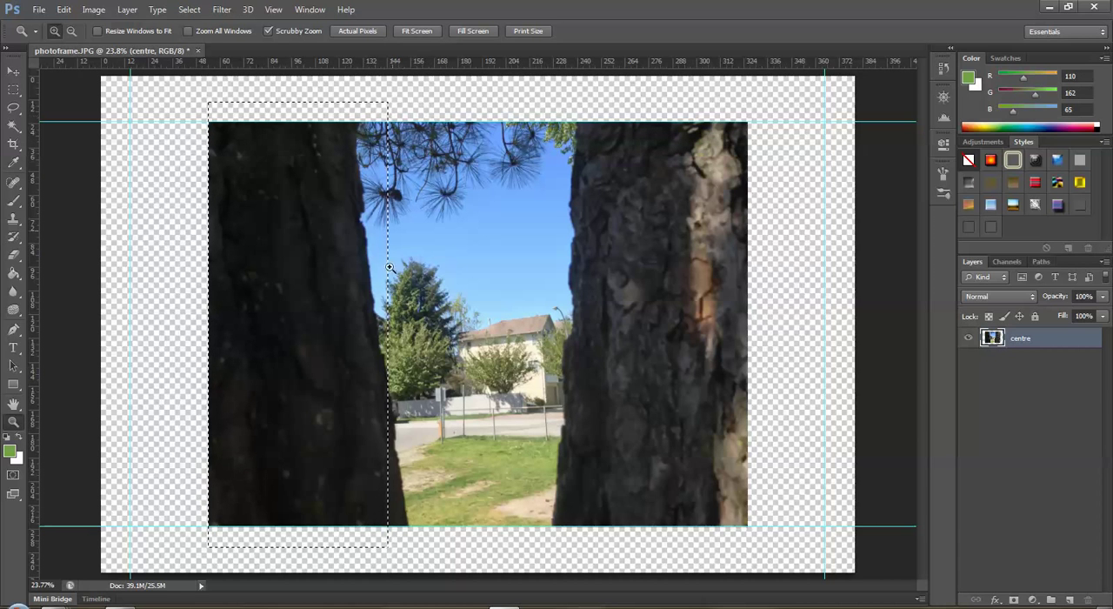
mouse_move(433, 527)
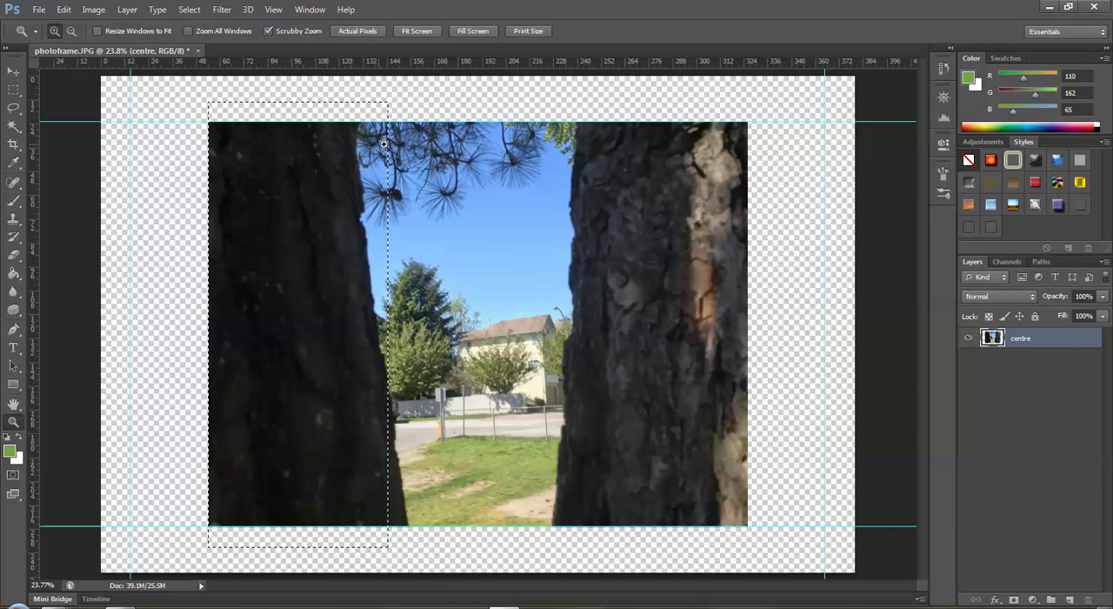
mouse_move(525, 244)
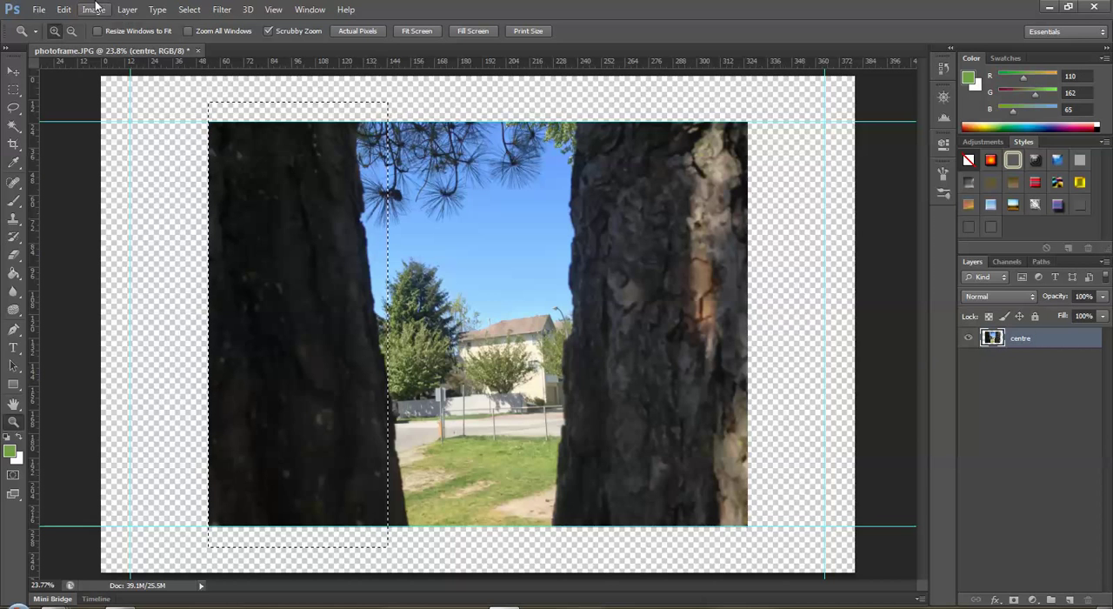
mouse_move(127, 10)
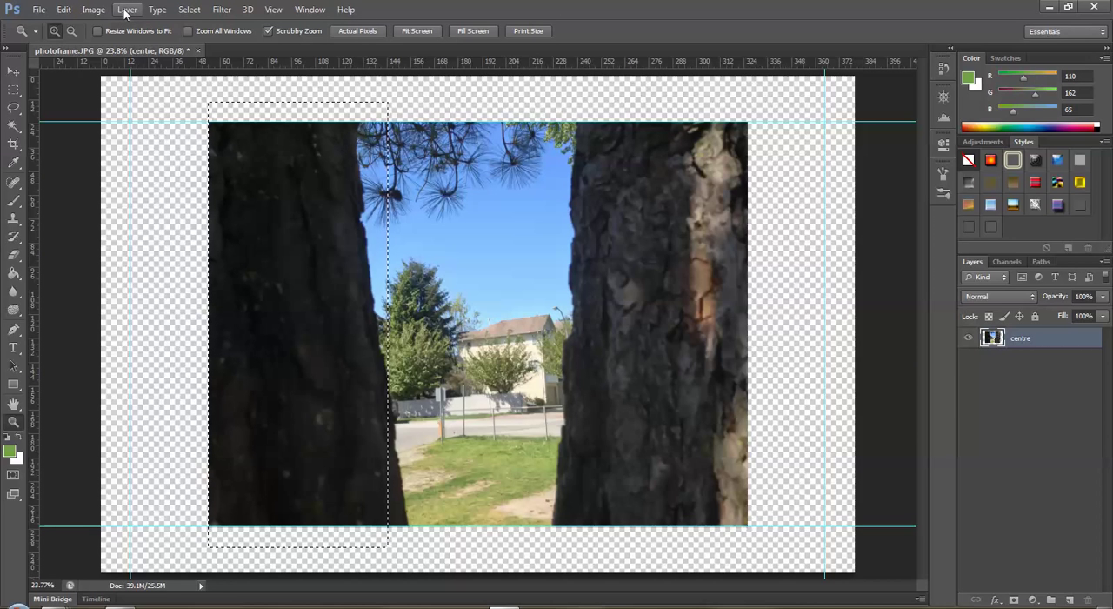
left_click(127, 10)
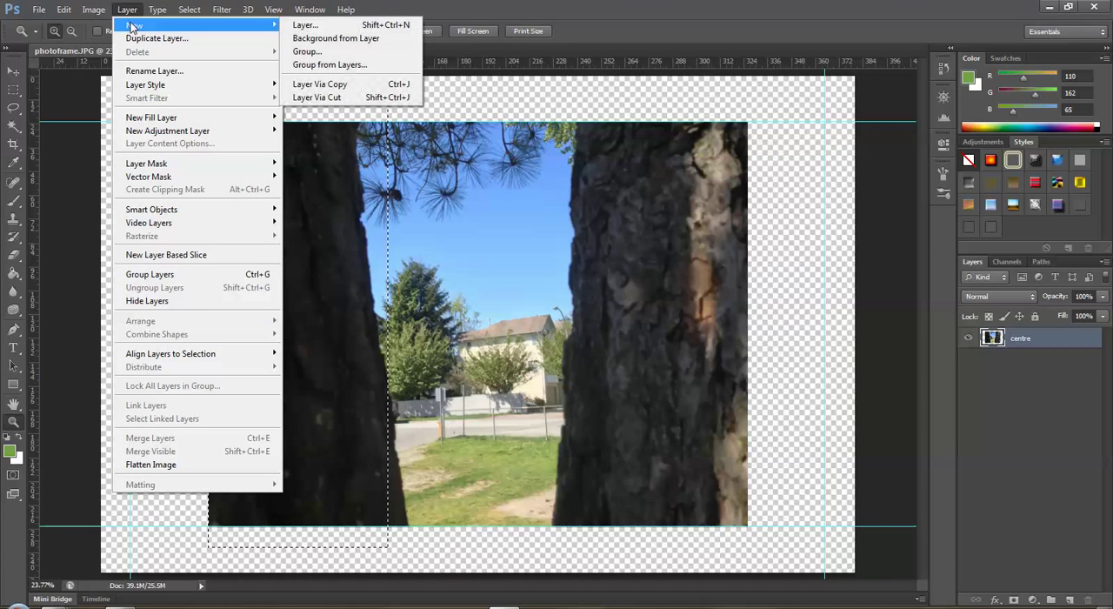
mouse_move(338, 96)
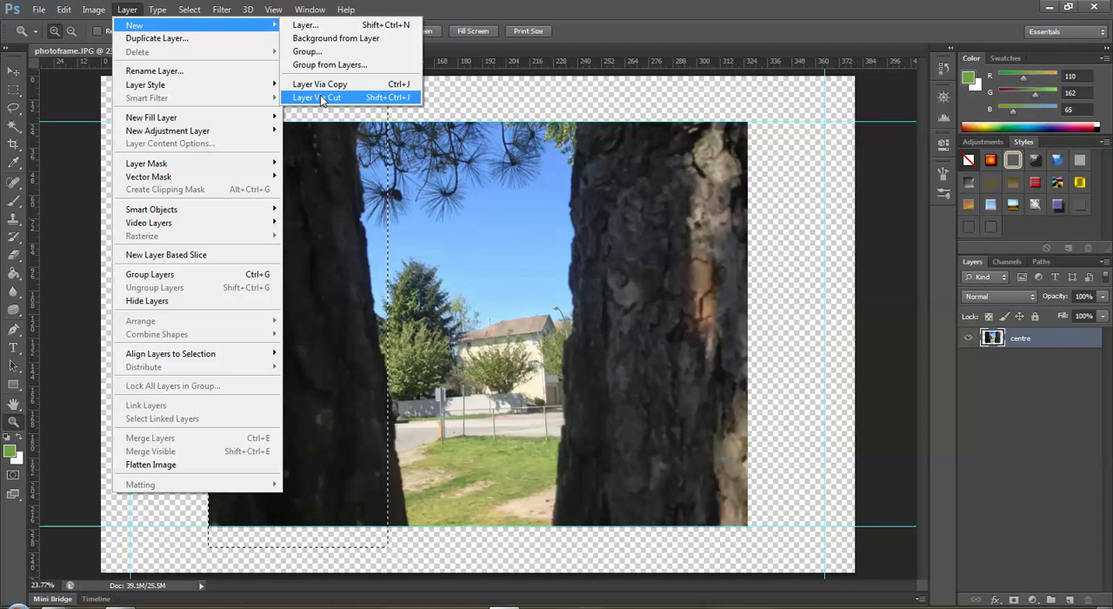
left_click(316, 97)
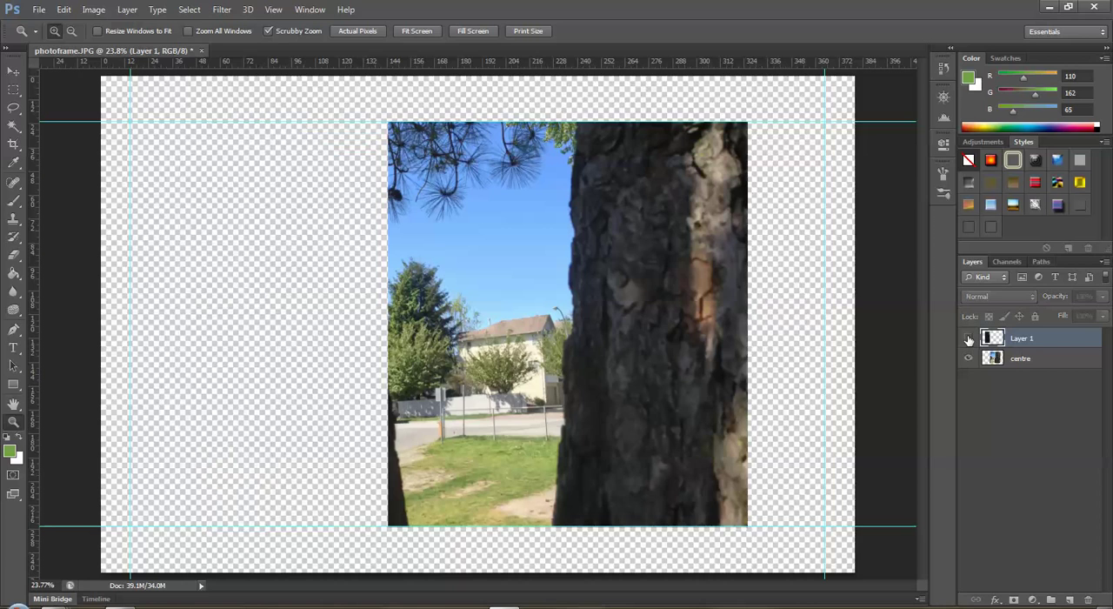
left_click(969, 358)
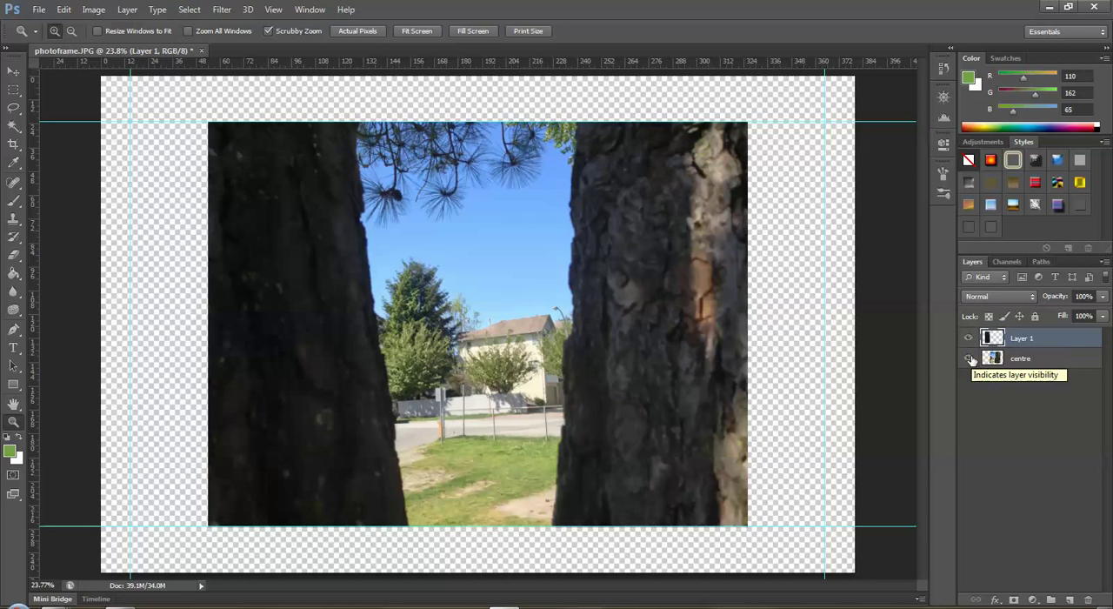
left_click(969, 358)
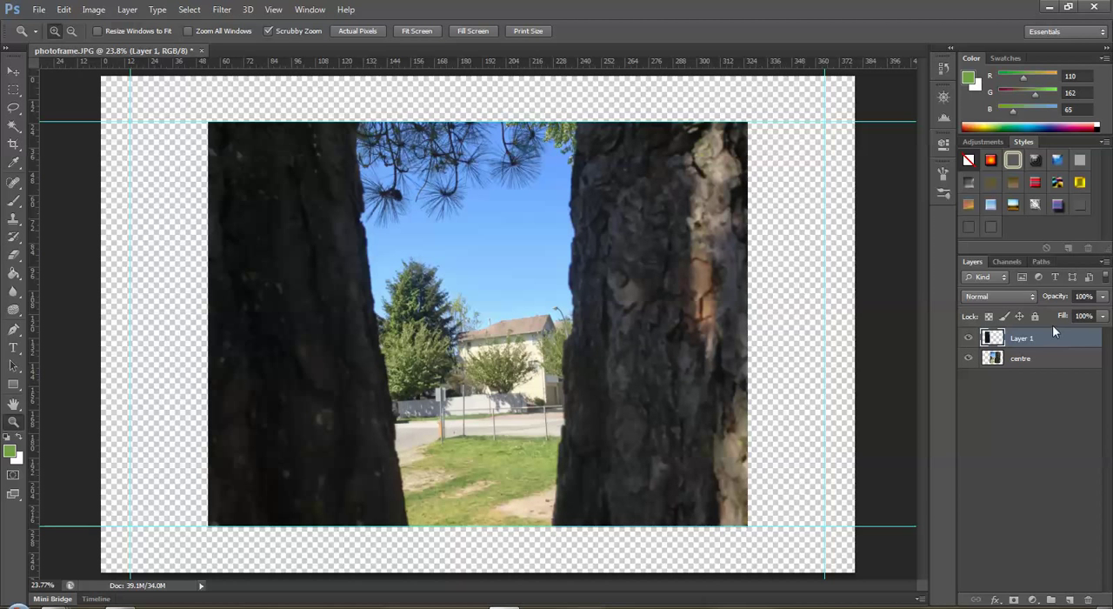
double_click(1022, 338)
type("left")
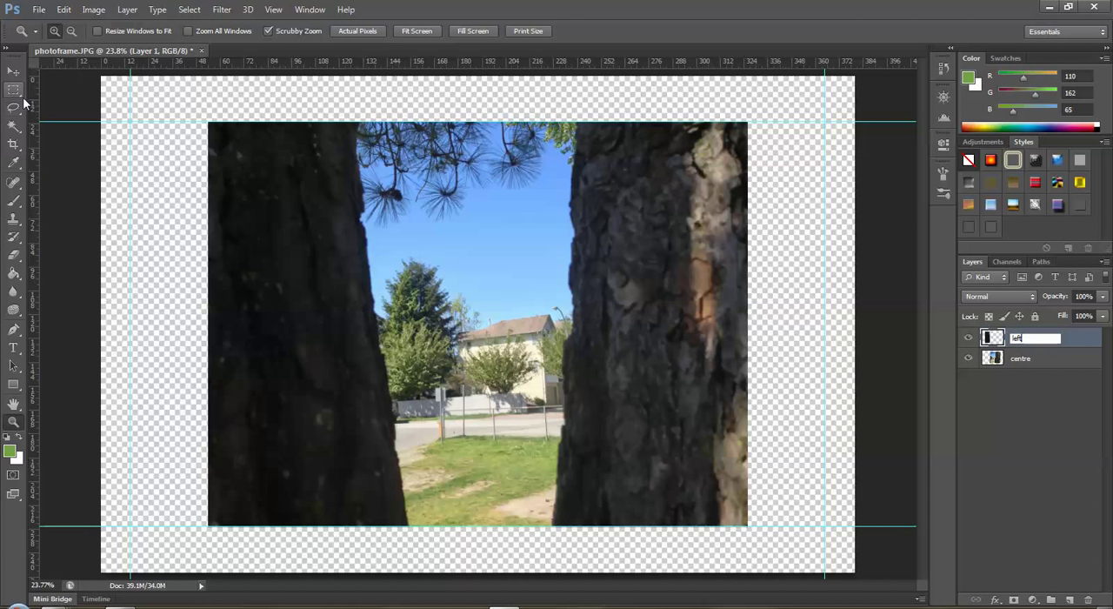
left_click(1020, 357)
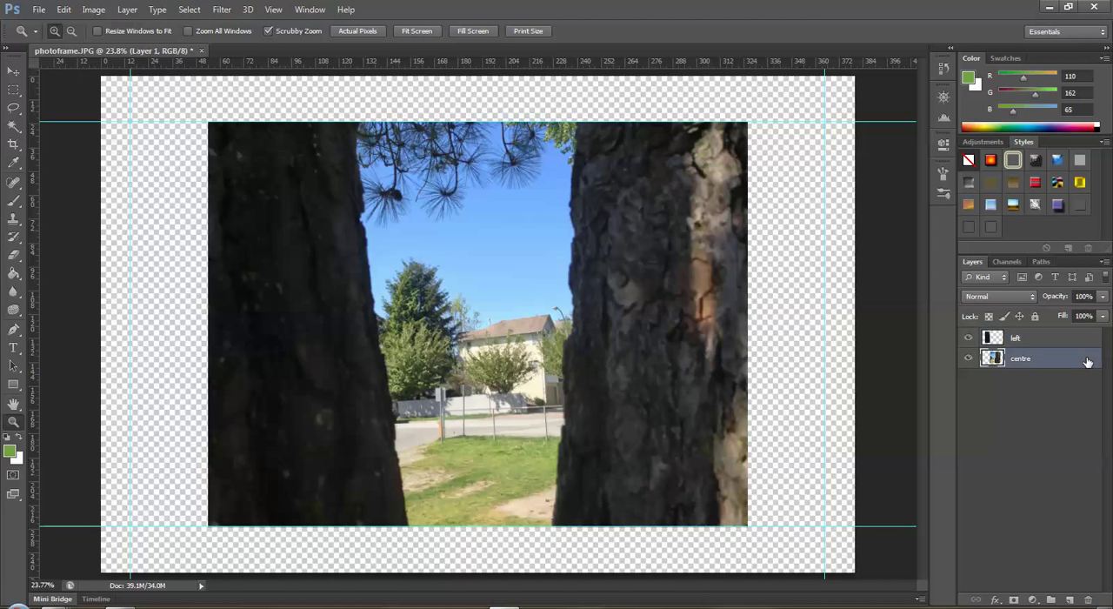
left_click(1015, 337)
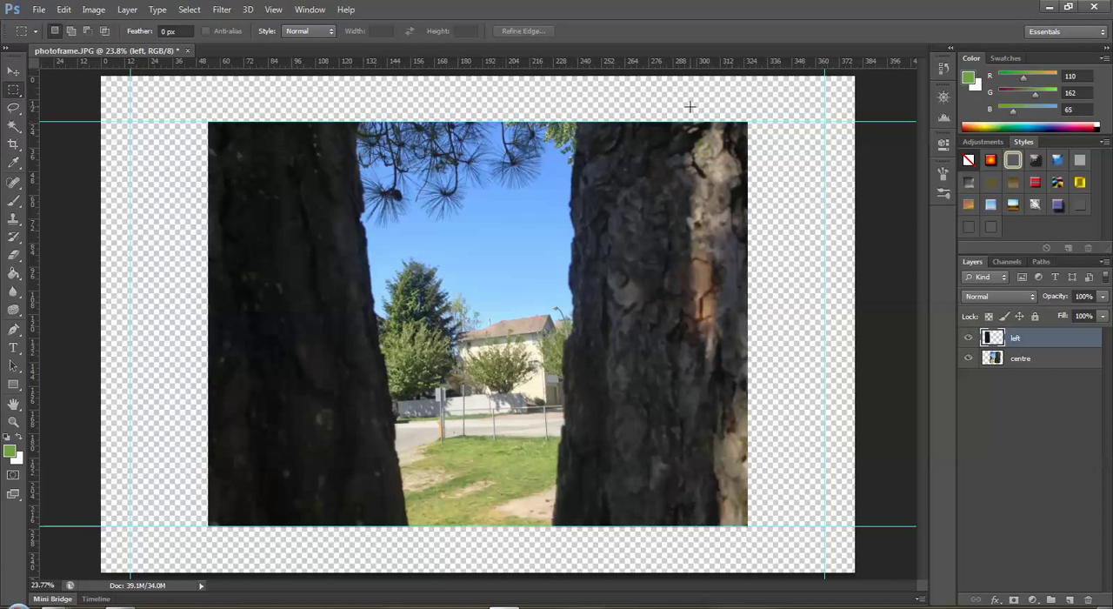
left_click(127, 10)
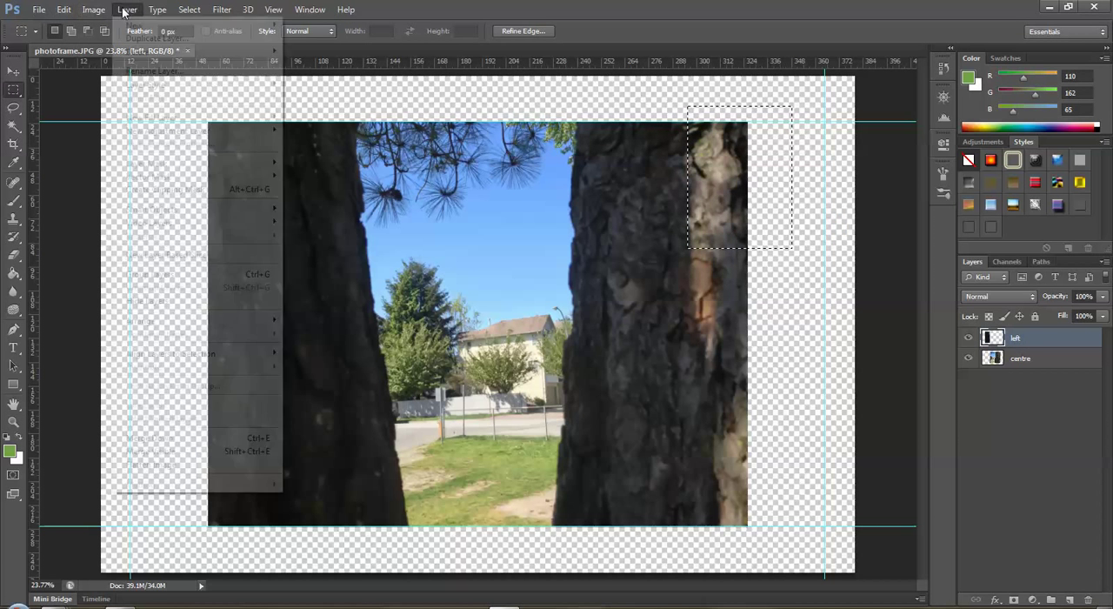
left_click(310, 9)
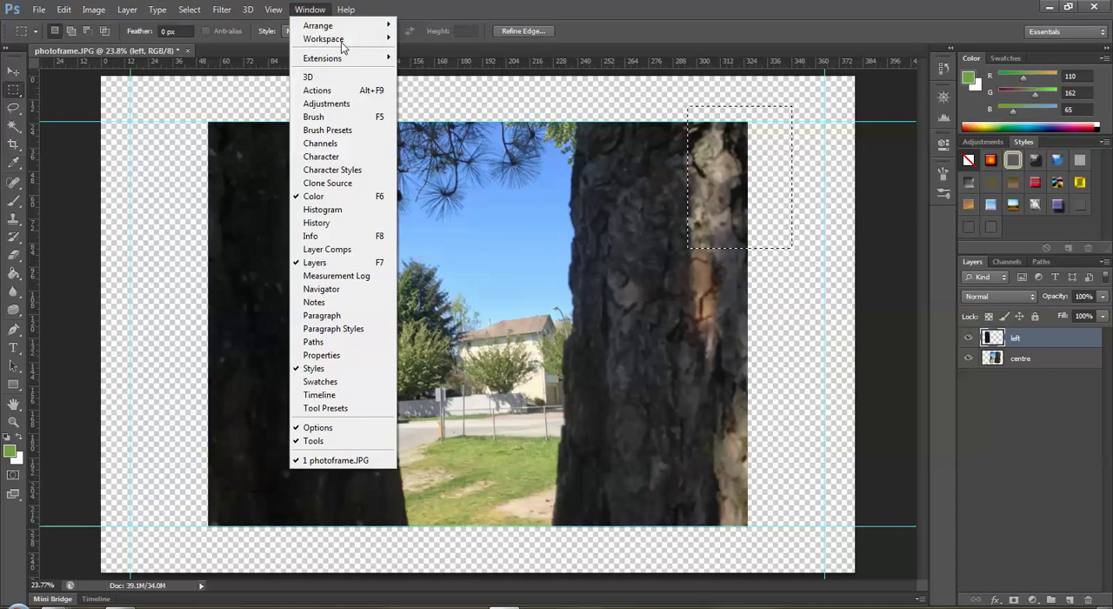
left_click(127, 10)
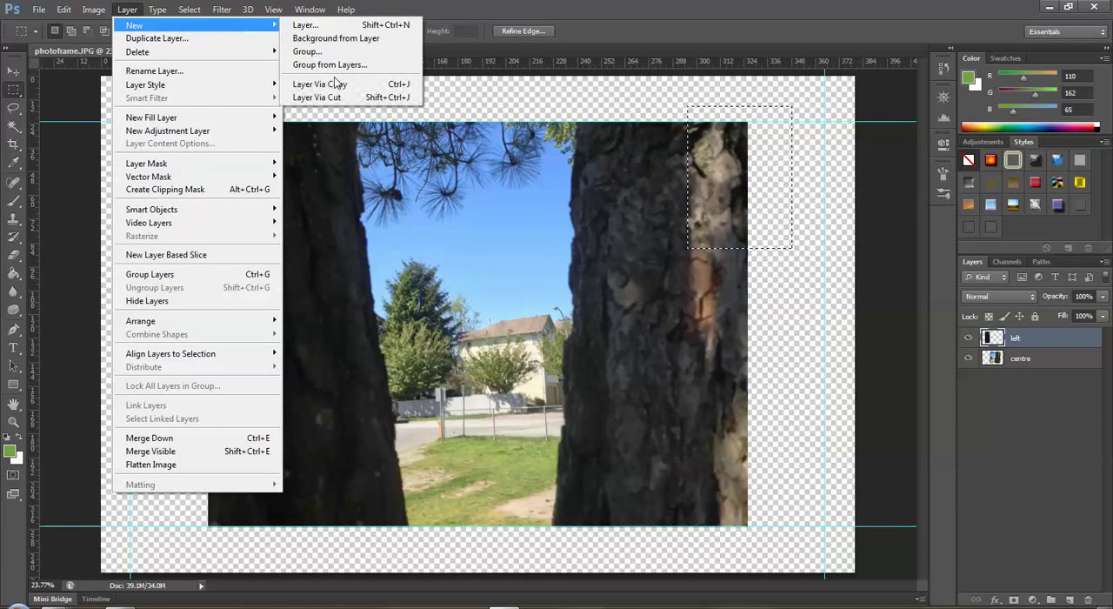
left_click(320, 83)
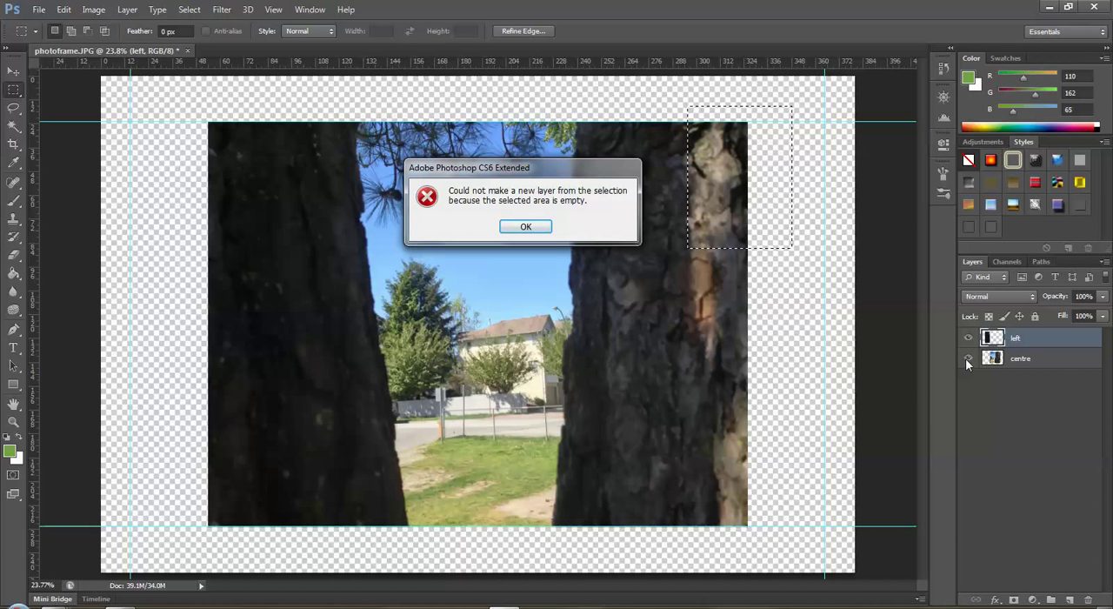
left_click(525, 226)
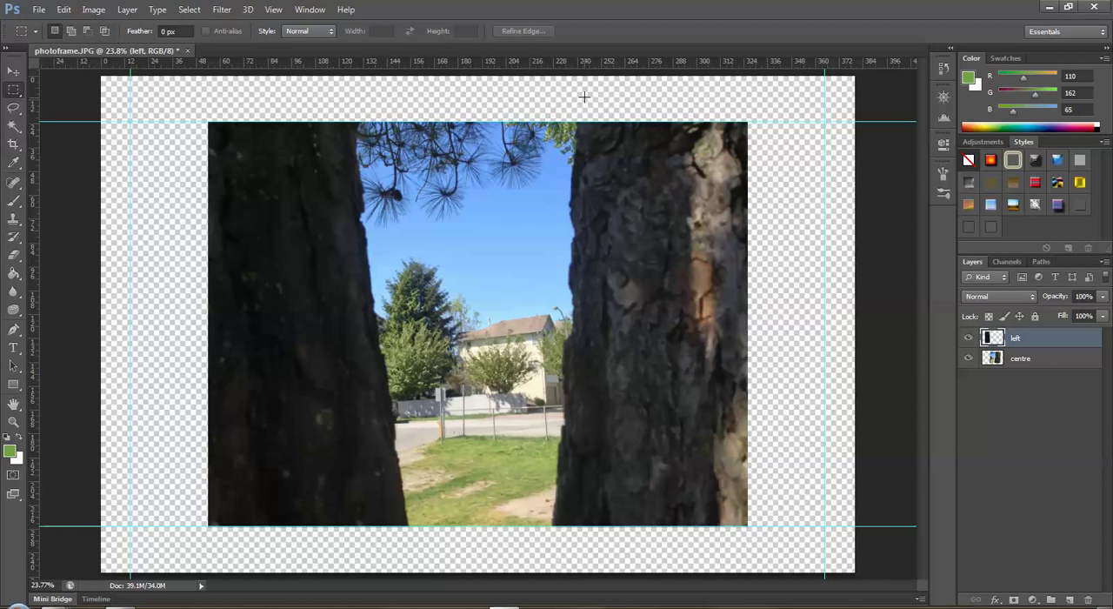
Marquee the right trunk and transform it to about 90.67 picas wide at the photo's right edge.
left_click_drag(580, 98, 770, 563)
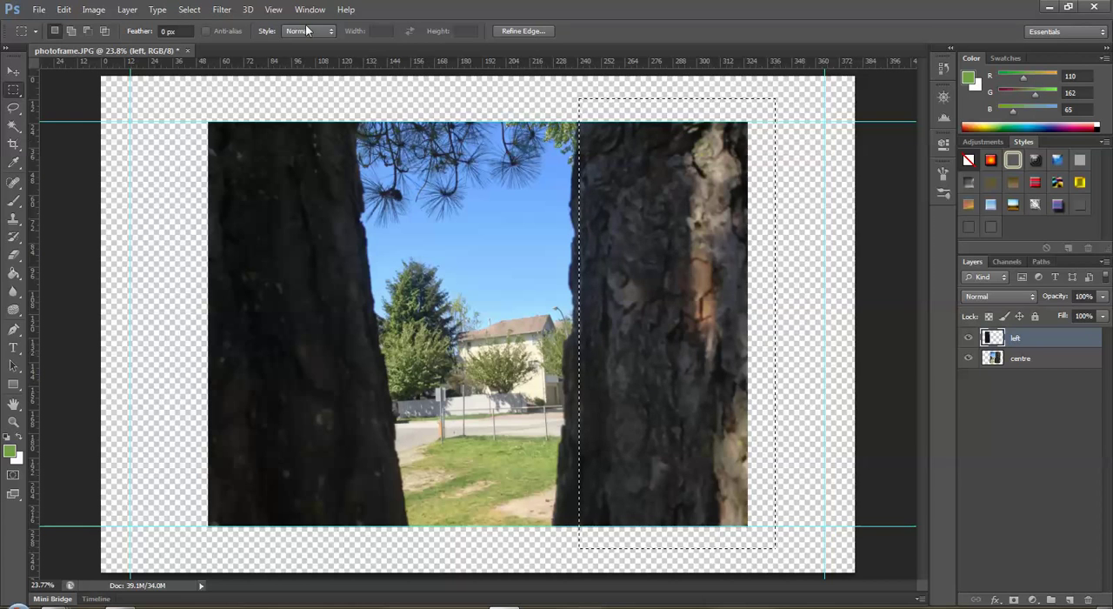
left_click(189, 9)
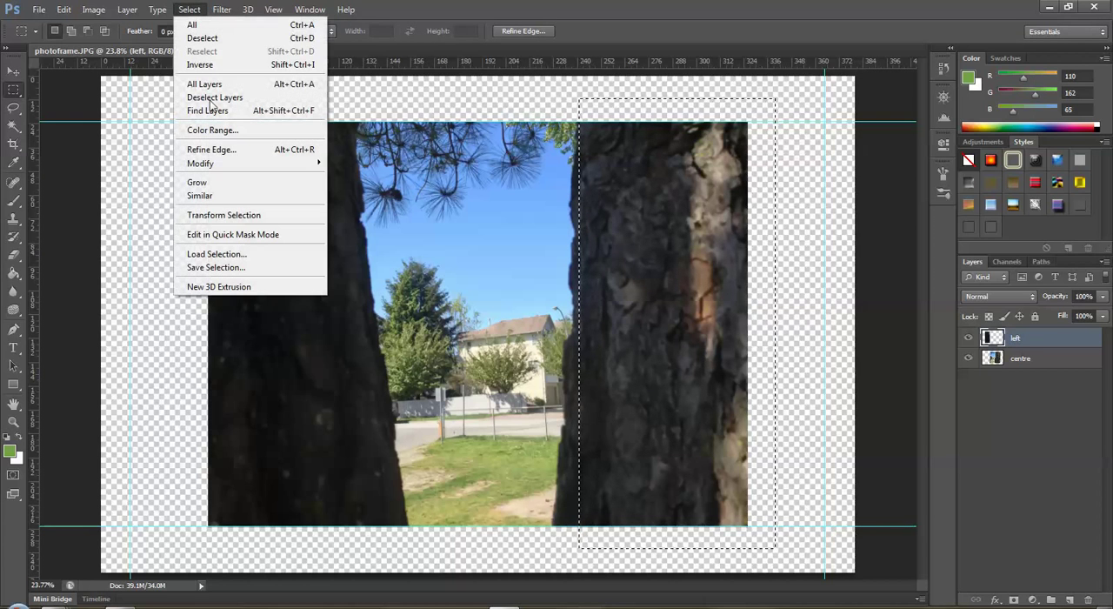
left_click(224, 215)
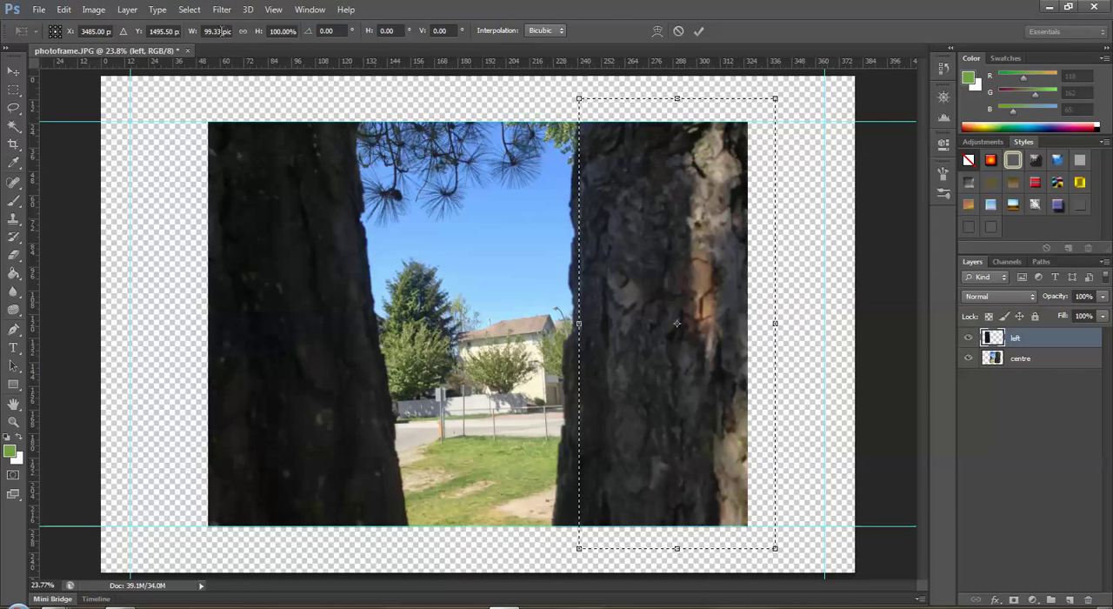
left_click(212, 31)
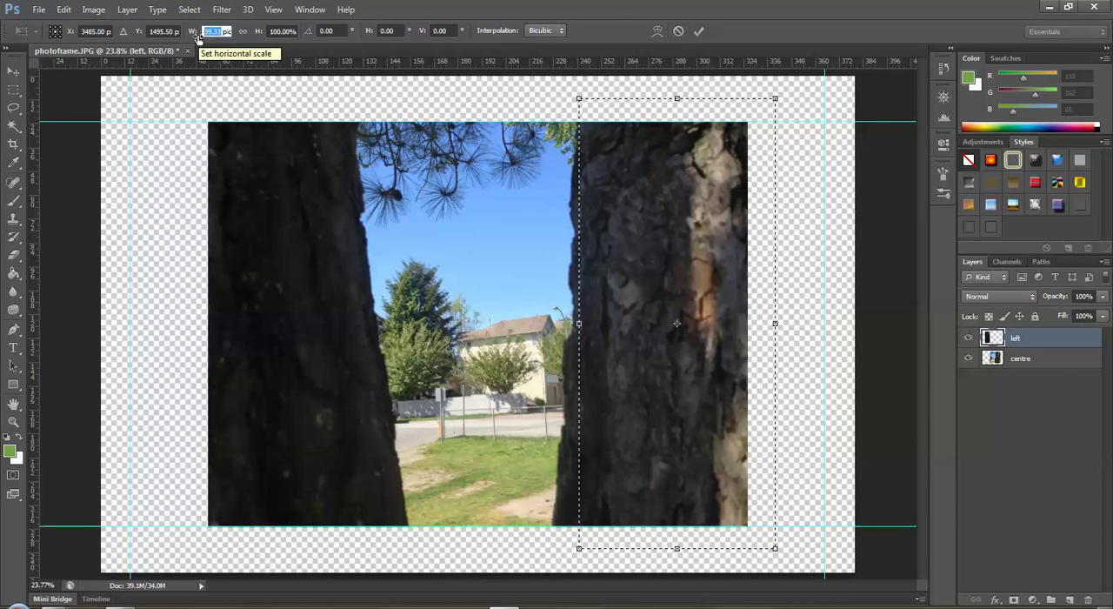
type("50")
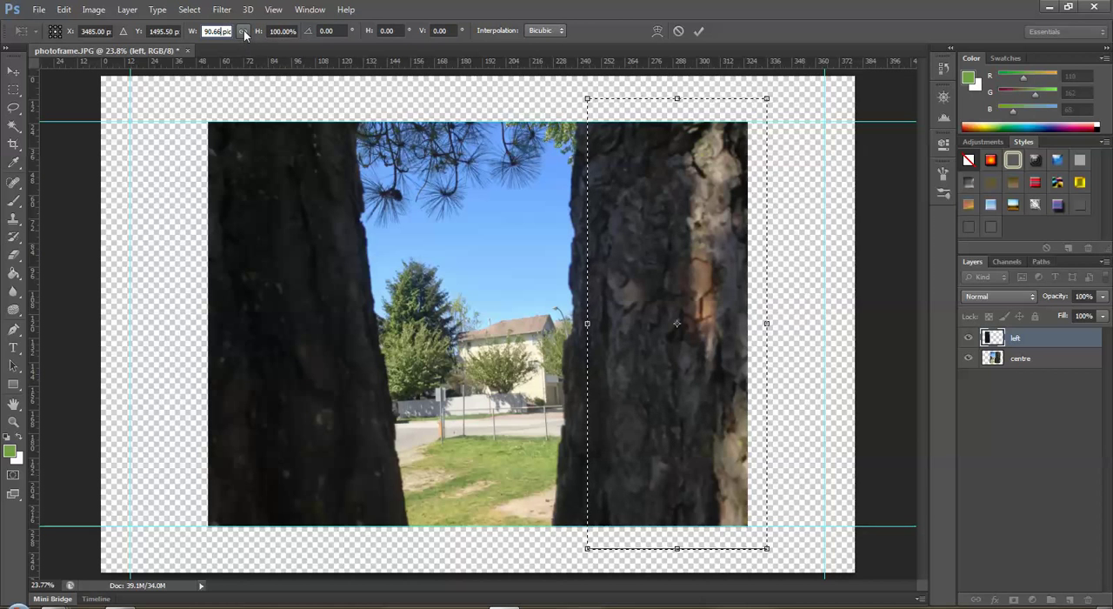
mouse_move(243, 31)
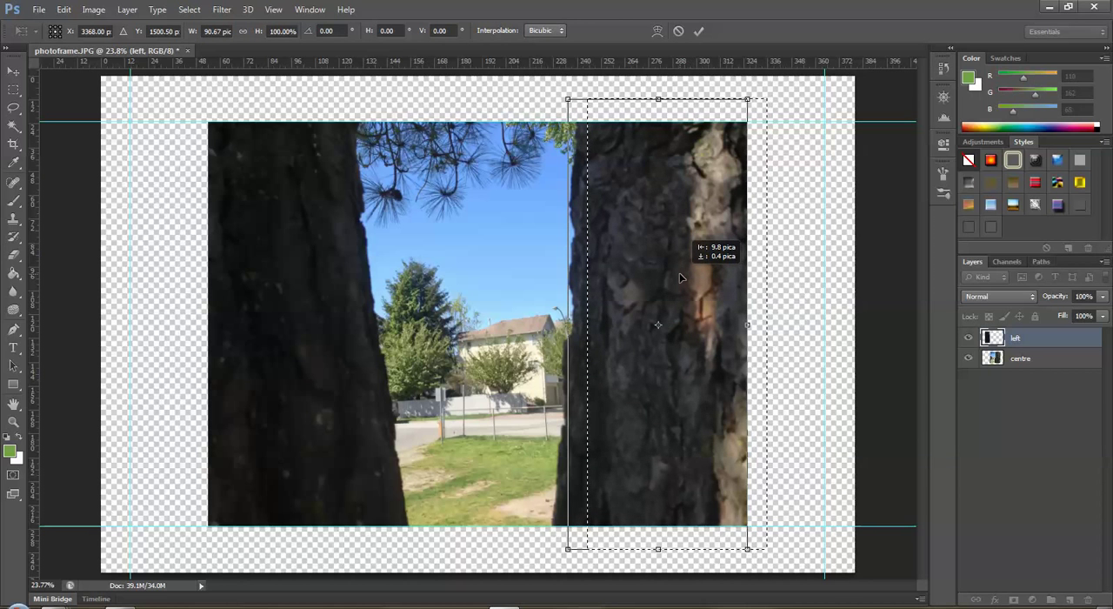
left_click(699, 31)
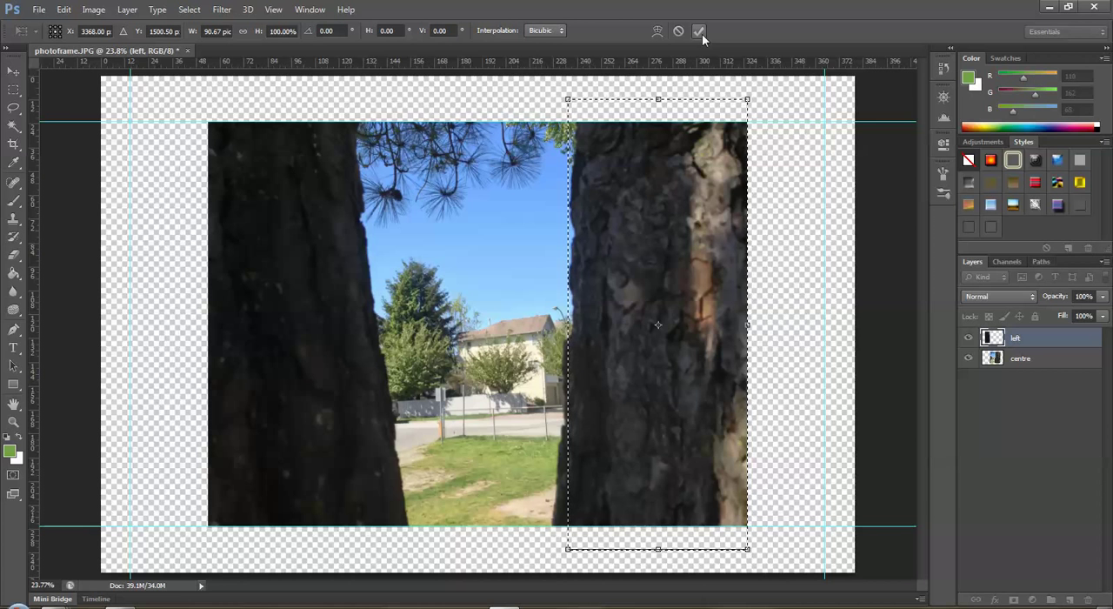
mouse_move(700, 32)
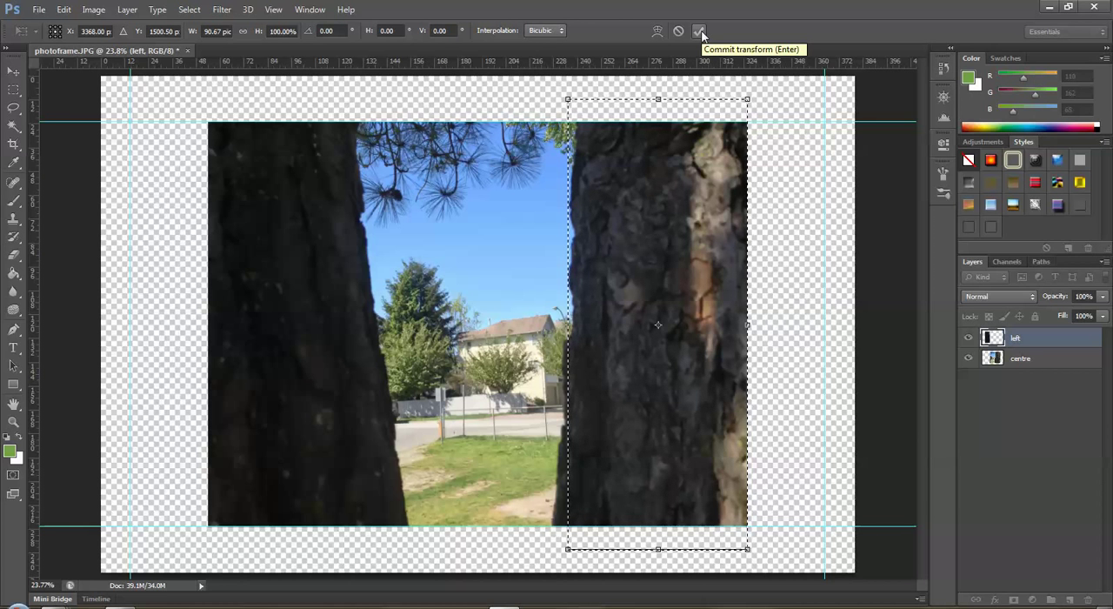
left_click(699, 31)
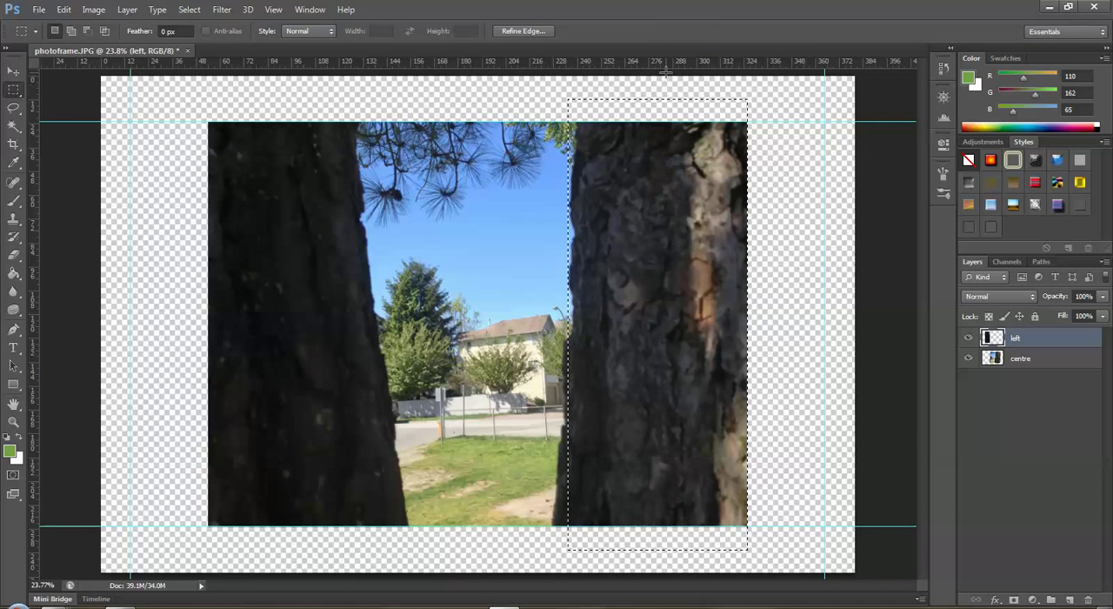
Make the centre layer active and cut the selected strip onto a new layer with Layer Via Cut.
left_click(127, 10)
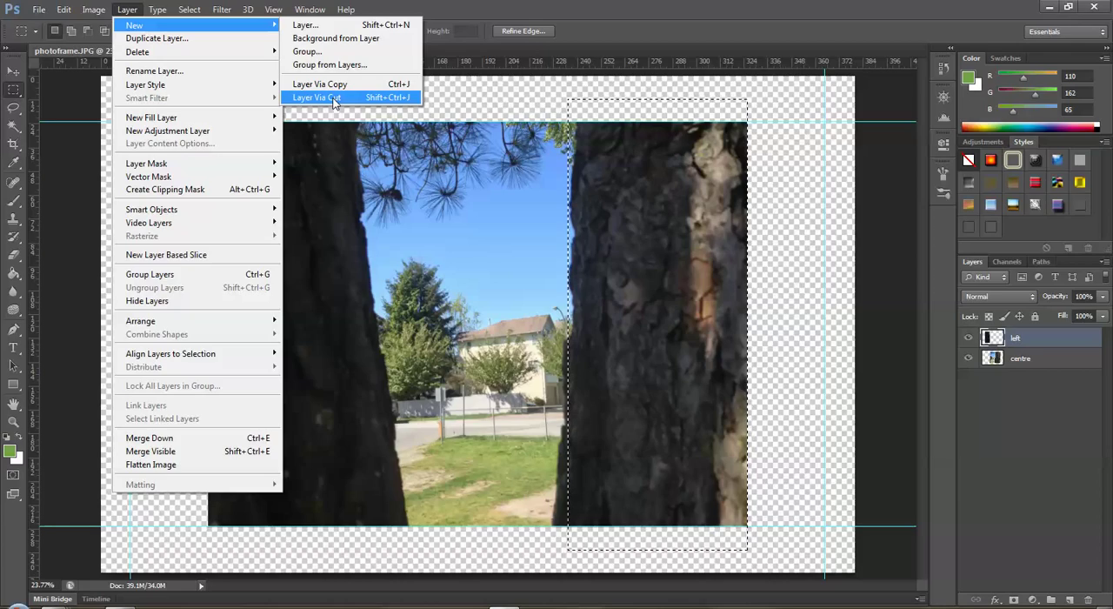
left_click(316, 97)
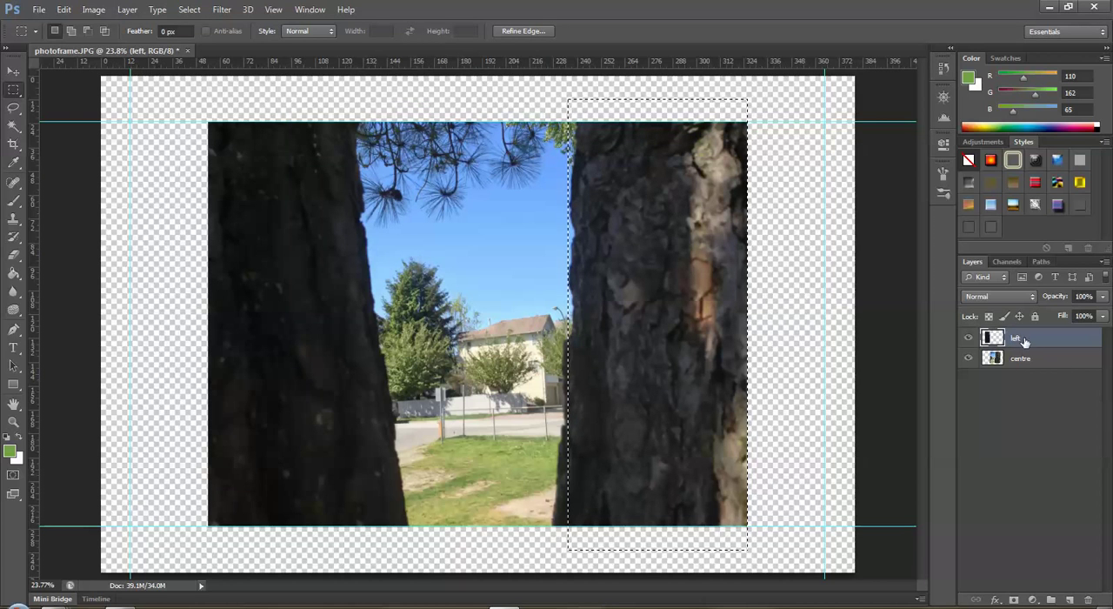
left_click(1020, 358)
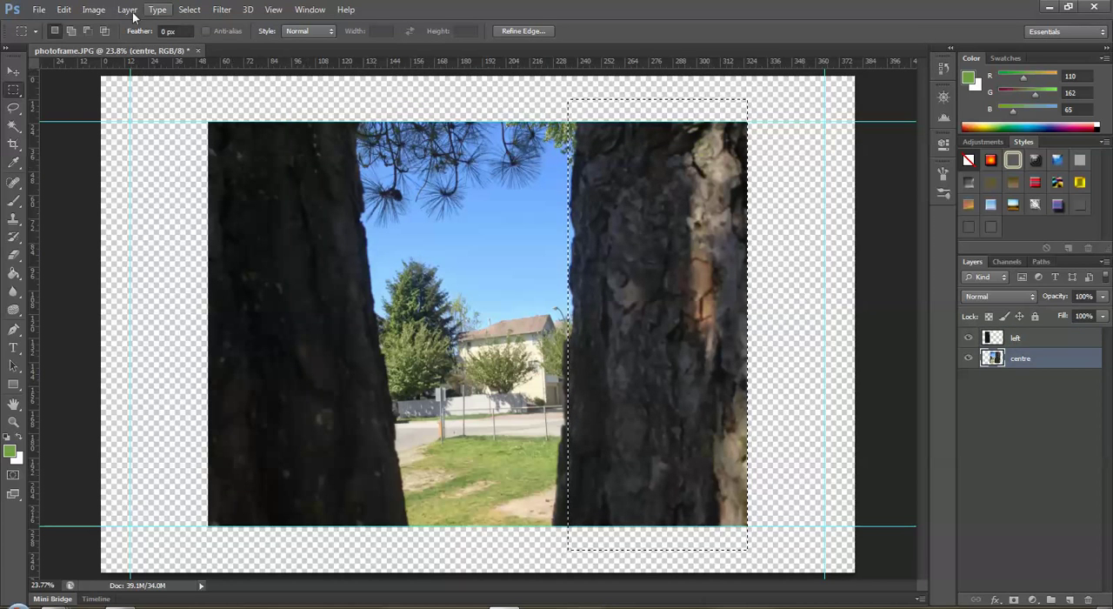
left_click(126, 10)
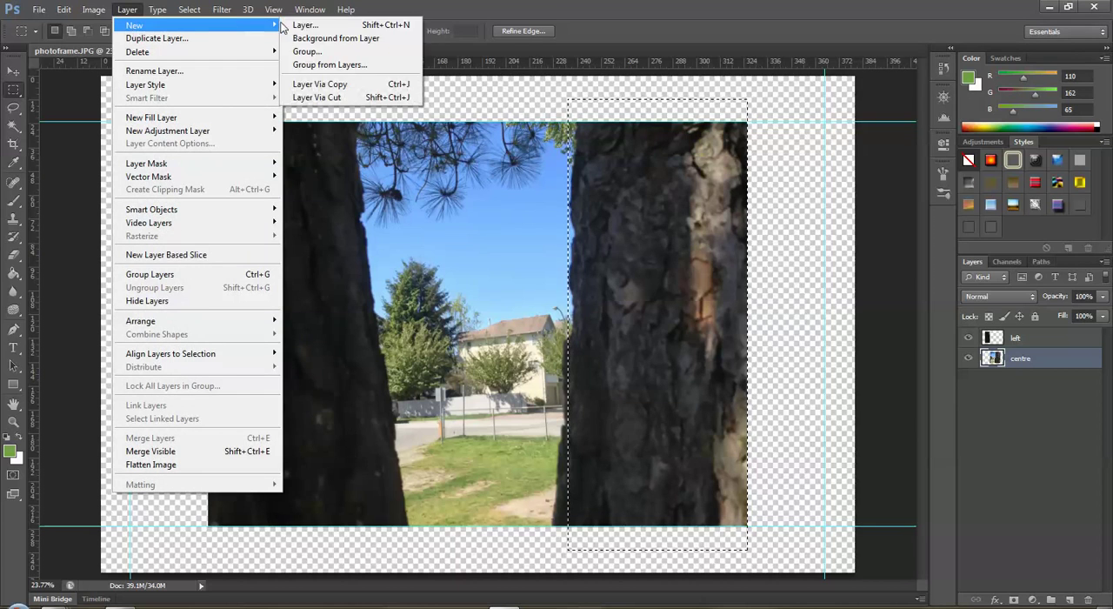
mouse_move(317, 97)
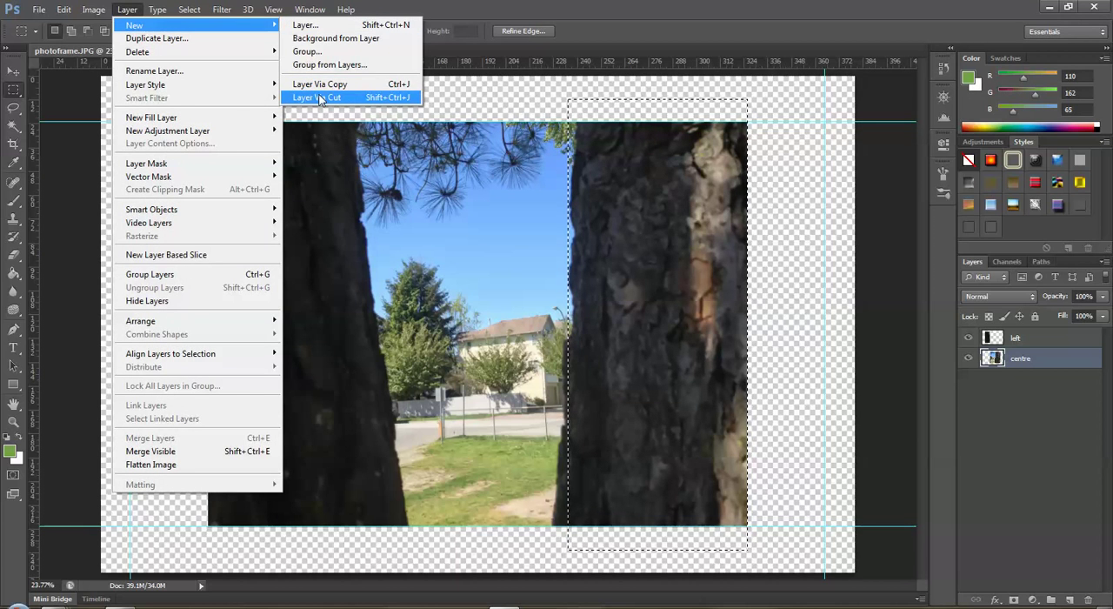
left_click(316, 97)
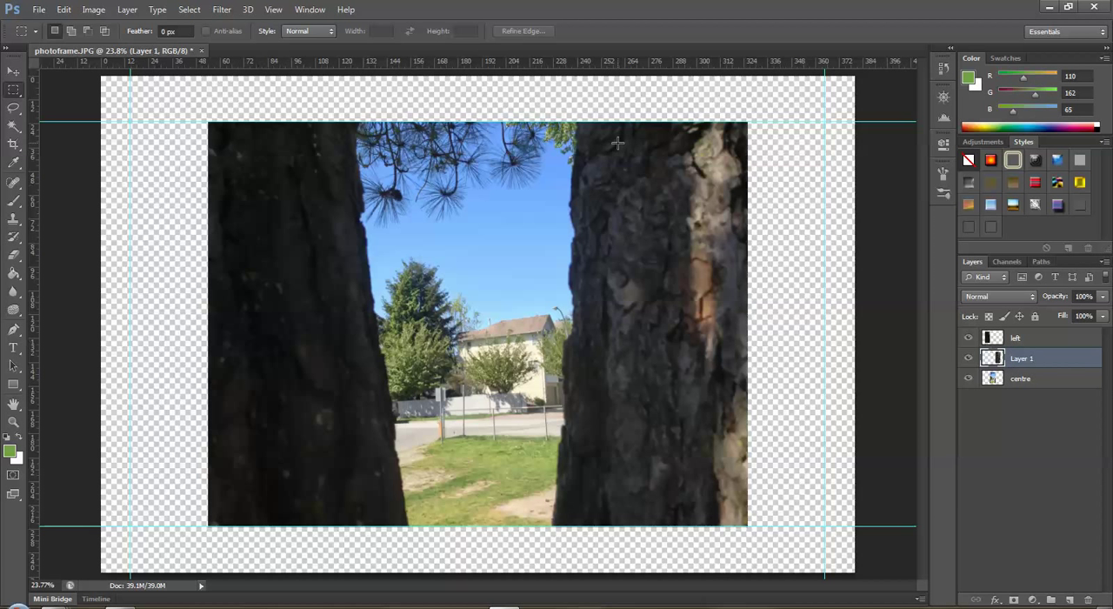
mouse_move(717, 177)
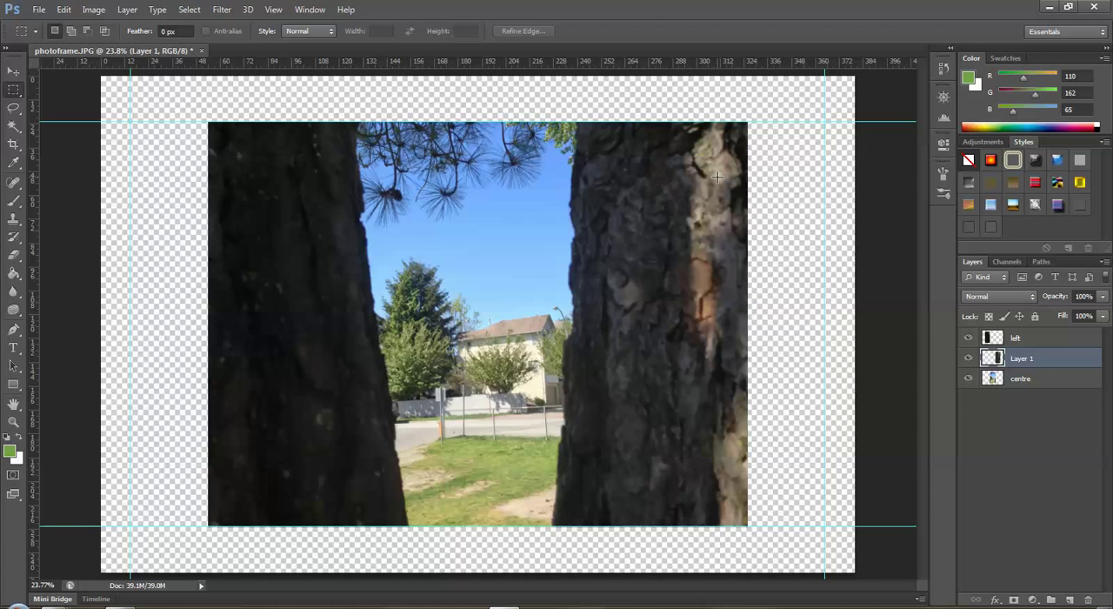
Rename the new layer 'right' and toggle centre's visibility to check the cut.
double_click(1022, 358)
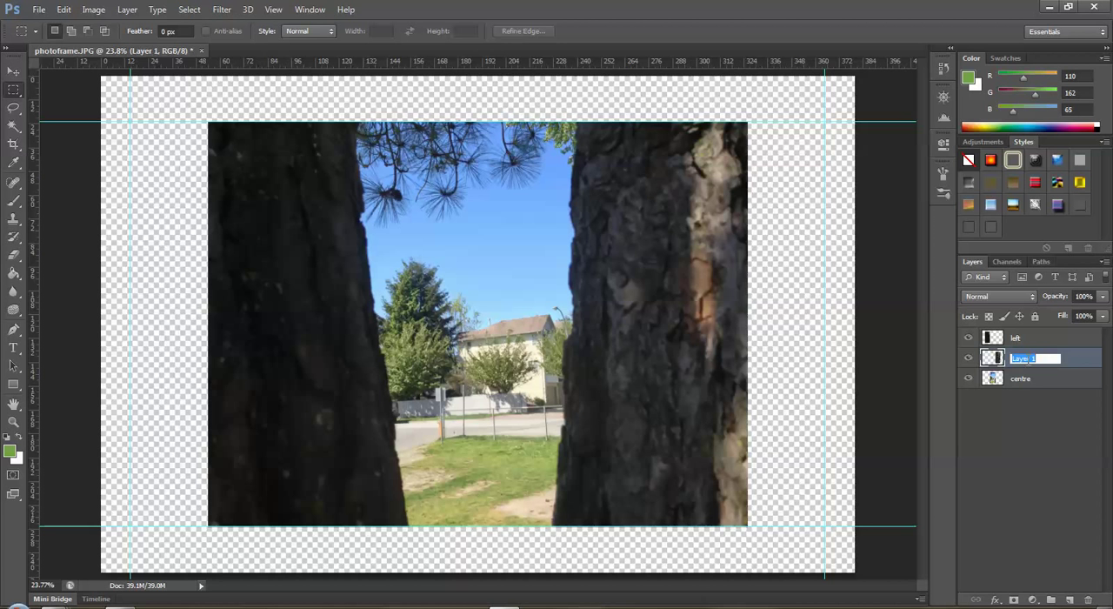
type("right")
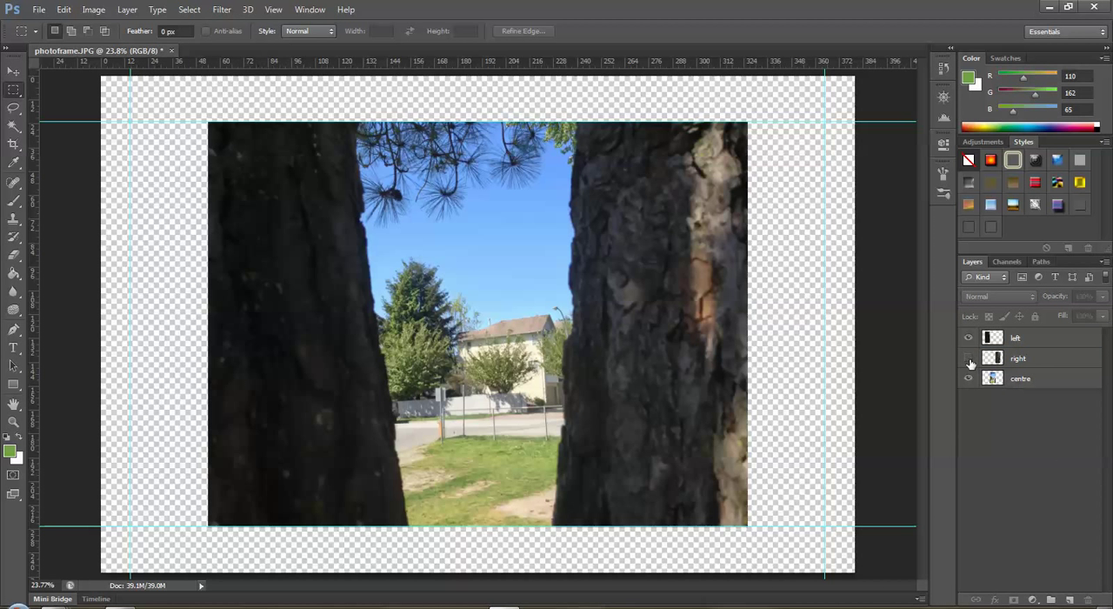
left_click(968, 378)
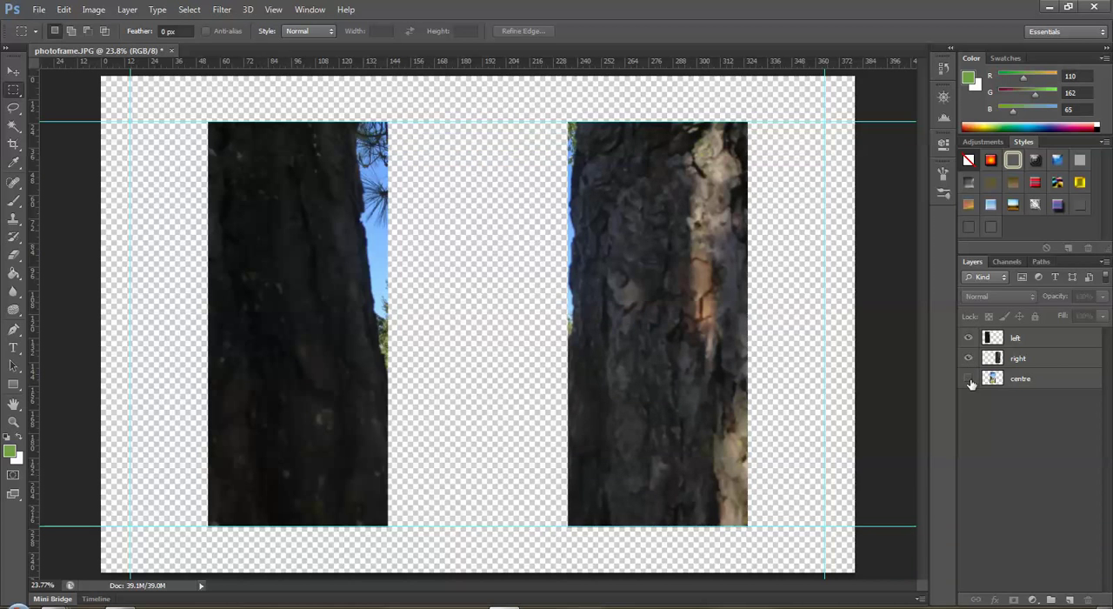
left_click(968, 337)
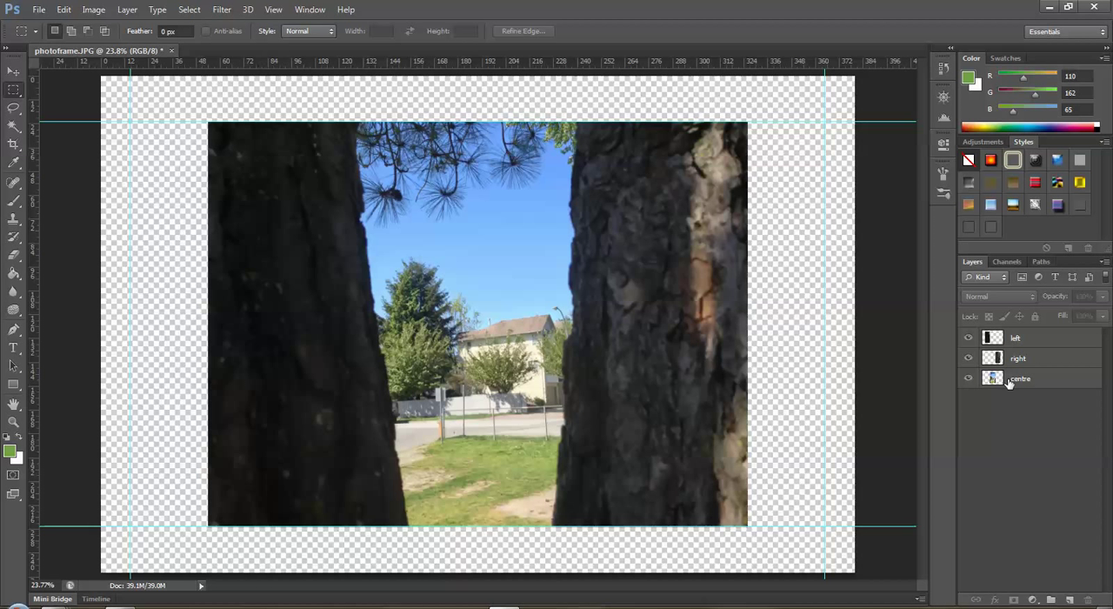
mouse_move(1011, 357)
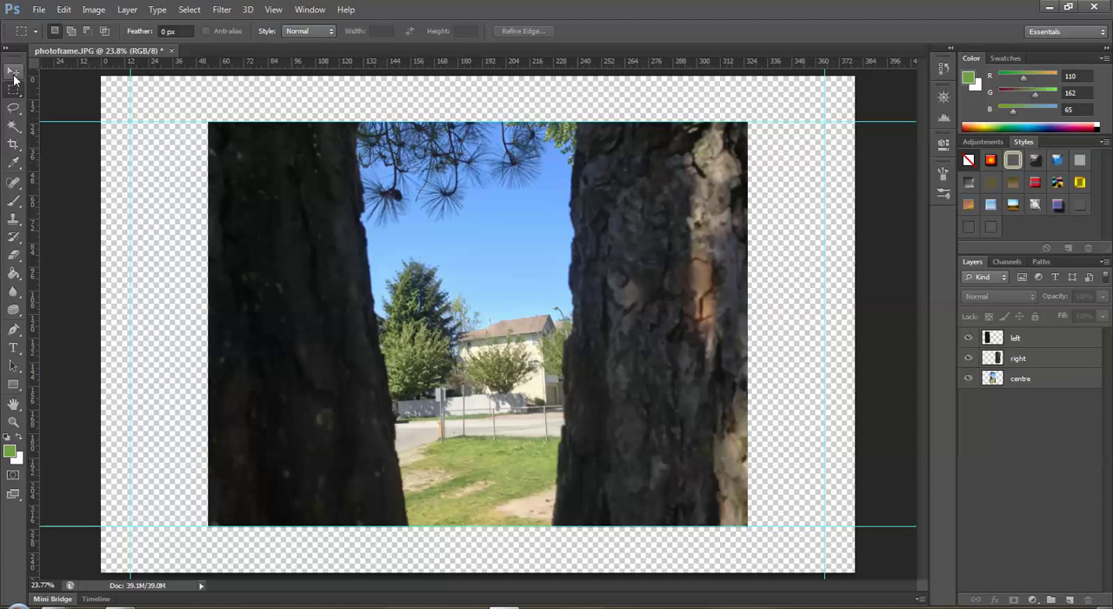
With the Move tool, shift the left panel toward the left edge and the right panel toward the right edge.
left_click(13, 72)
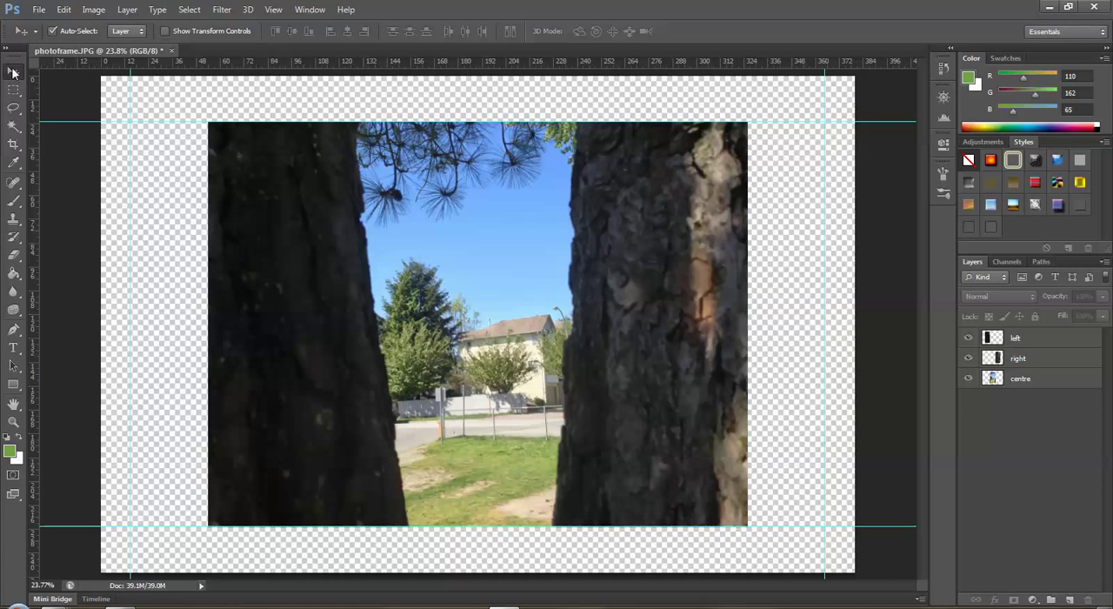
mouse_move(932, 309)
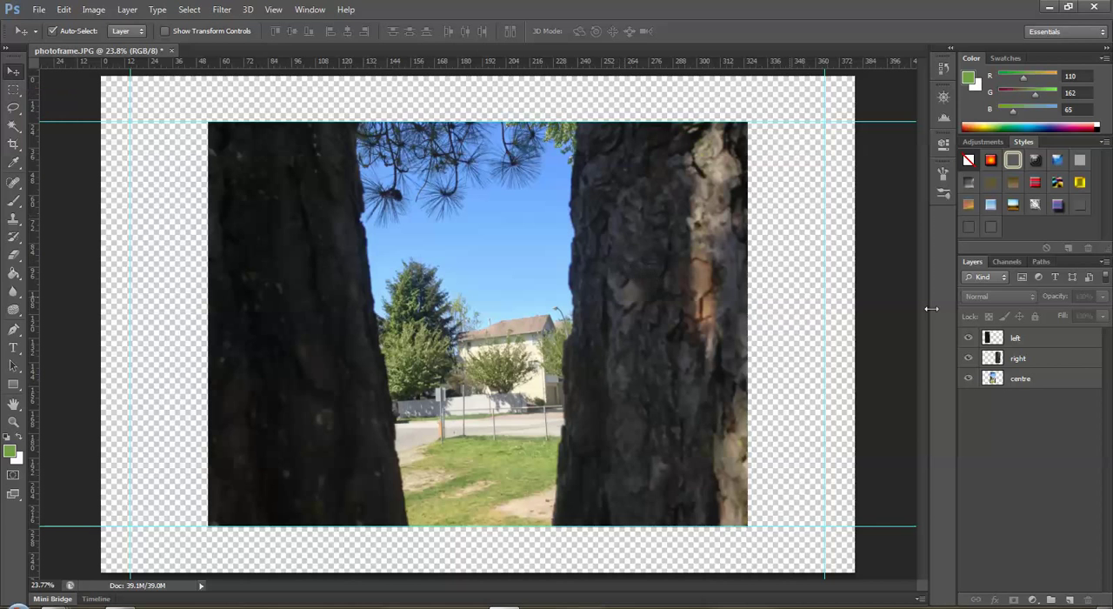
left_click(1018, 337)
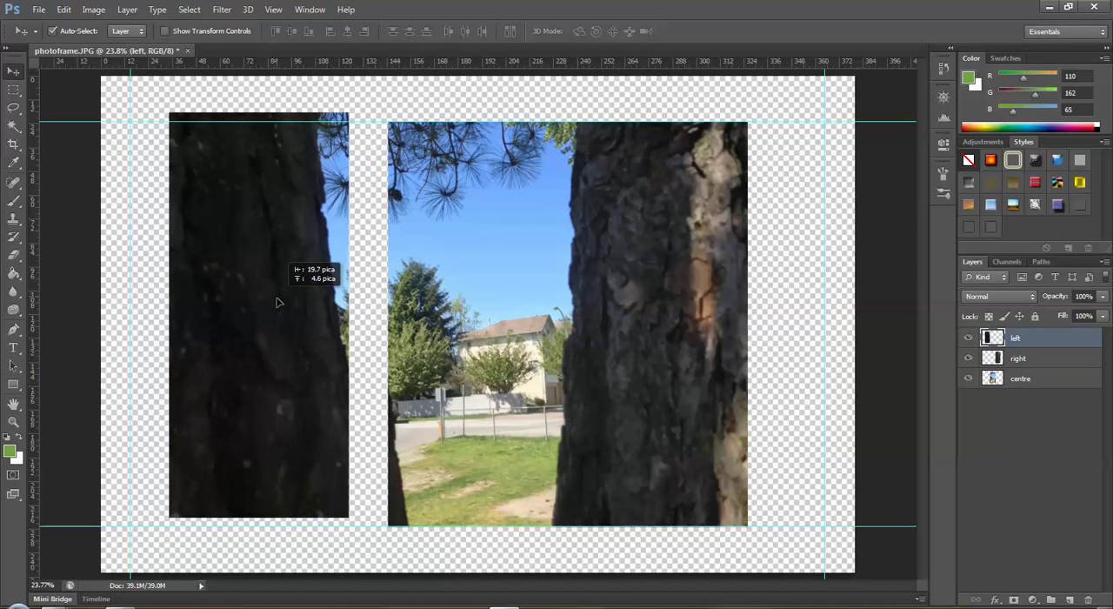
left_click_drag(280, 302, 248, 307)
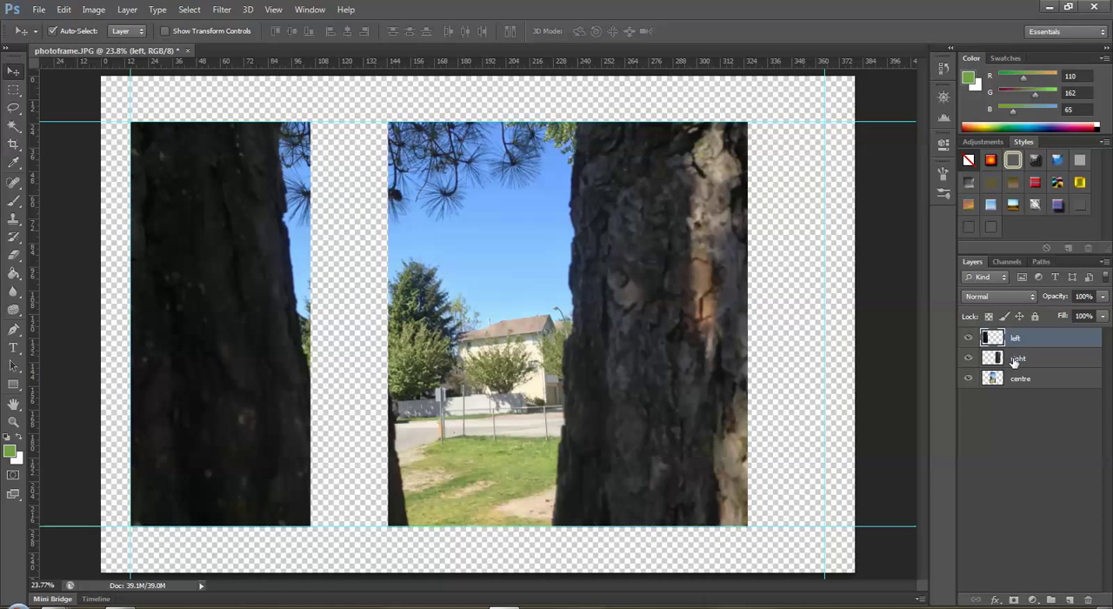
left_click(1018, 358)
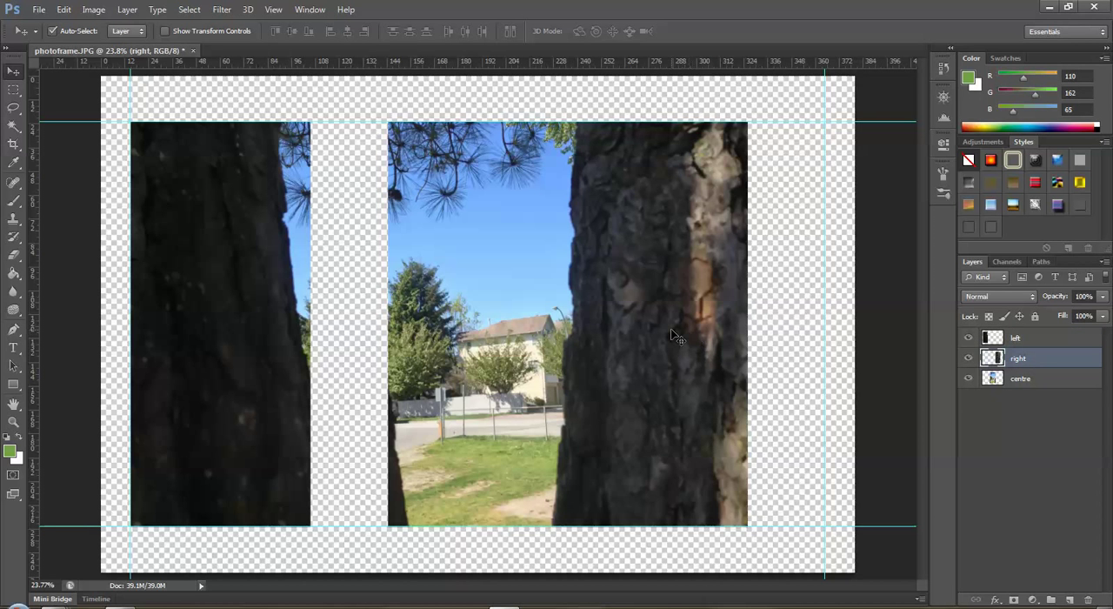
left_click_drag(670, 336, 748, 336)
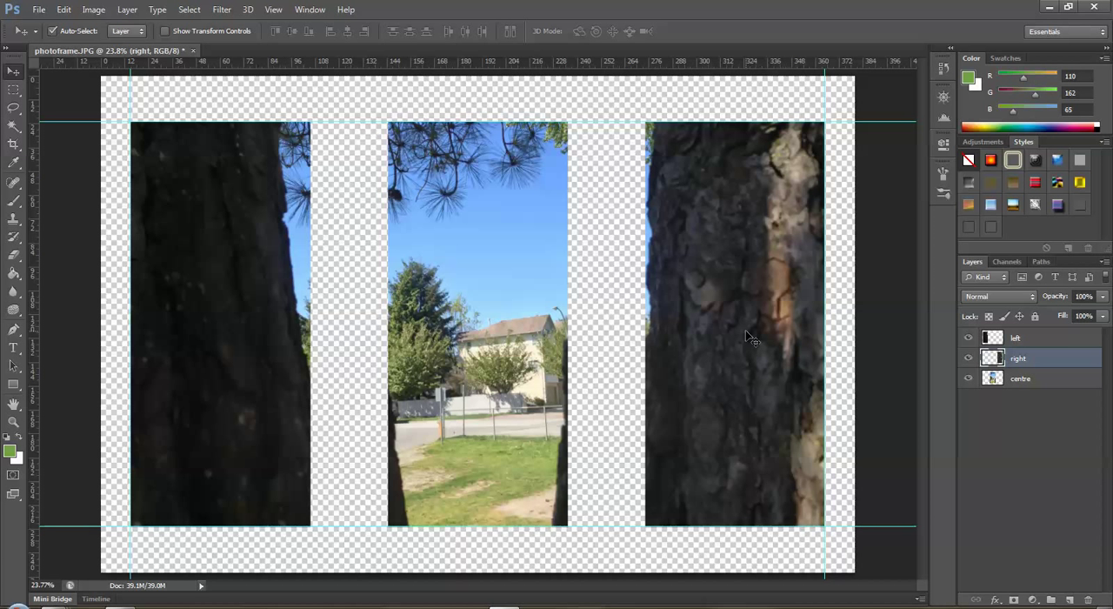
mouse_move(228, 329)
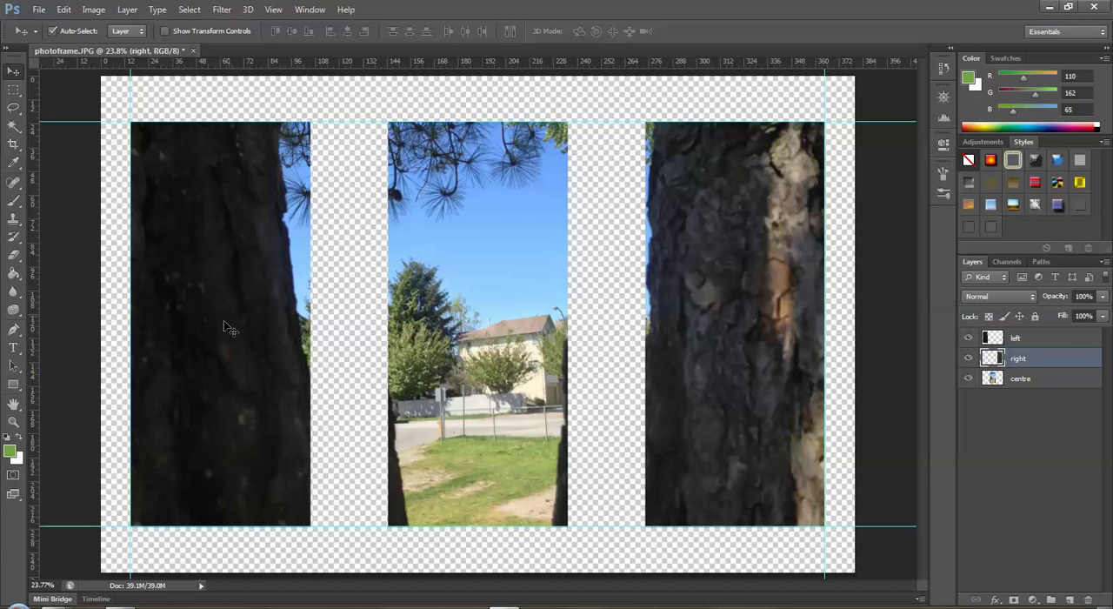
mouse_move(365, 326)
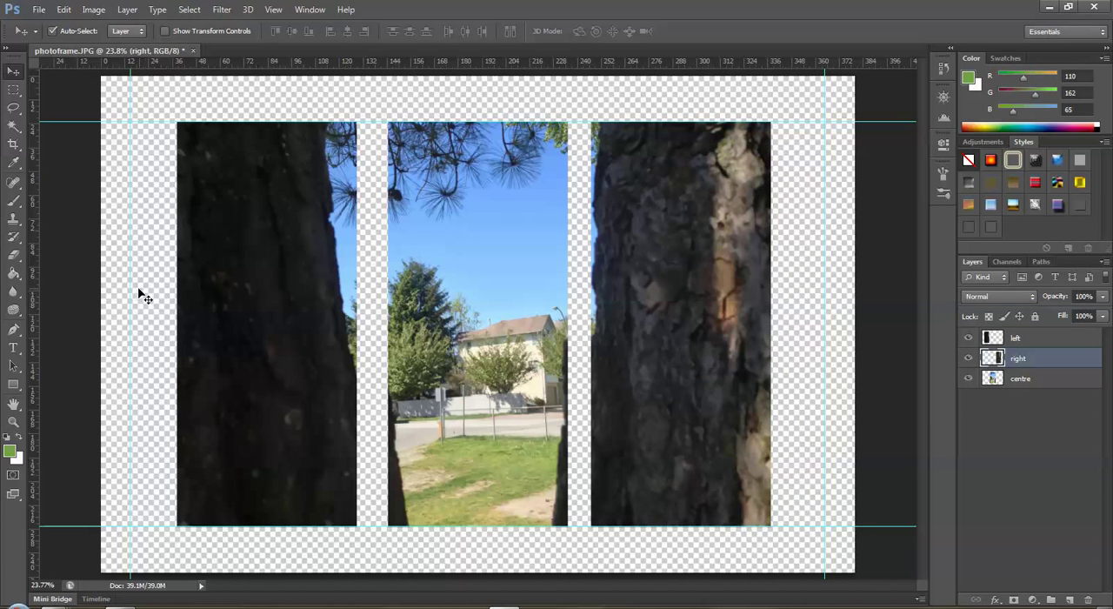
mouse_move(142, 270)
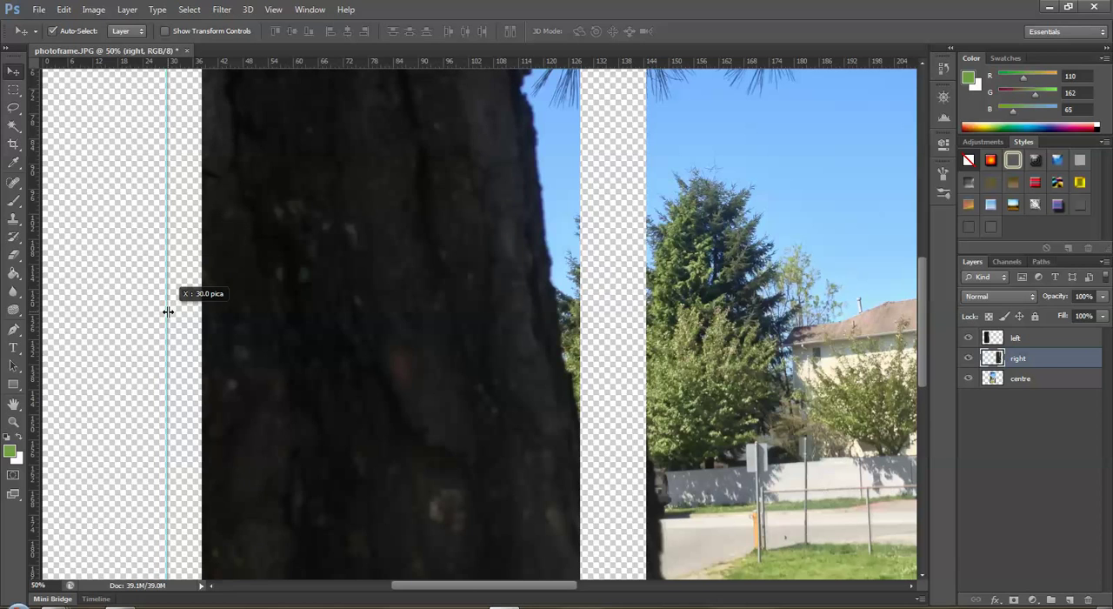
Move the right vertical guide to about 348 picas and fit the canvas on screen.
scroll("right", 3)
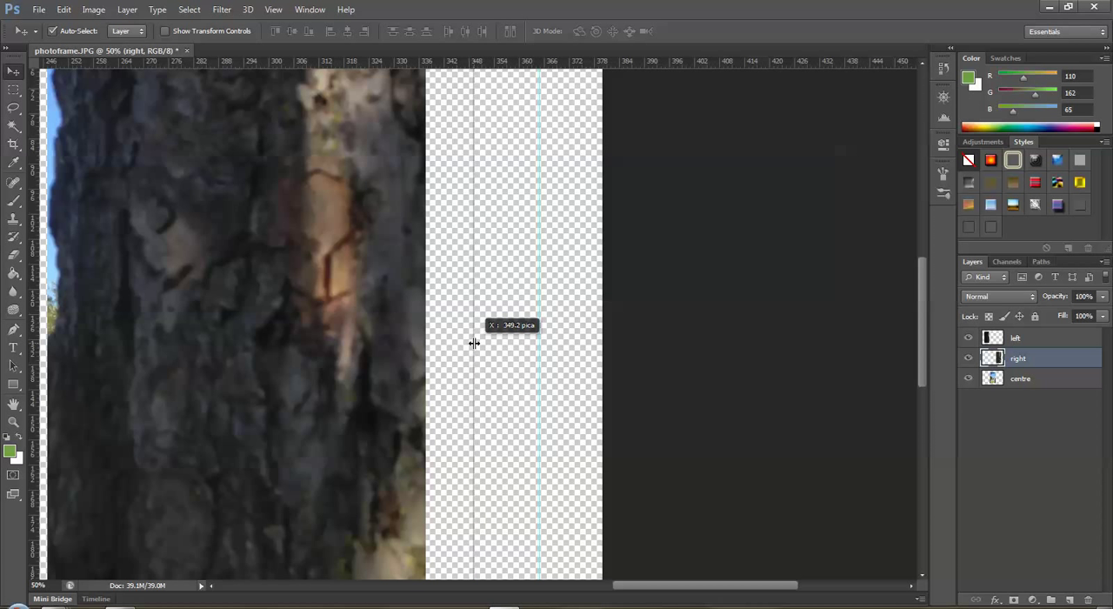
left_click_drag(474, 343, 478, 343)
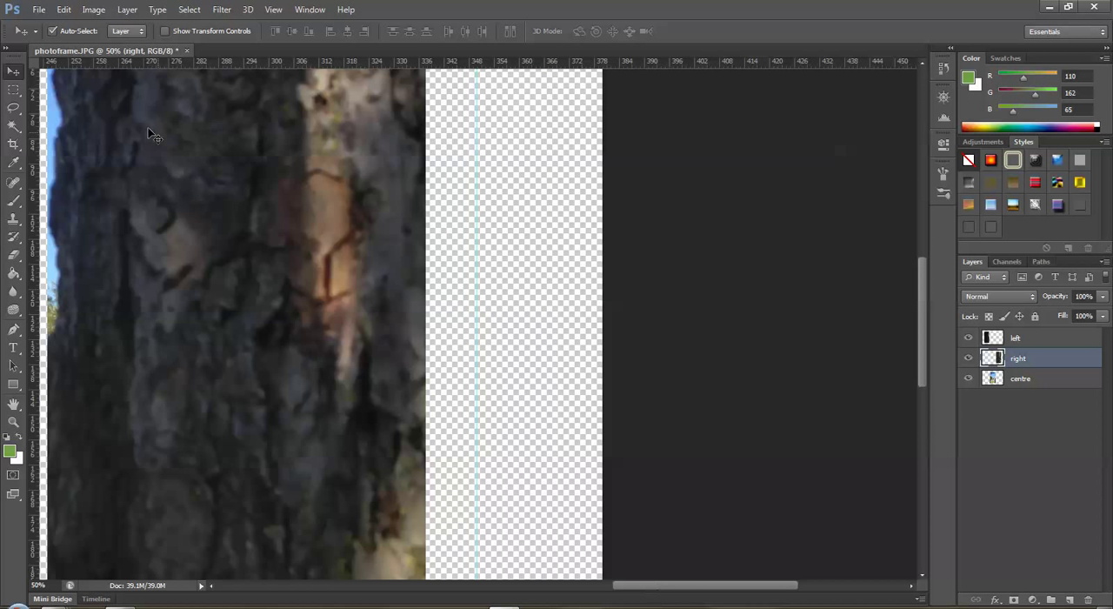
mouse_move(459, 357)
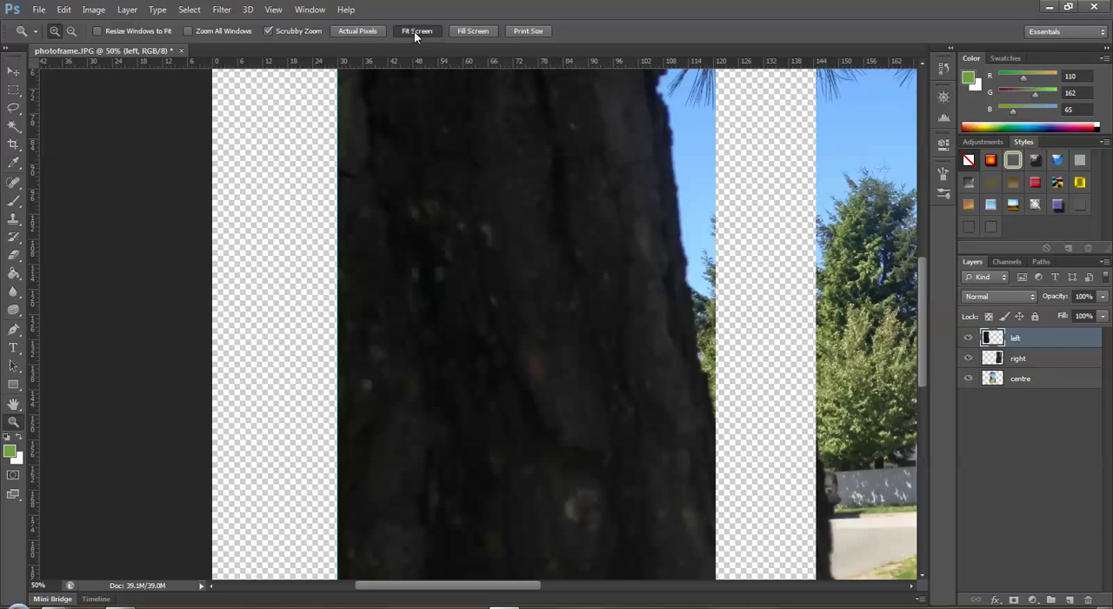
left_click(417, 30)
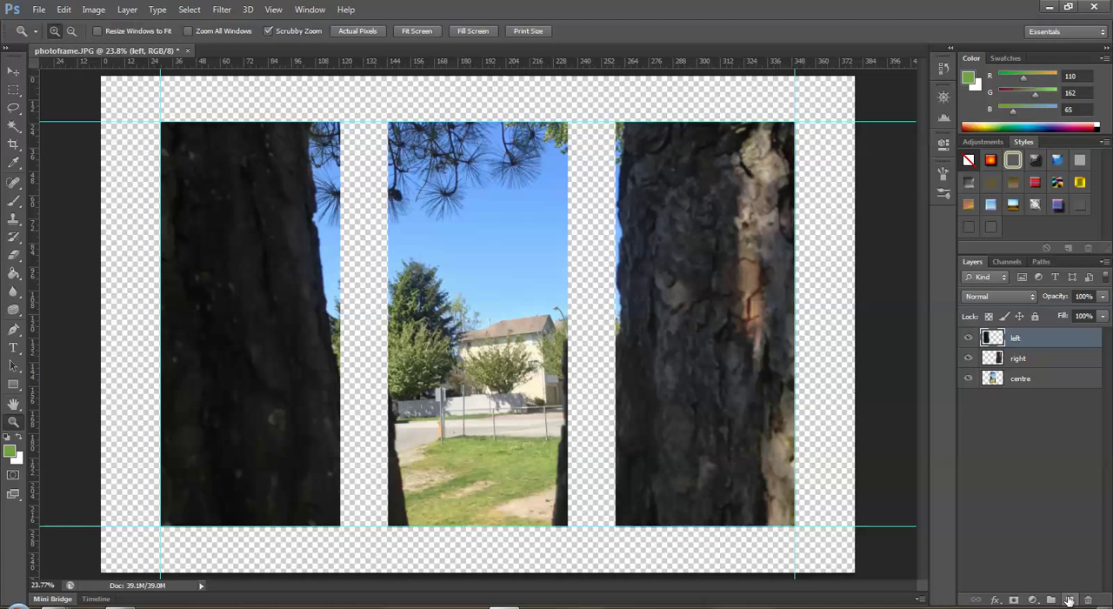
Create a new layer, move it beneath centre, right and left, and name it bg.
left_click(1070, 600)
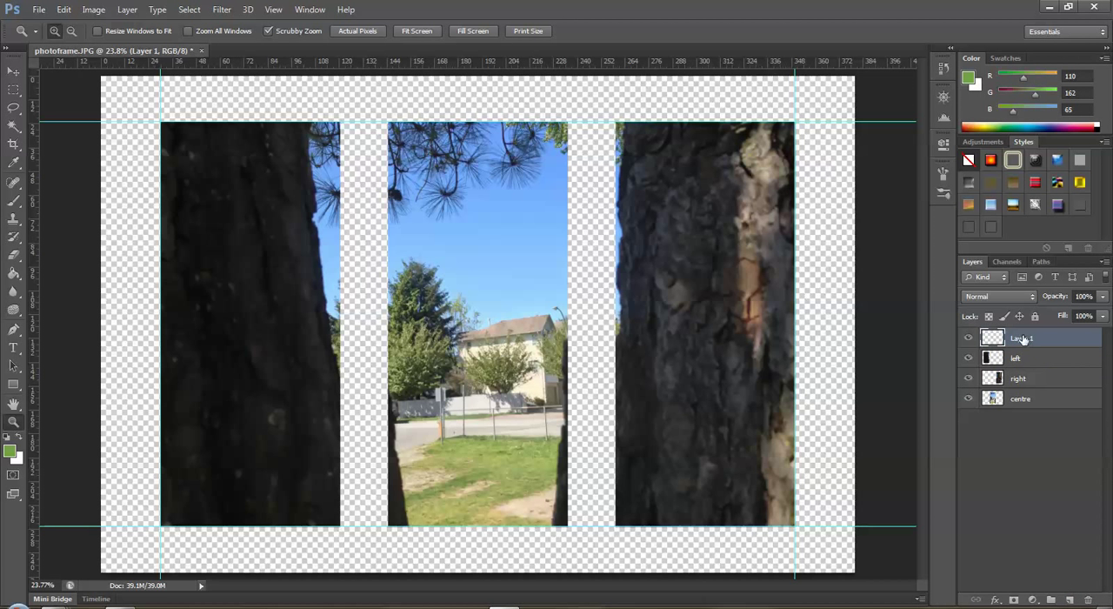
left_click_drag(1022, 337, 1021, 398)
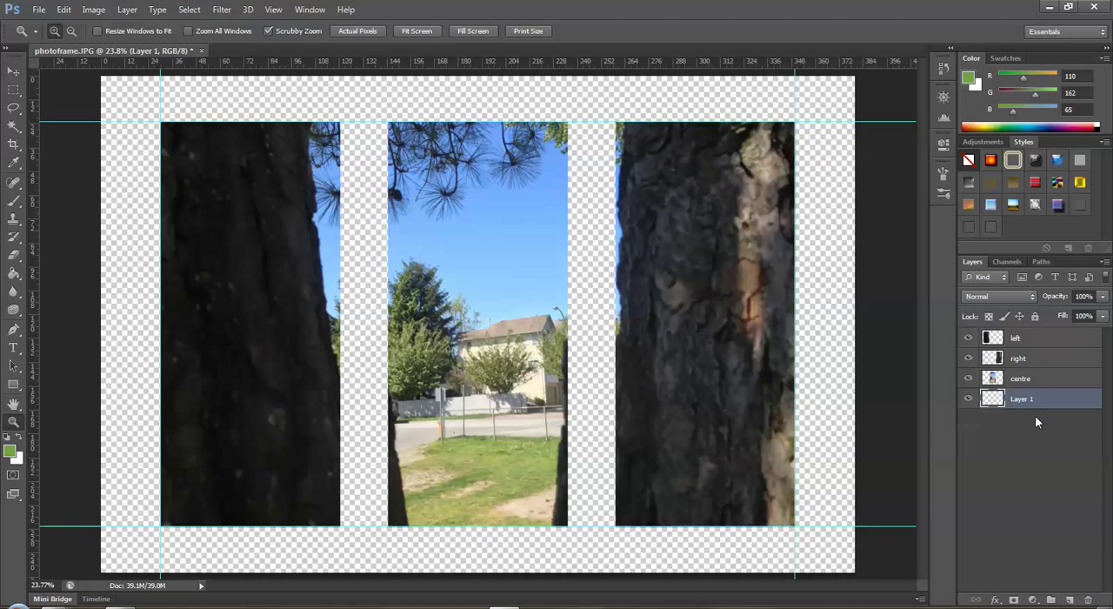
double_click(1021, 398)
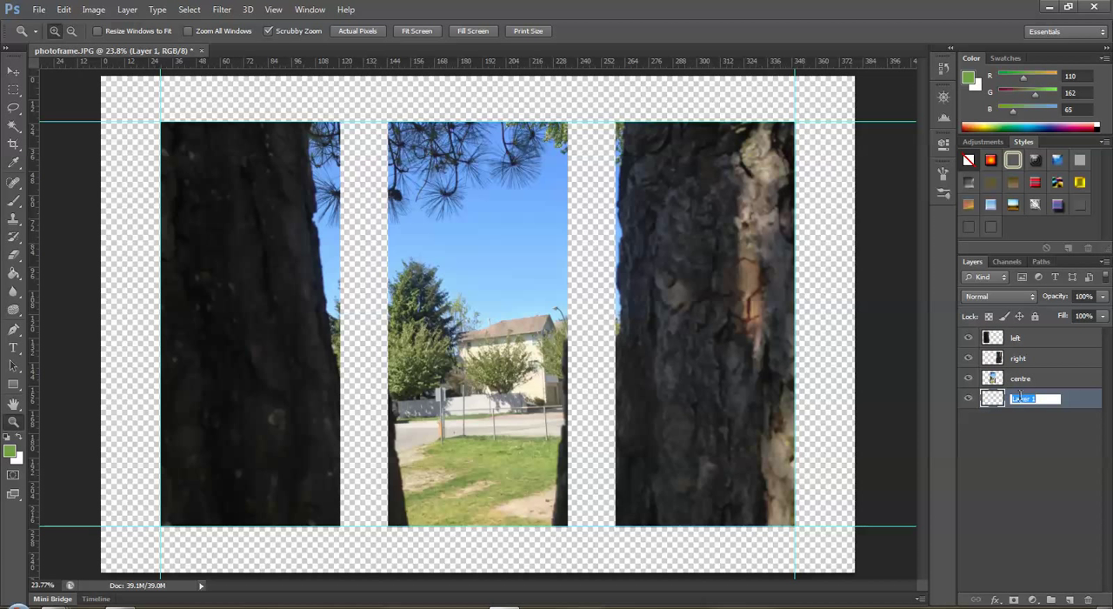
type("bg")
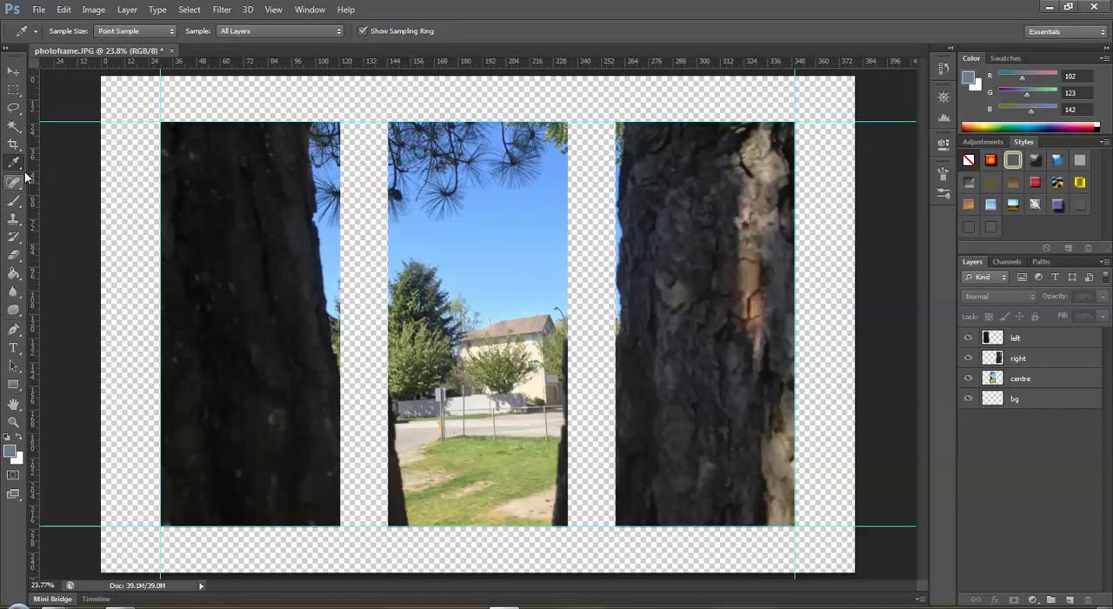
mouse_move(13, 278)
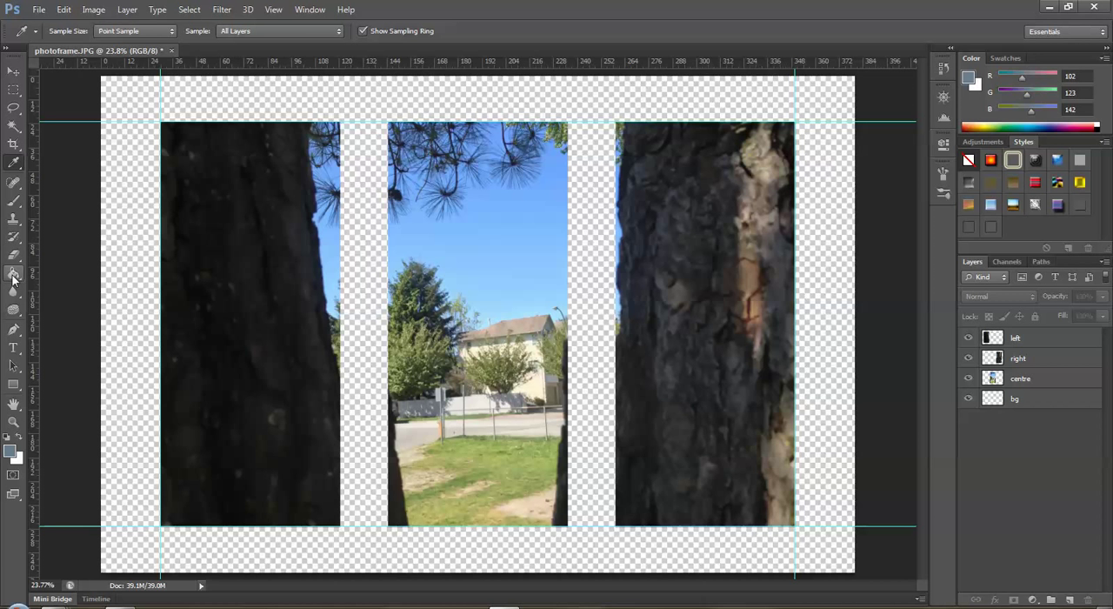
Fill the bg layer with the sampled blue-grey using the Paint Bucket.
left_click(13, 274)
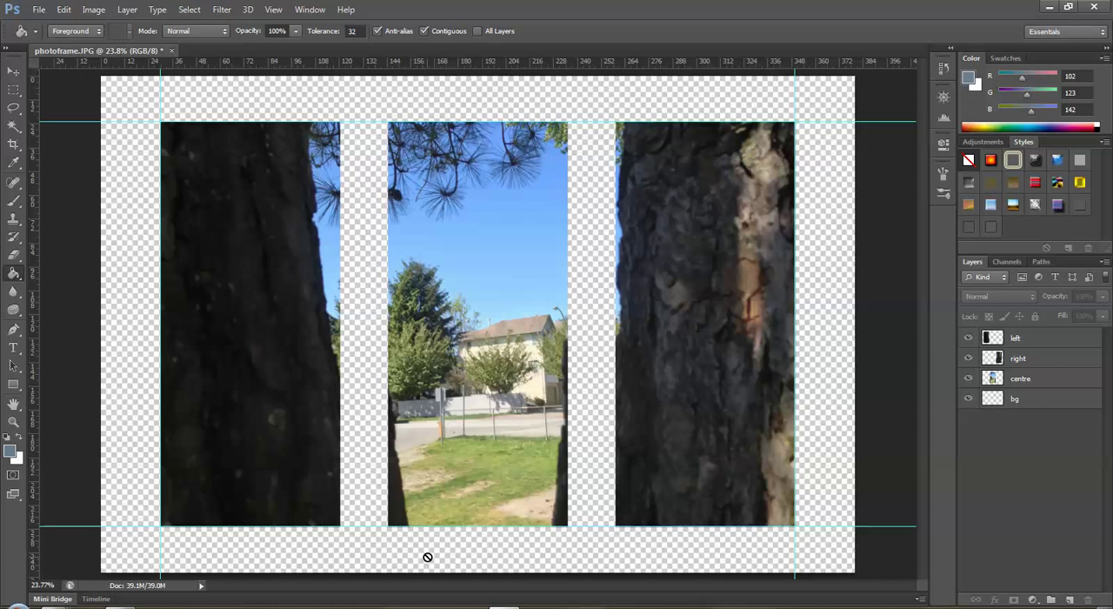
left_click(1015, 398)
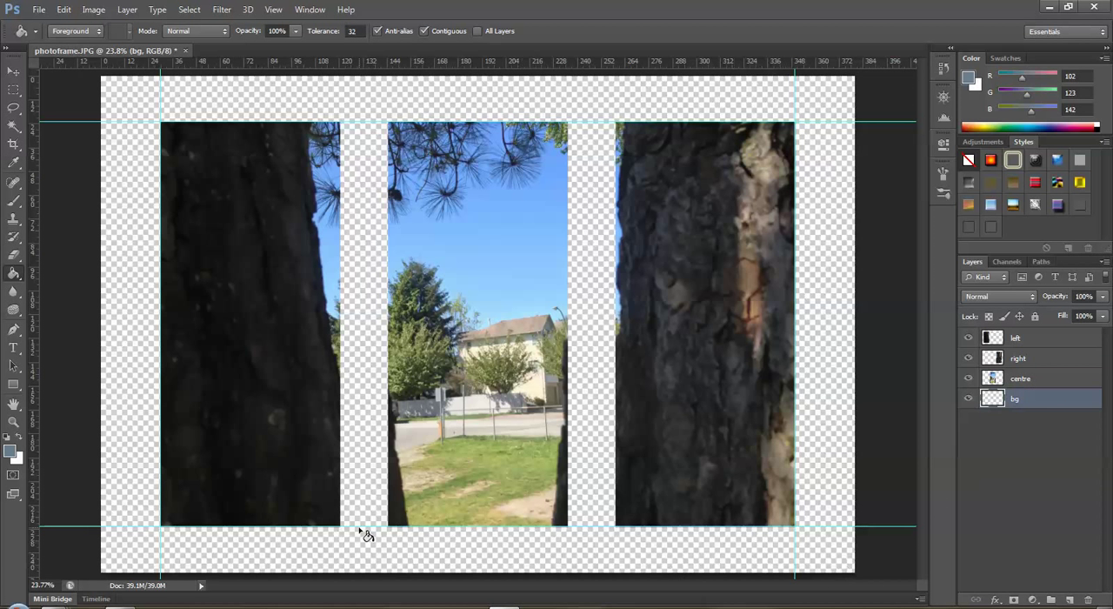
mouse_move(396, 550)
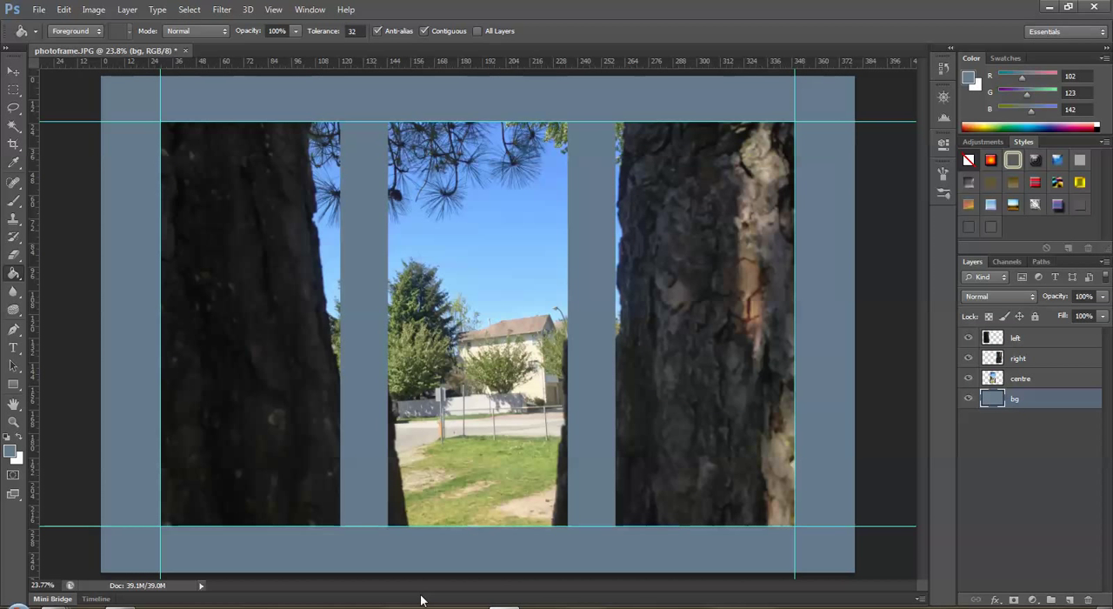
mouse_move(439, 583)
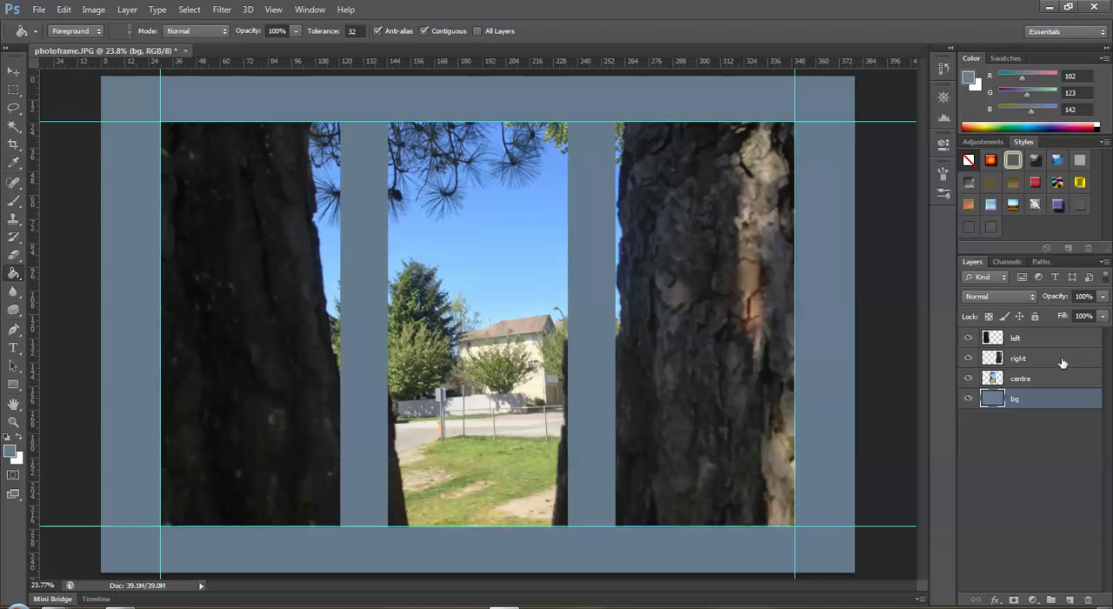
Select the left panel layer and open its layer style settings from the Layer menu.
left_click(127, 9)
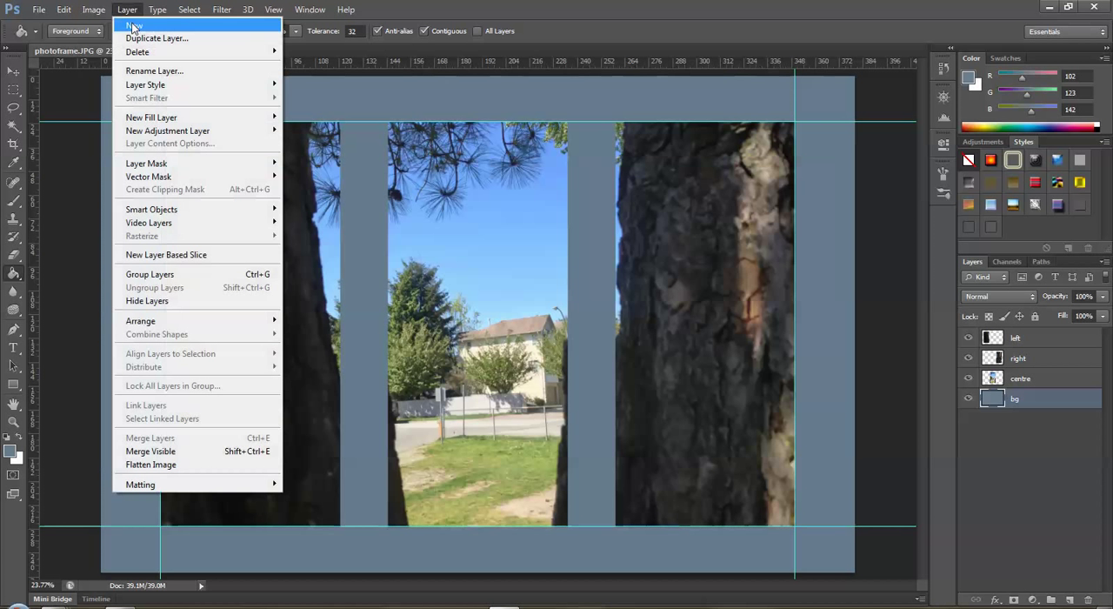
mouse_move(145, 85)
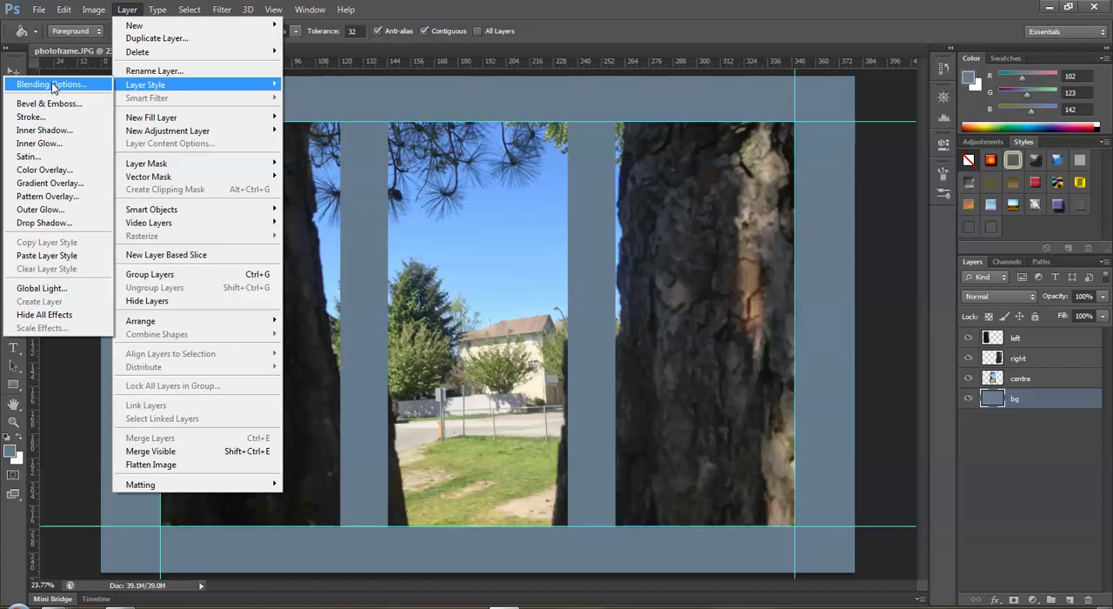
mouse_move(44, 121)
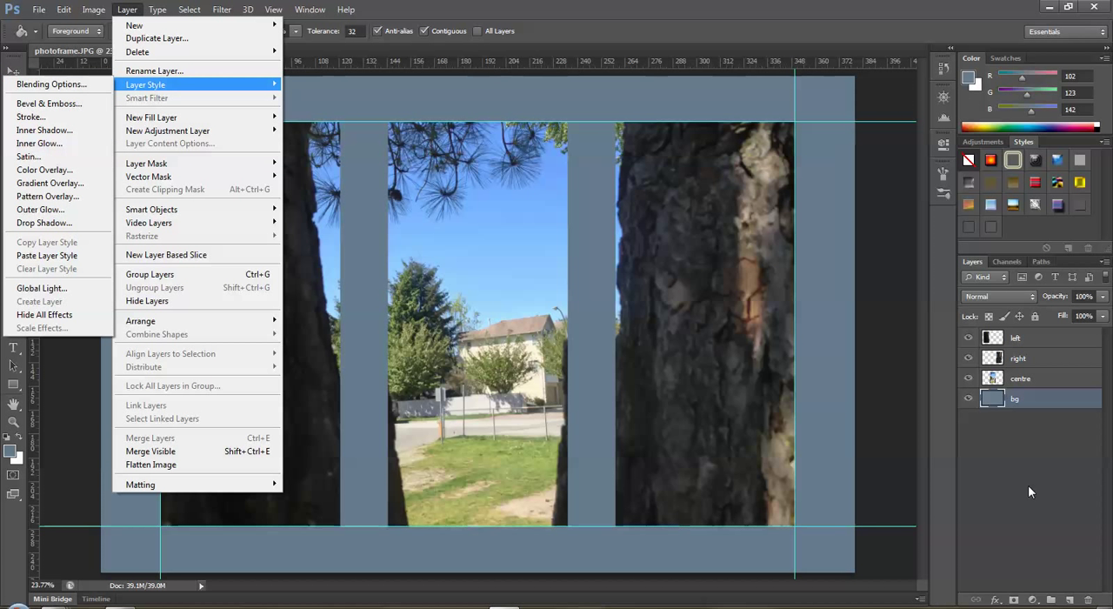
left_click(1030, 338)
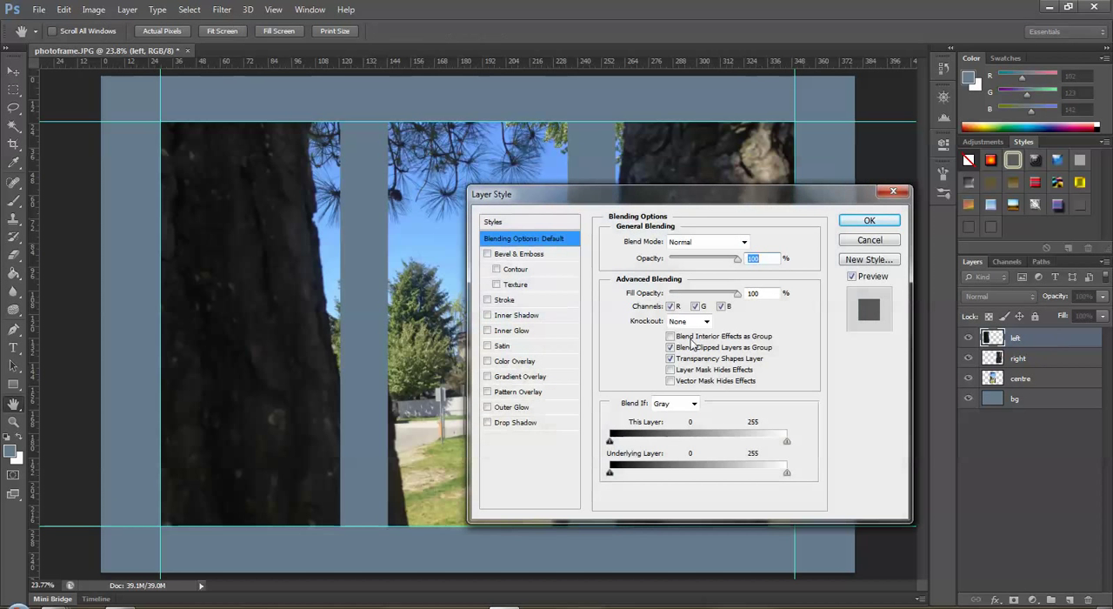
mouse_move(552, 277)
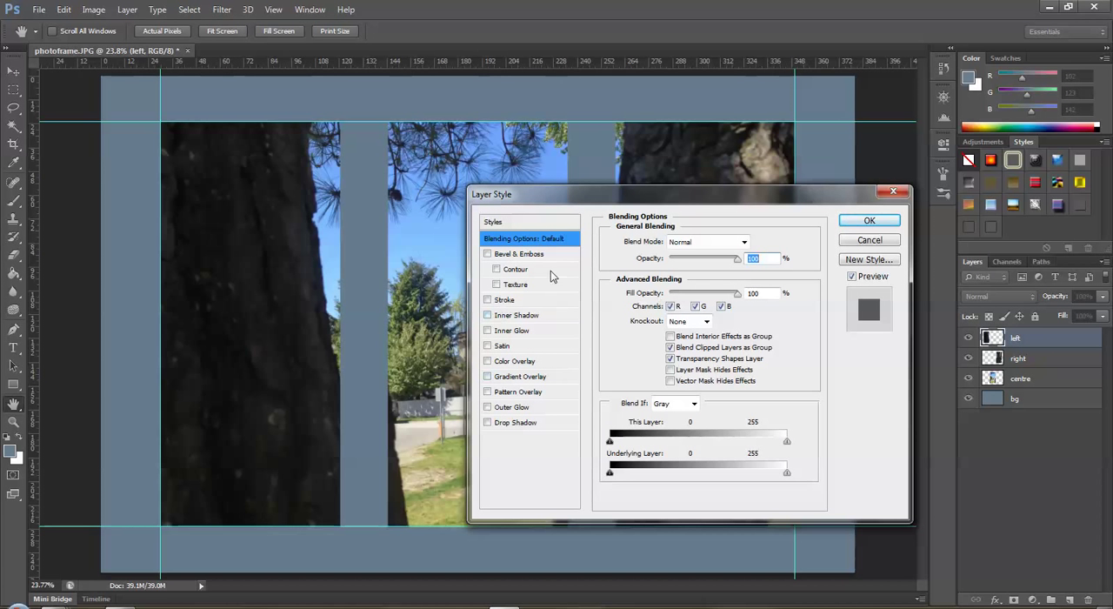
mouse_move(525, 268)
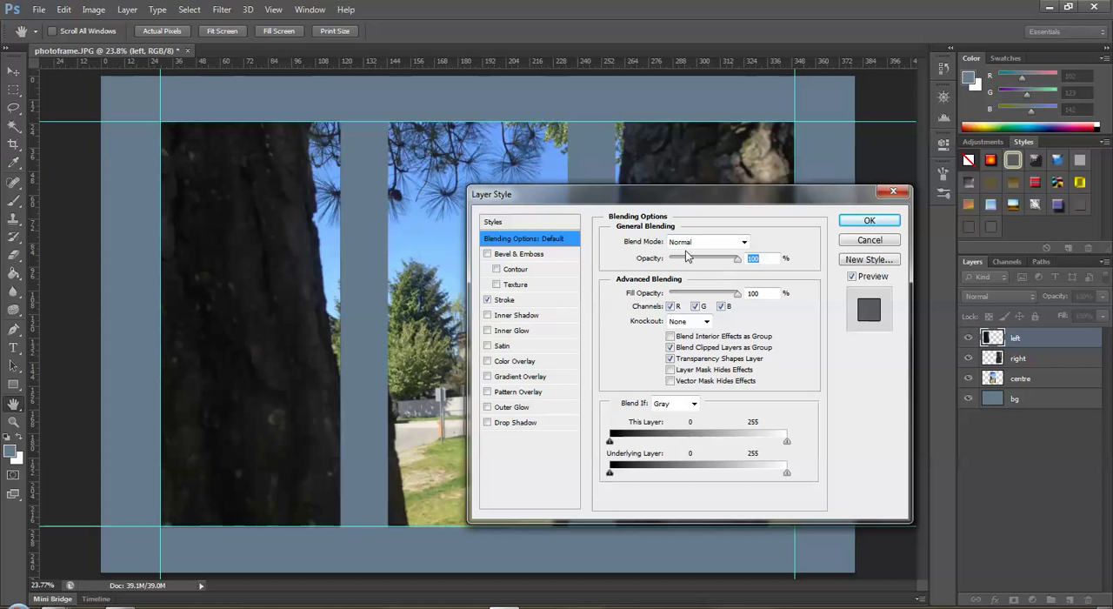
Turn on a 43 px inside stroke, trying Pin Light before settling on Darker Color.
left_click(487, 300)
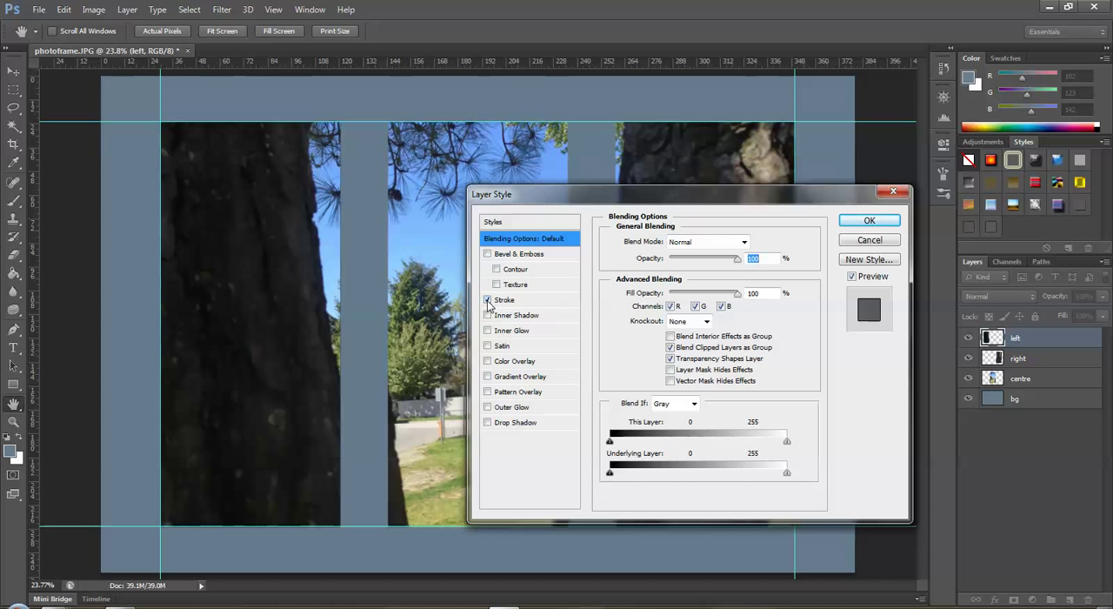
left_click(504, 299)
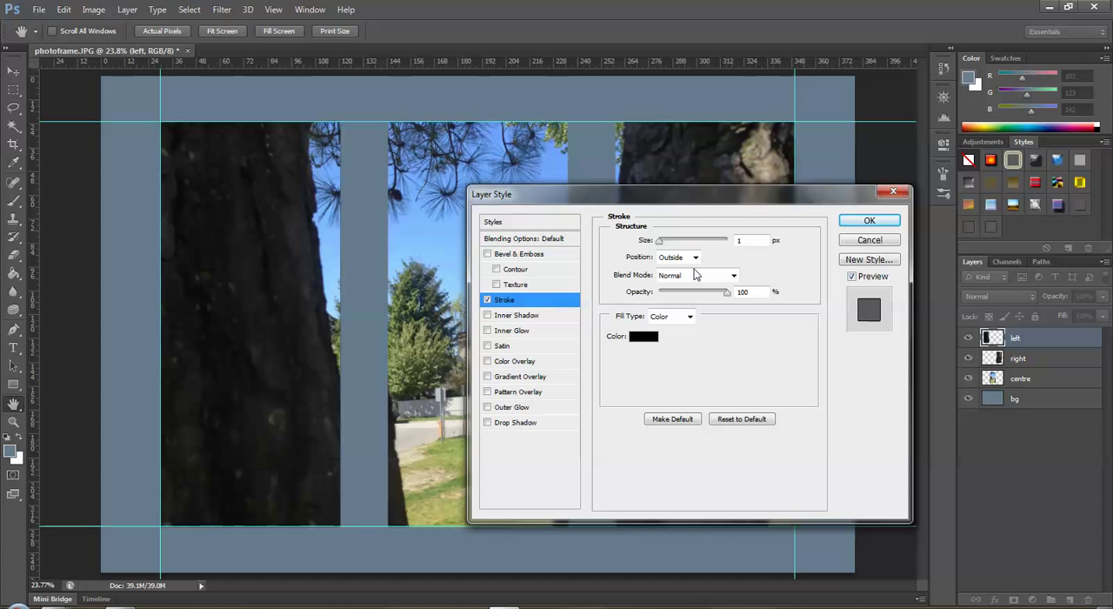
mouse_move(658, 251)
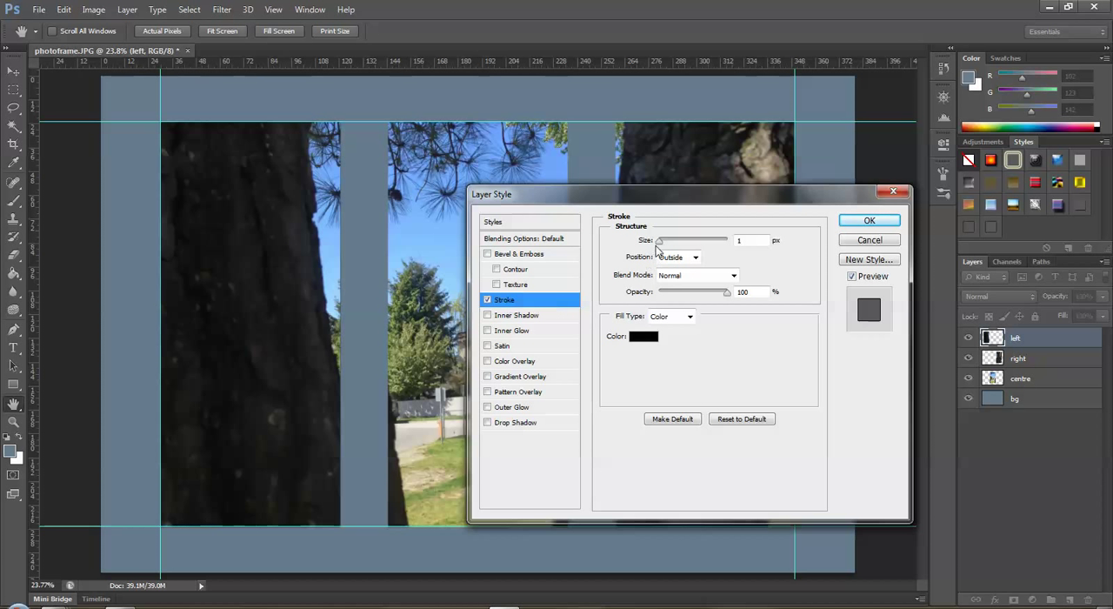
left_click_drag(659, 240, 674, 240)
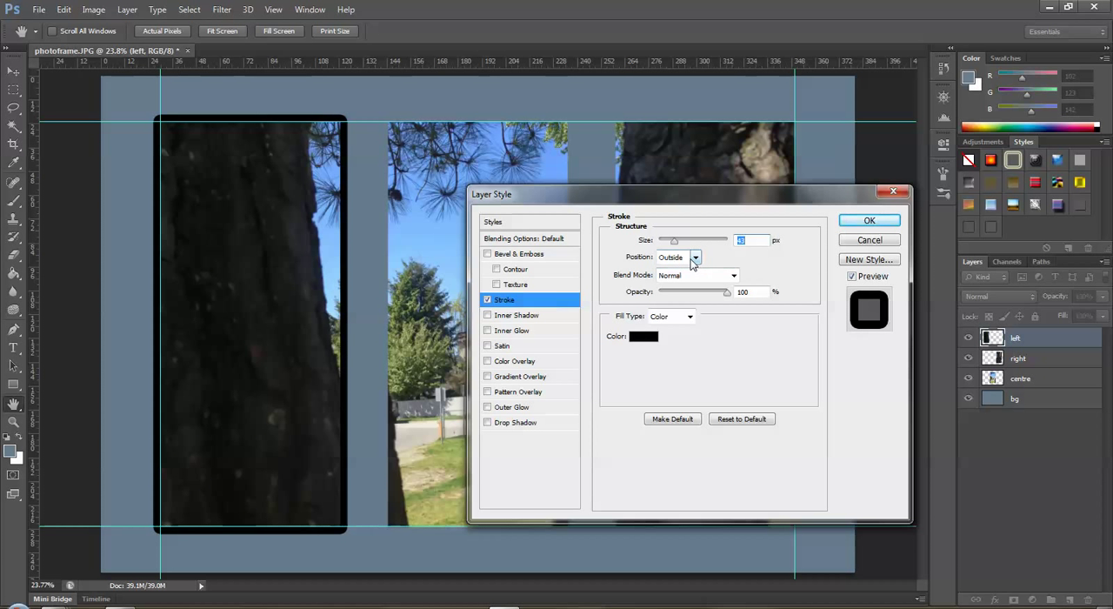
left_click(694, 257)
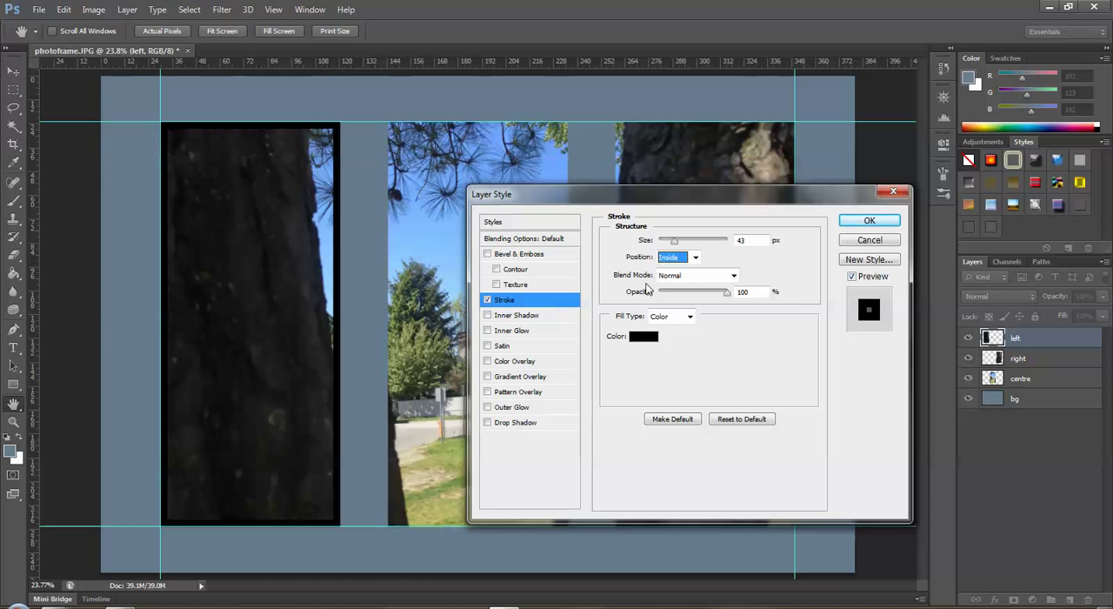
left_click(695, 274)
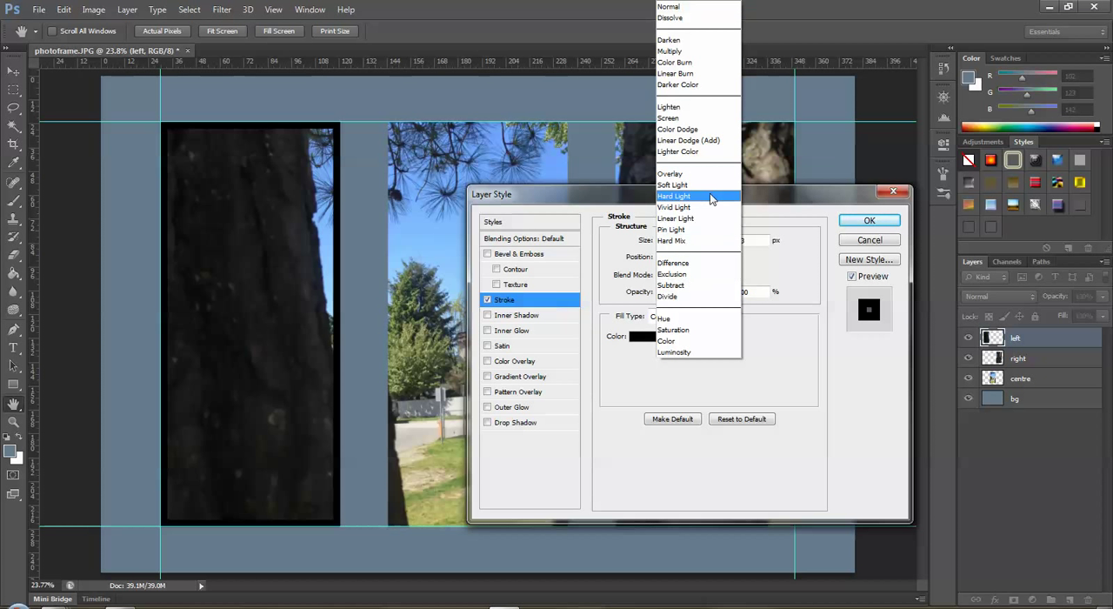
mouse_move(678, 207)
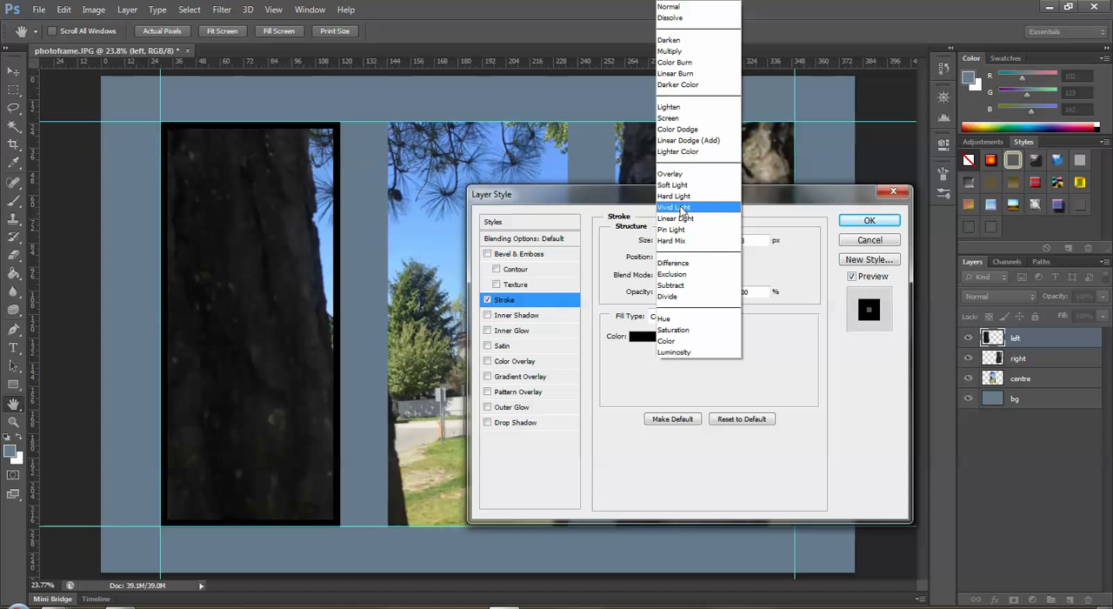
left_click(671, 229)
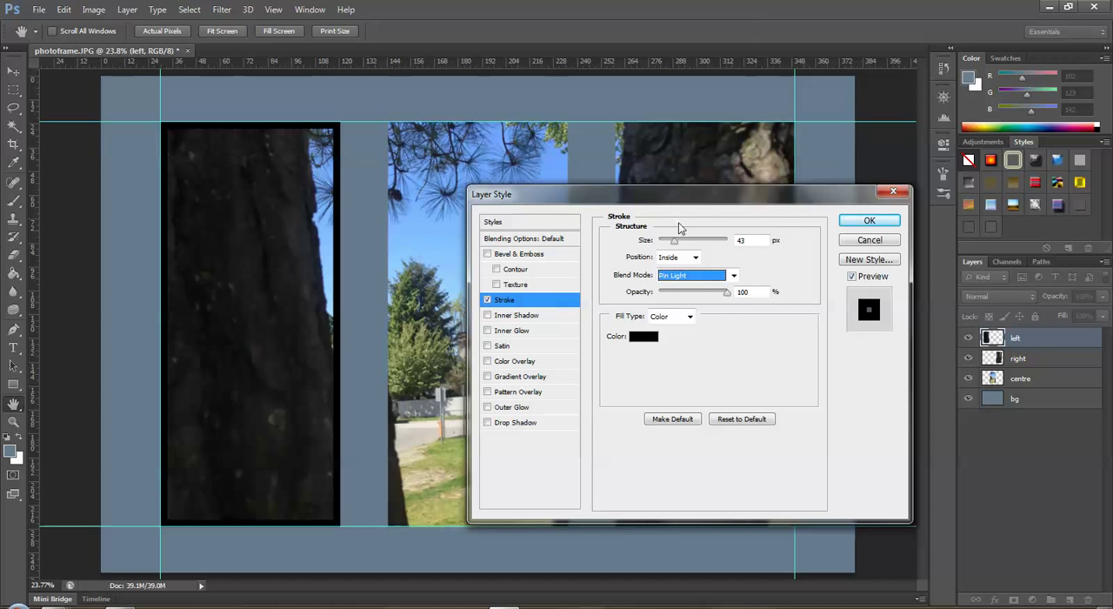
left_click(696, 275)
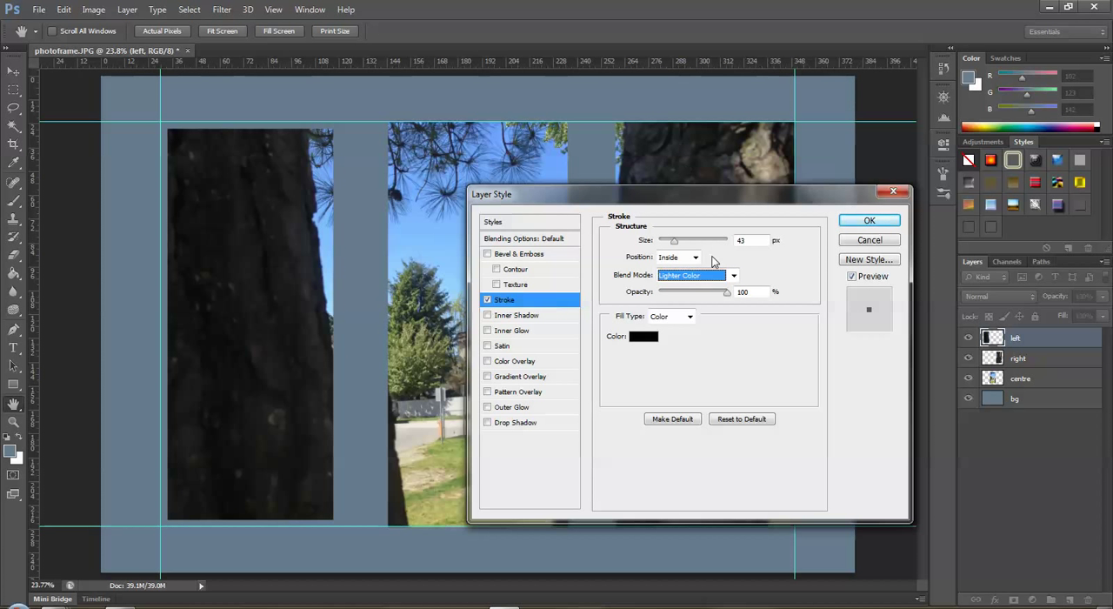
left_click(696, 275)
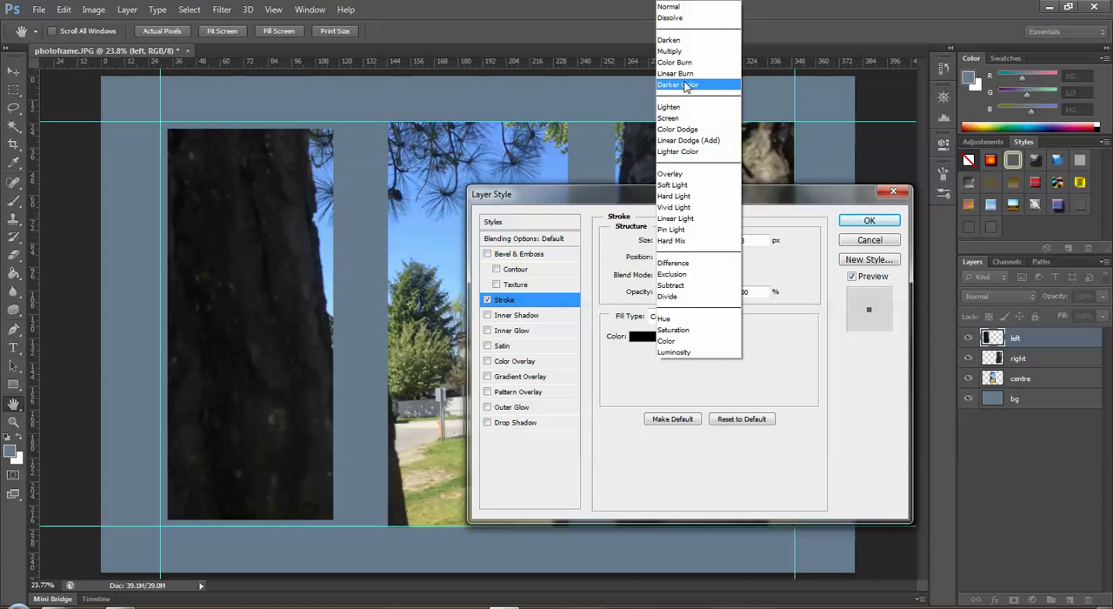
left_click(678, 84)
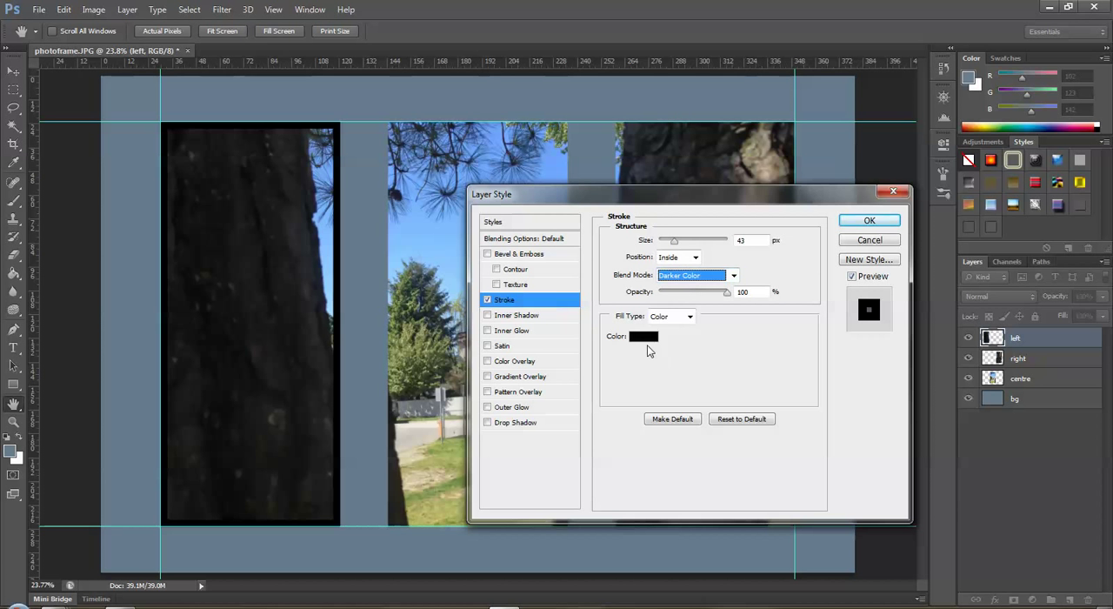
Set the stroke colour to dark navy blue #2b3f62.
left_click(643, 336)
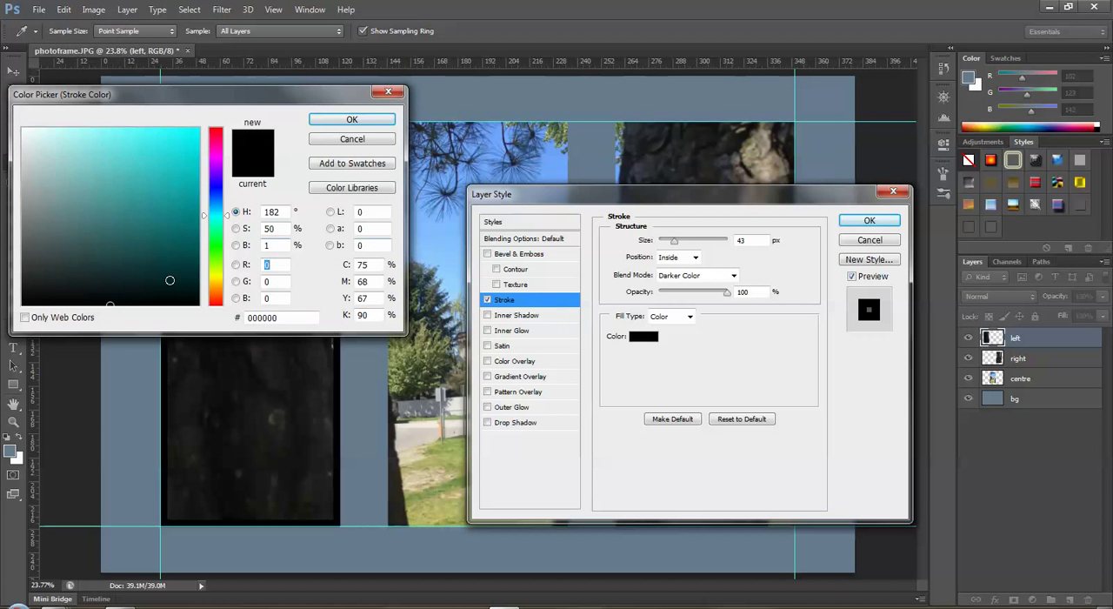
mouse_move(487, 148)
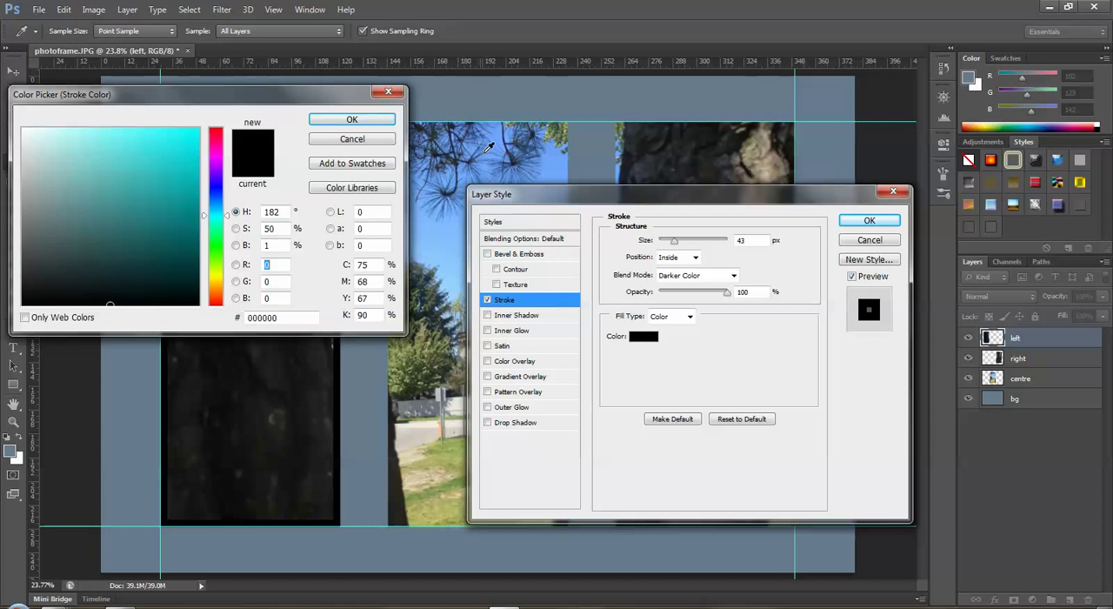
left_click(121, 128)
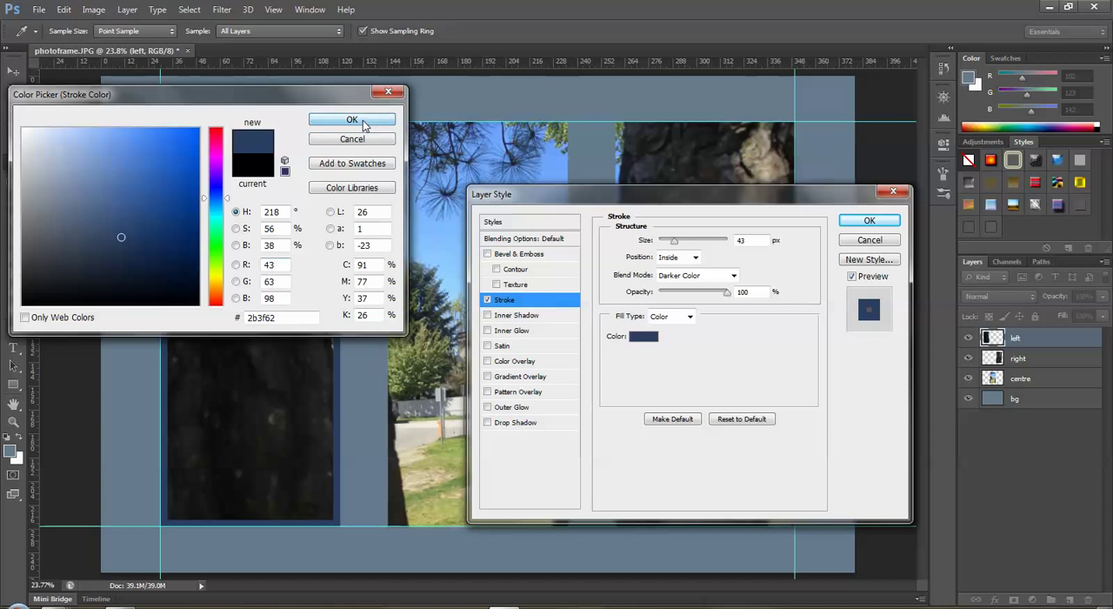
left_click(351, 119)
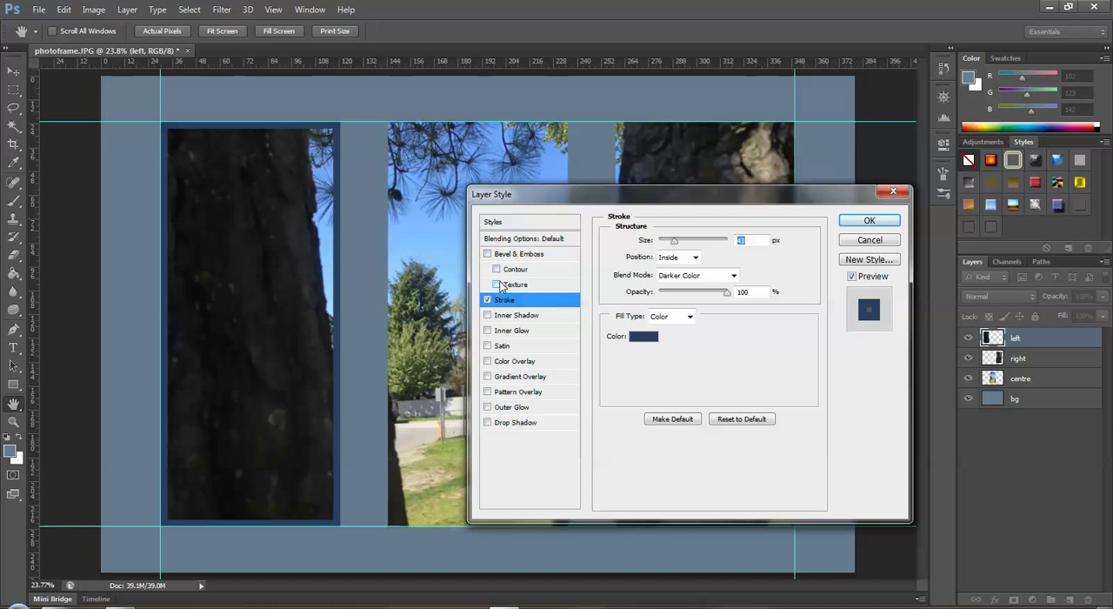
Enable a textured Bevel & Emboss with size 13 and Chisel Soft technique.
left_click(487, 253)
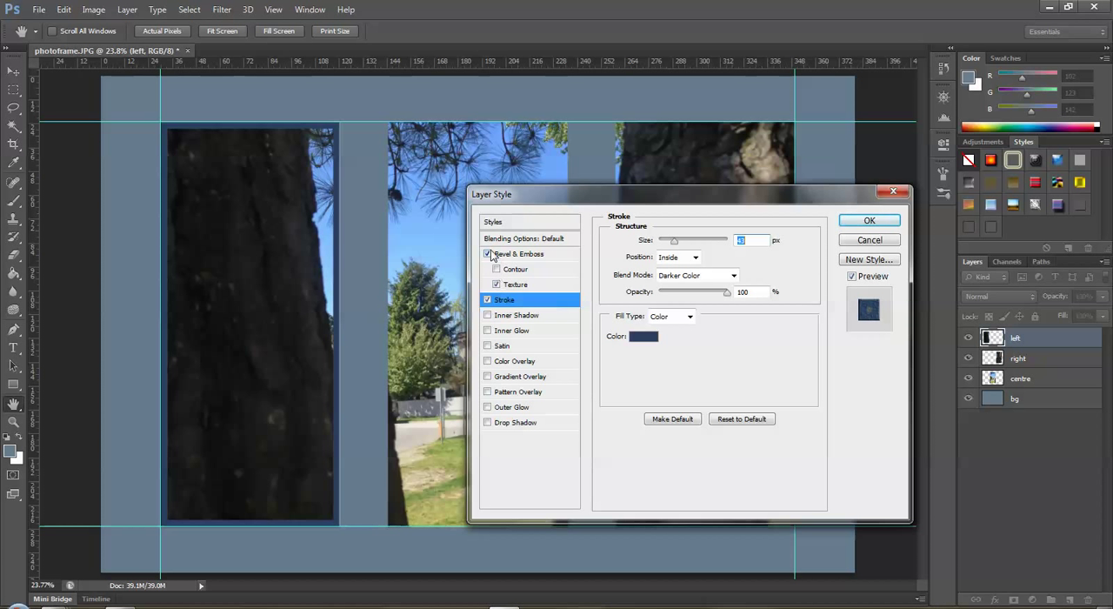
left_click(518, 253)
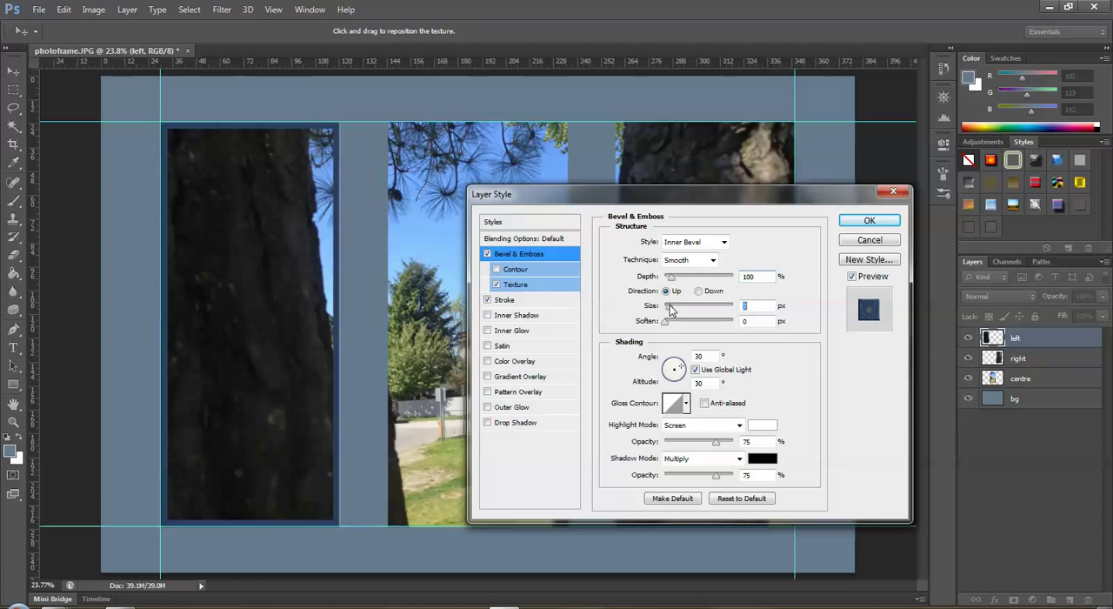
left_click_drag(671, 305, 687, 305)
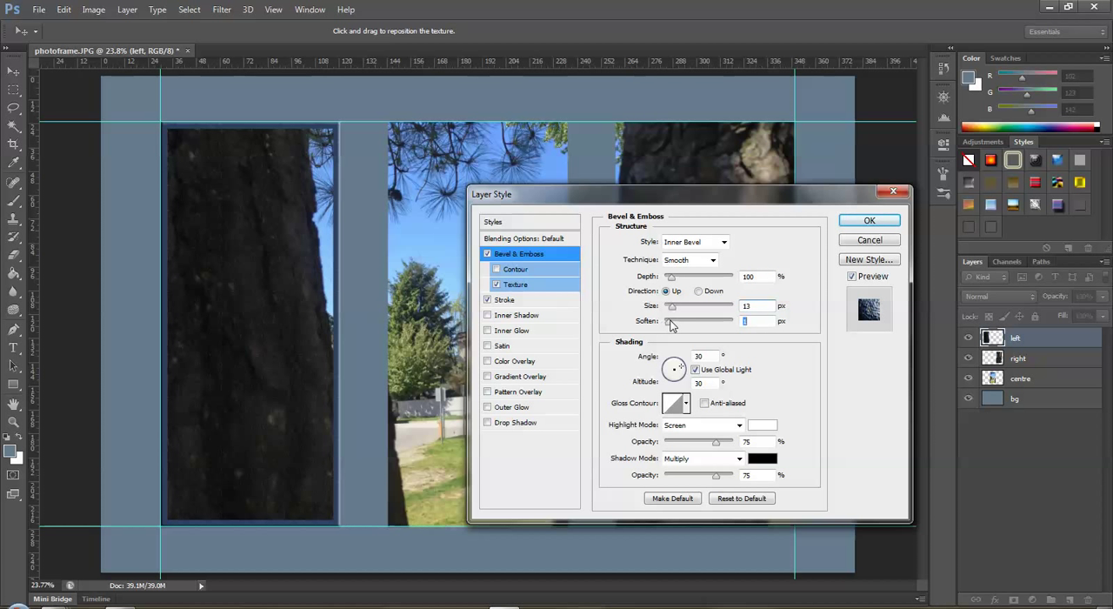
left_click(711, 259)
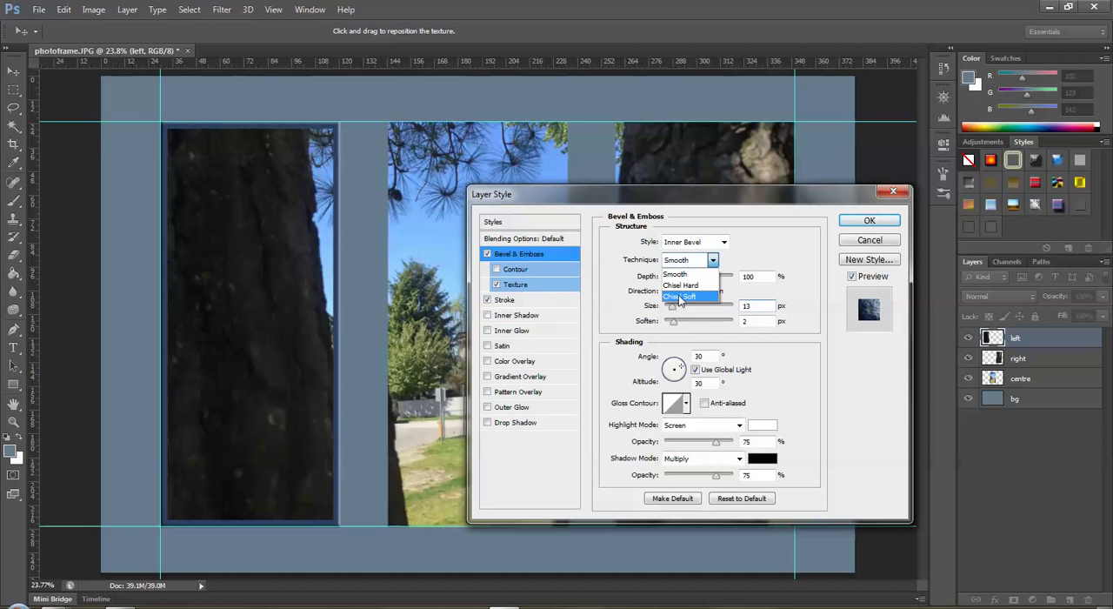
left_click(686, 297)
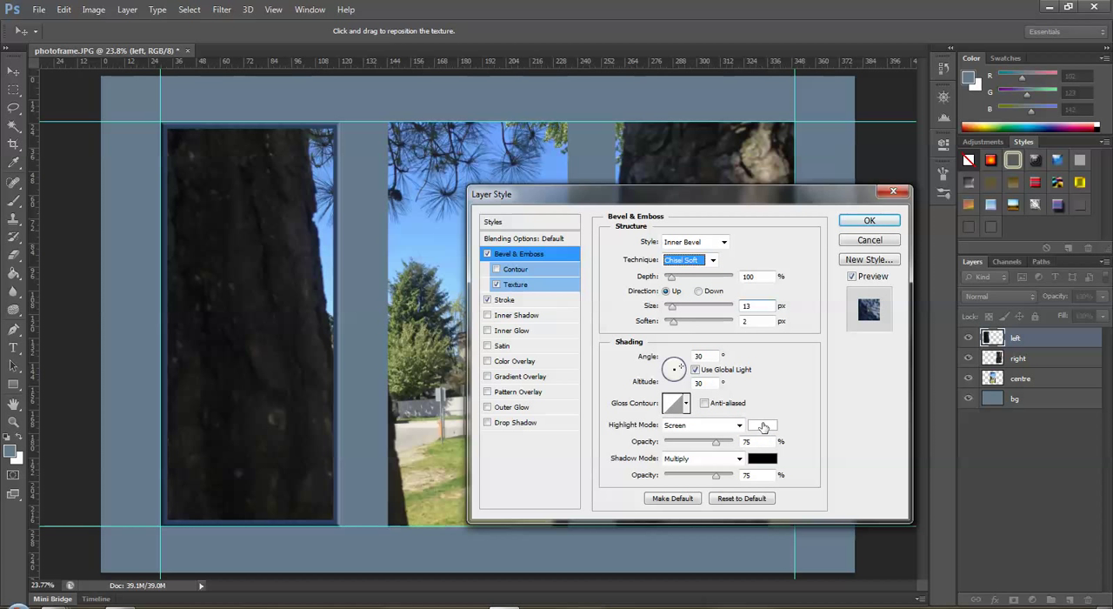
Set the bevel highlight colour to light blue.
left_click(762, 425)
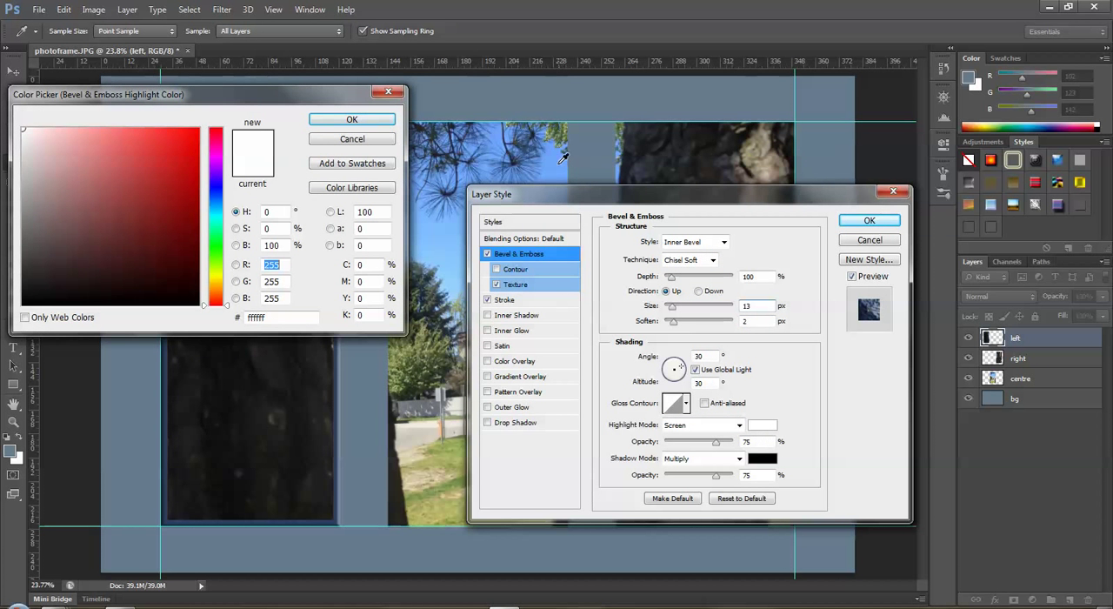
left_click(121, 189)
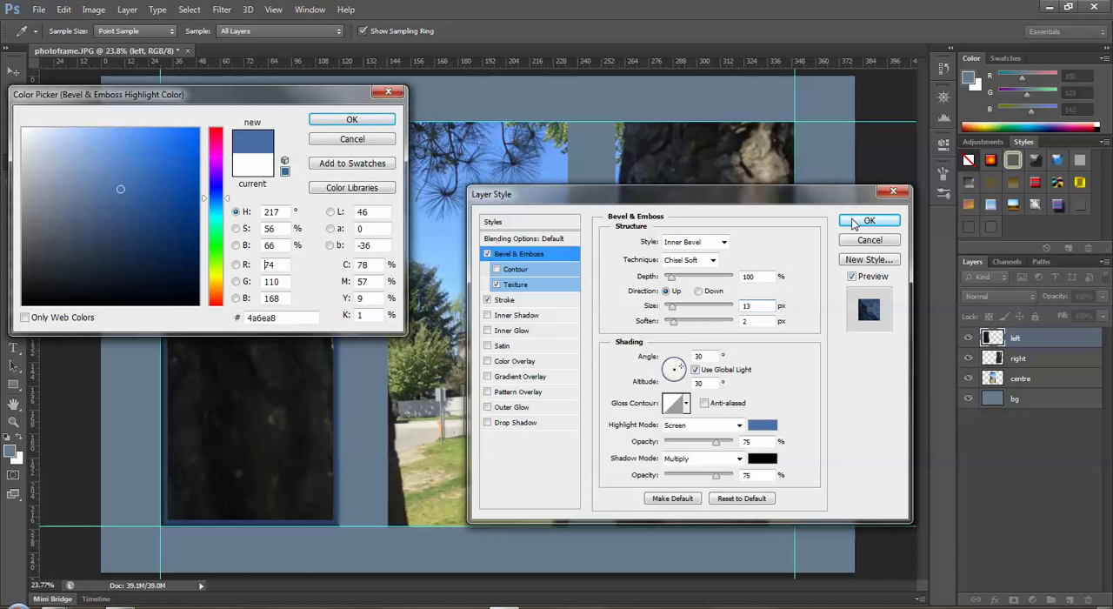
left_click(110, 153)
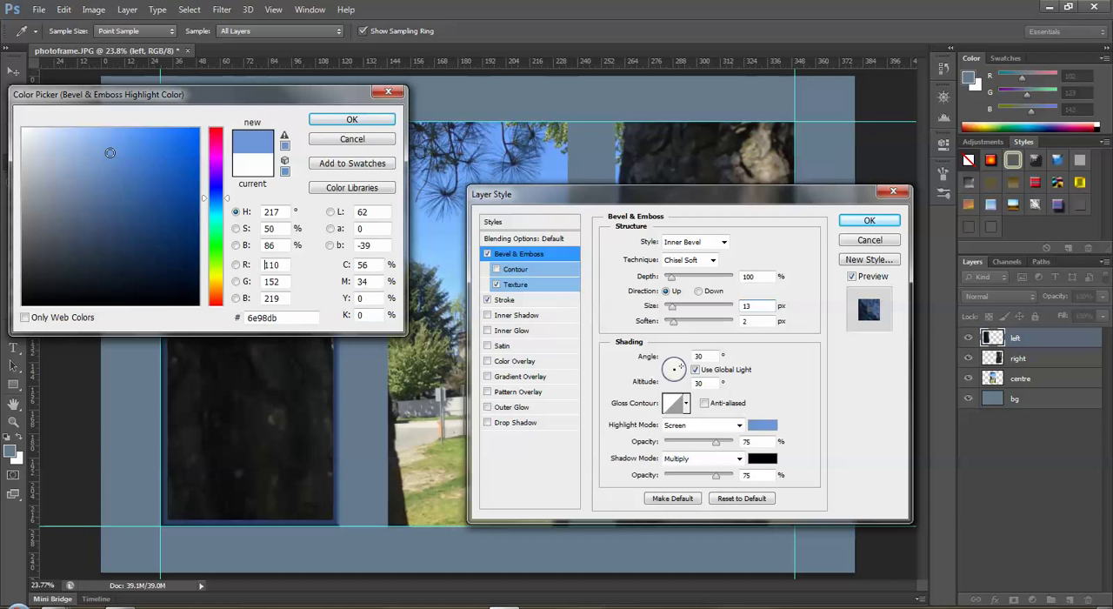
left_click(351, 119)
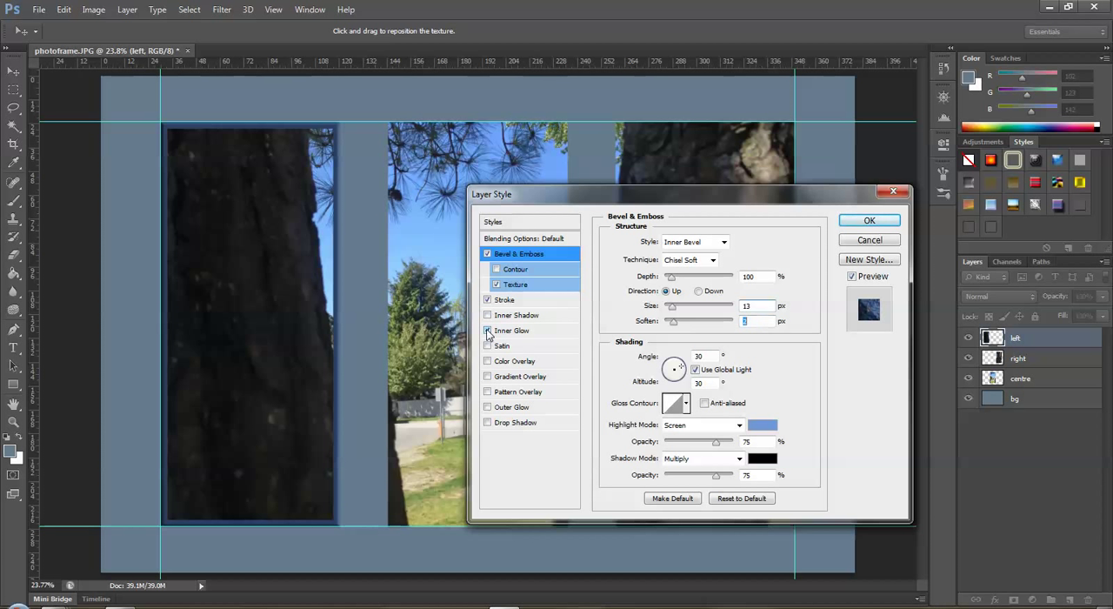
Add a light blue inner glow (noise 27, choke 38, size 57) and apply the layer style.
left_click(512, 330)
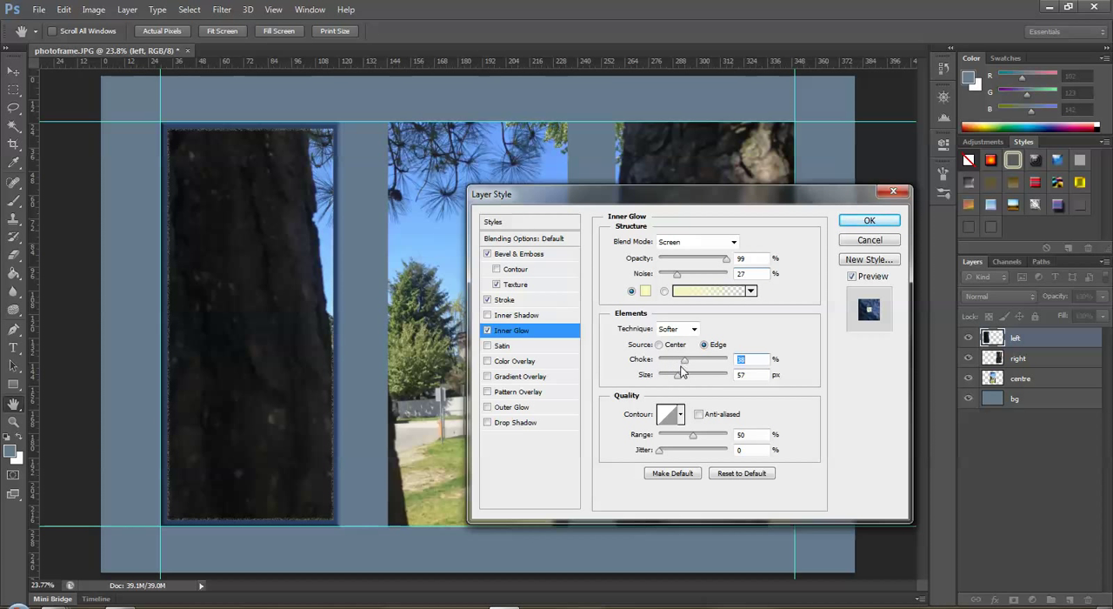
mouse_move(692, 389)
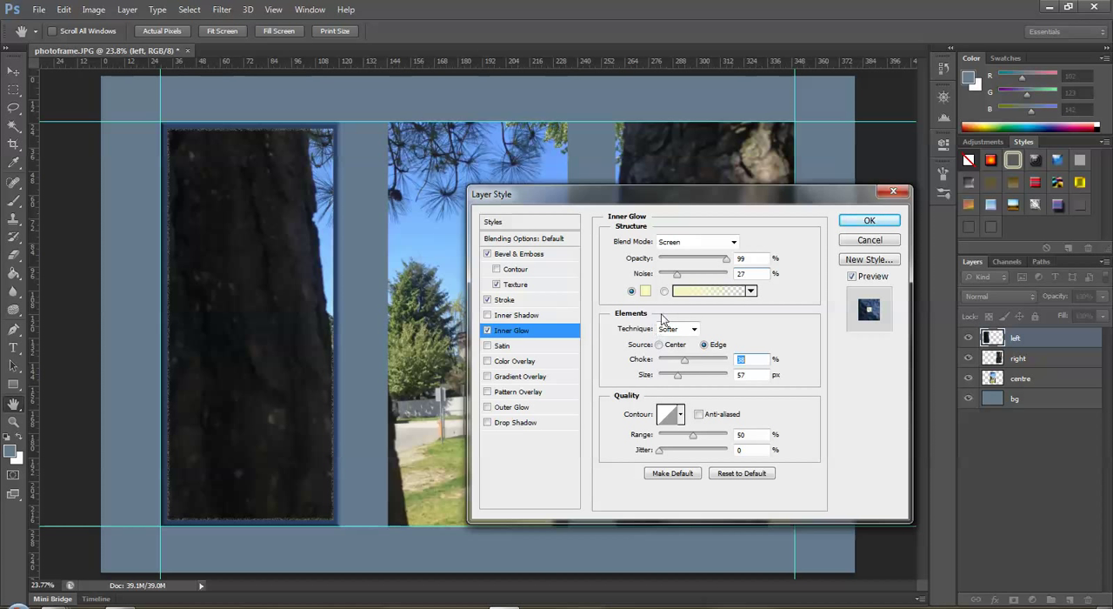
left_click(645, 290)
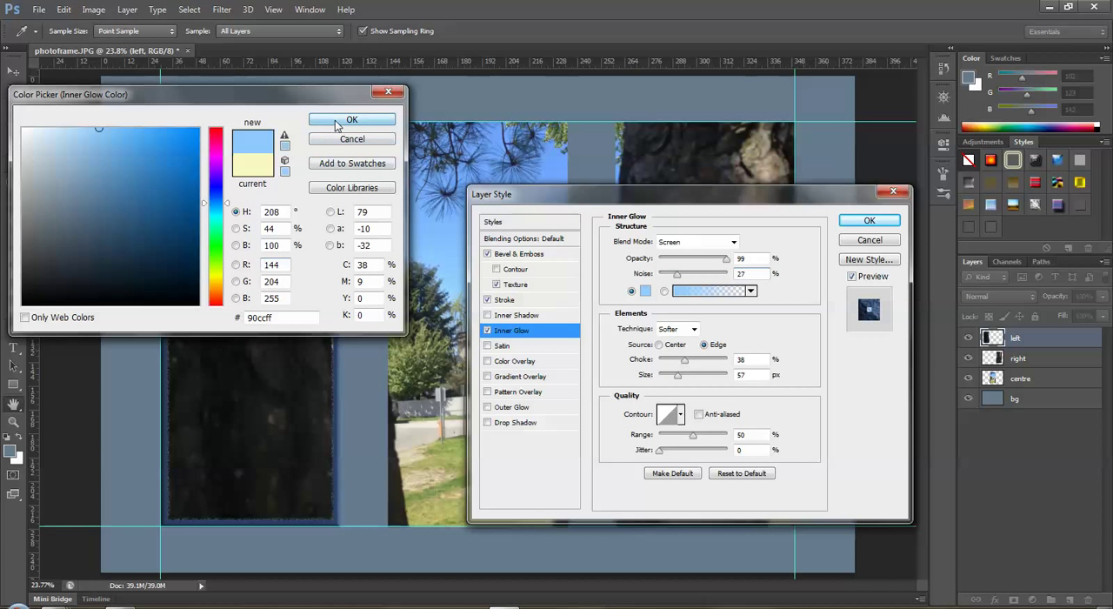
left_click(351, 119)
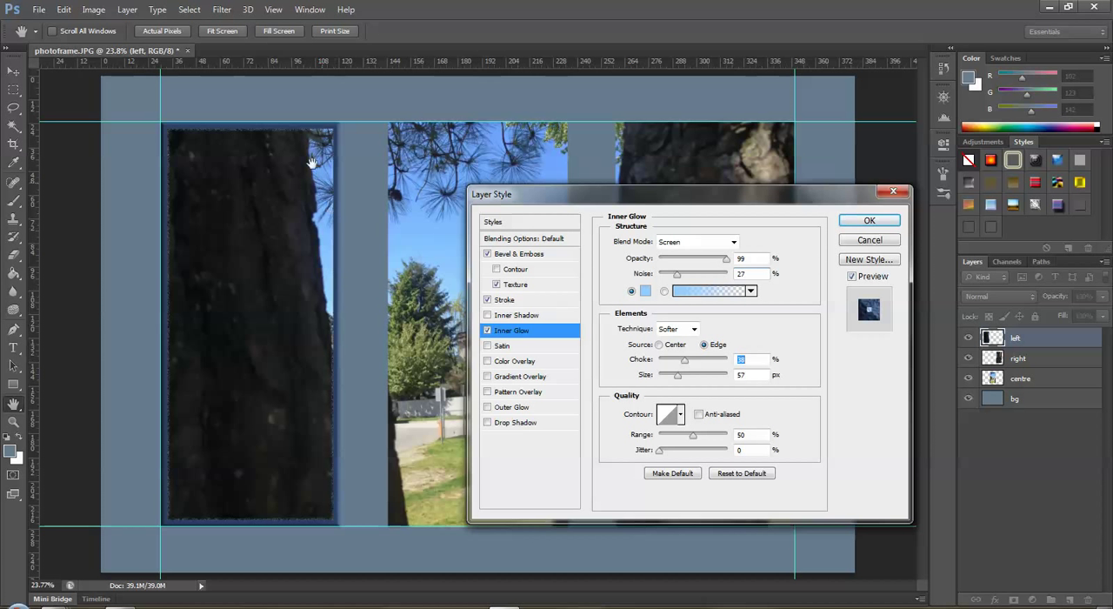
mouse_move(311, 510)
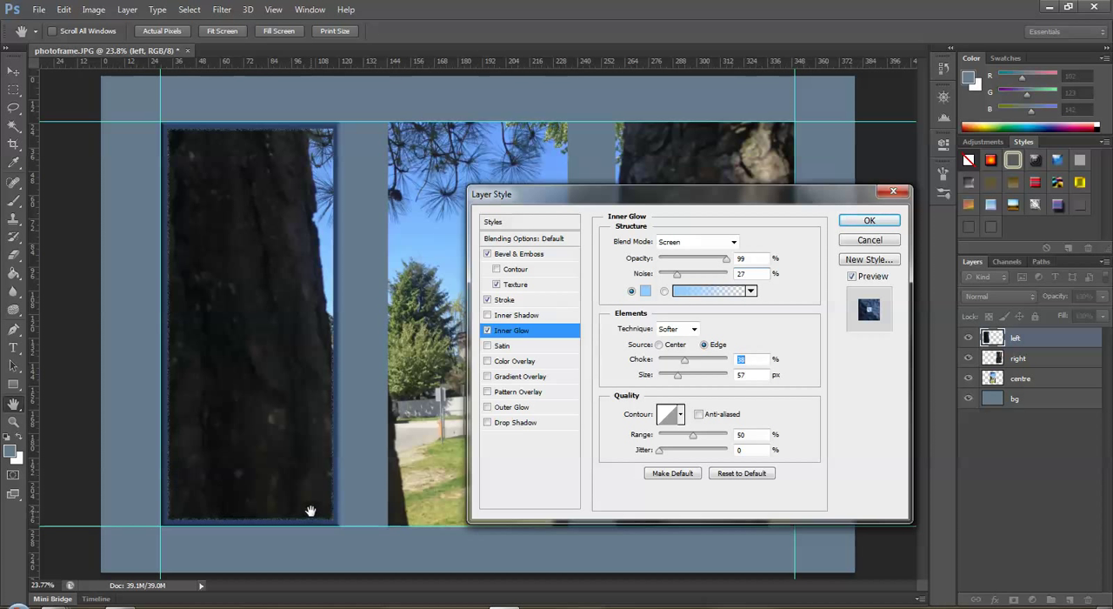
left_click(869, 220)
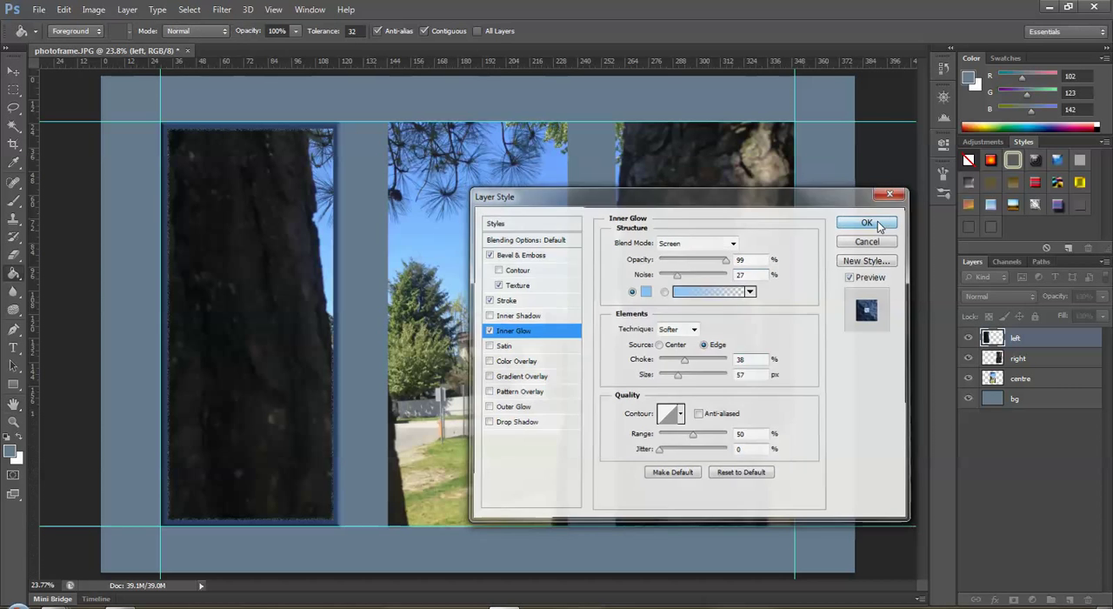
left_click(866, 222)
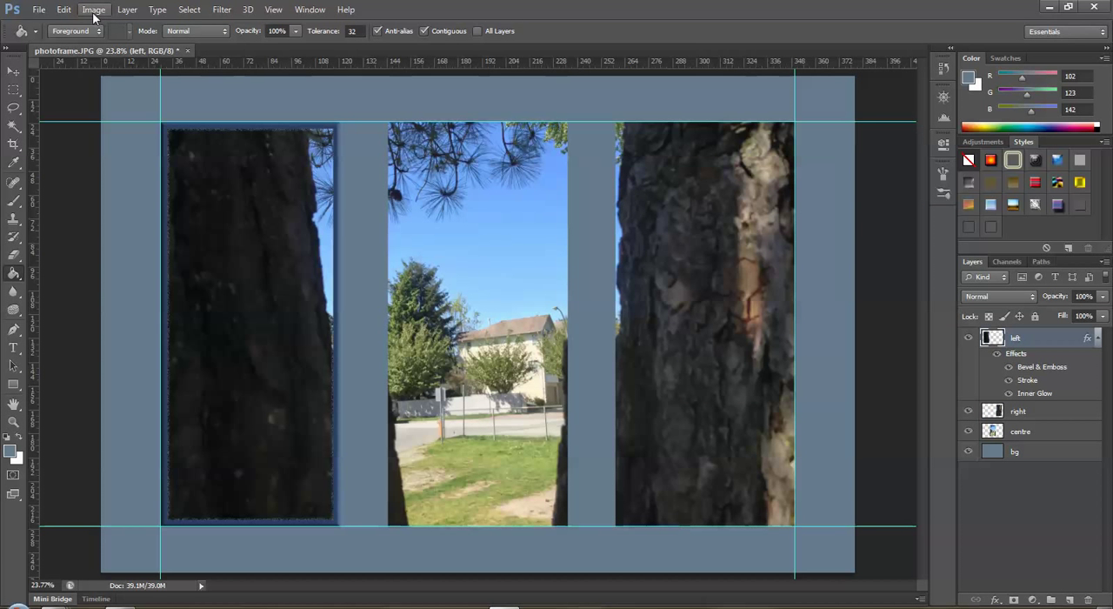
Copy the left panel's layer style, select the right and centre layers, and reopen the Layer menu.
left_click(127, 10)
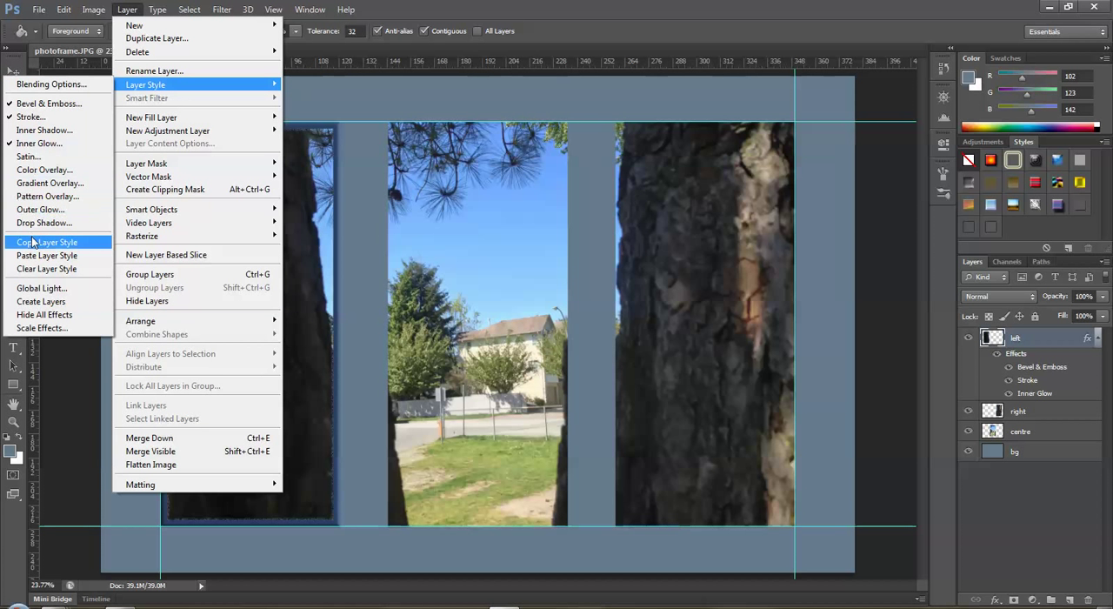
left_click(47, 242)
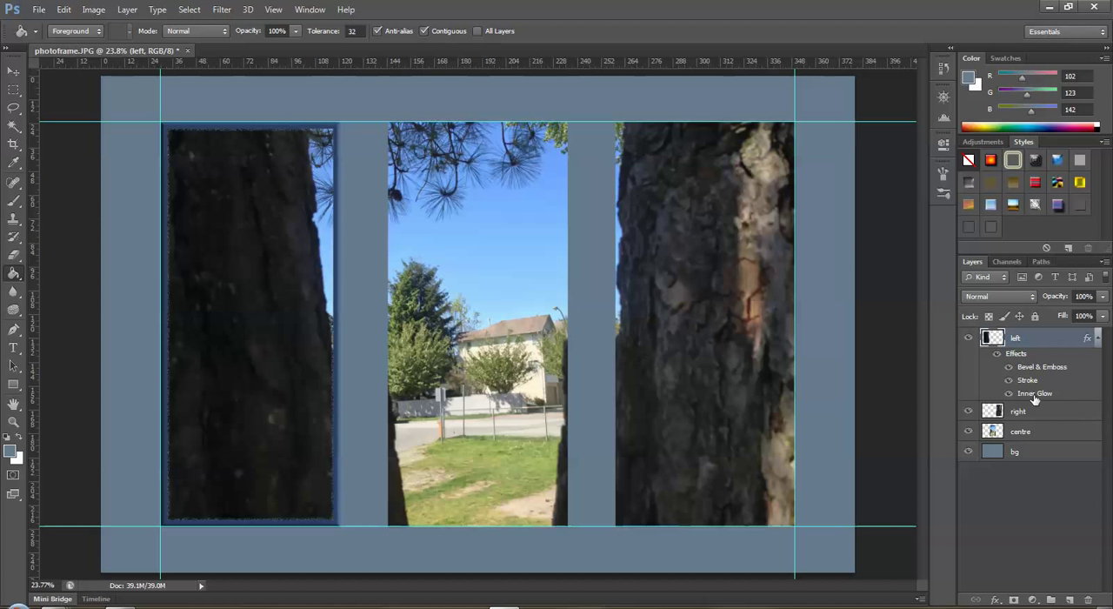
left_click(1019, 410)
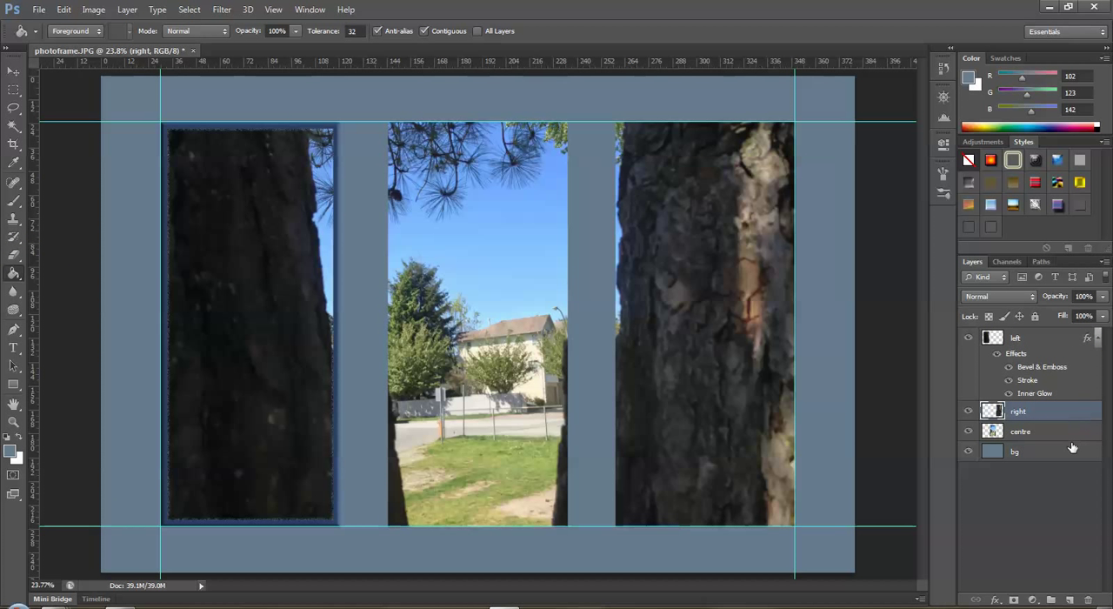
mouse_move(1039, 416)
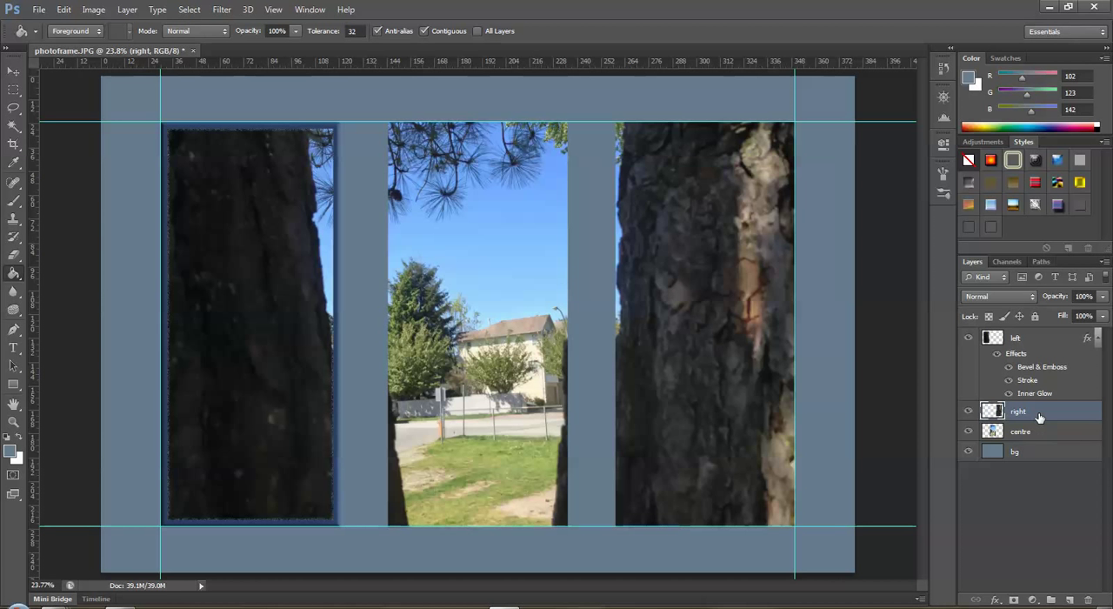
mouse_move(1053, 435)
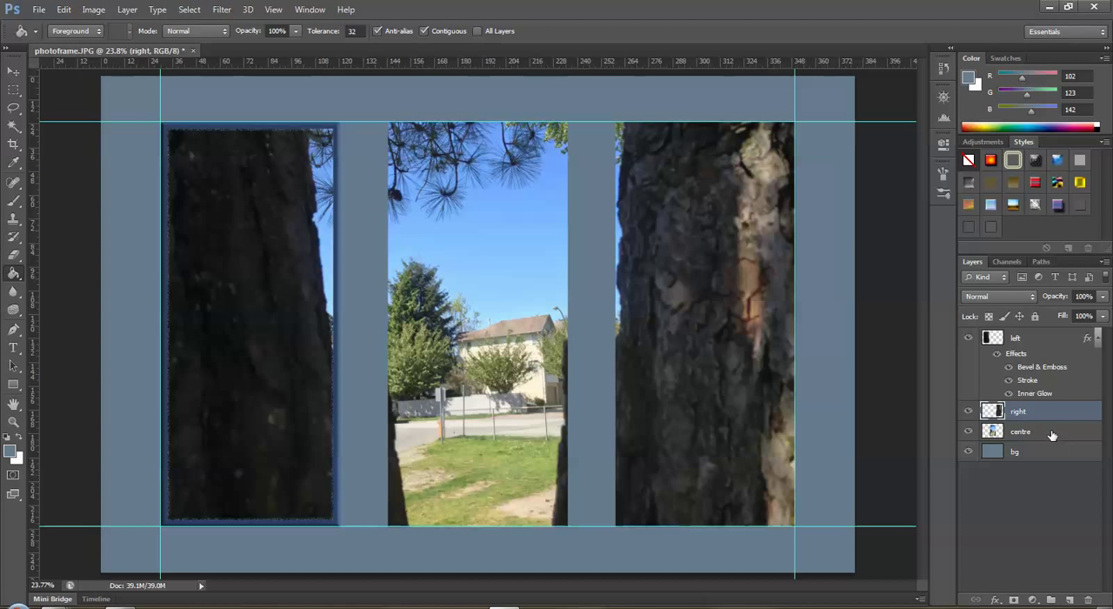
left_click(1020, 430)
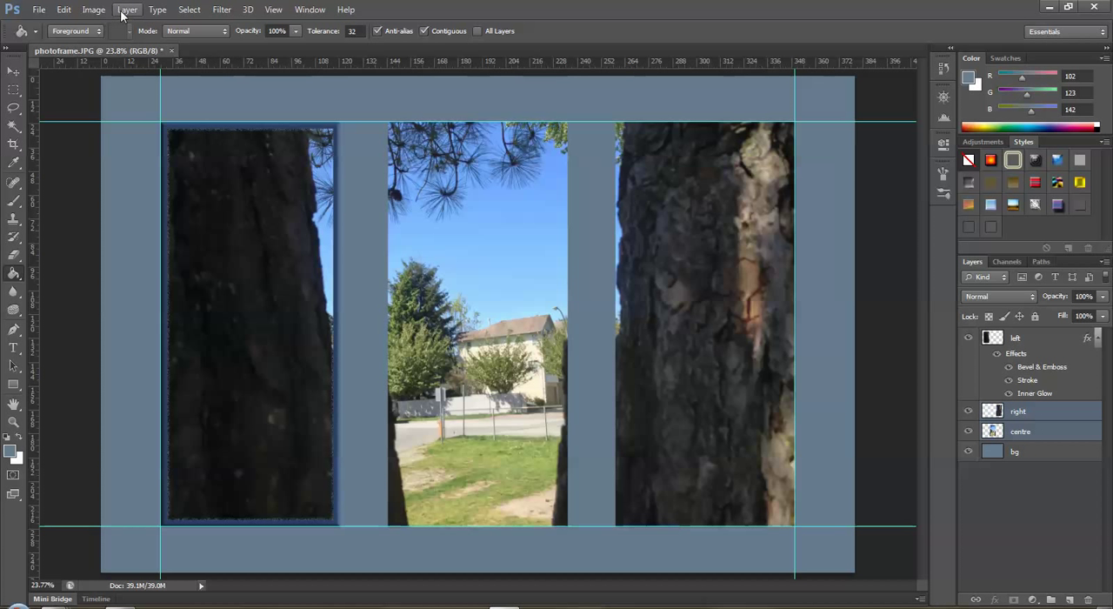
left_click(127, 10)
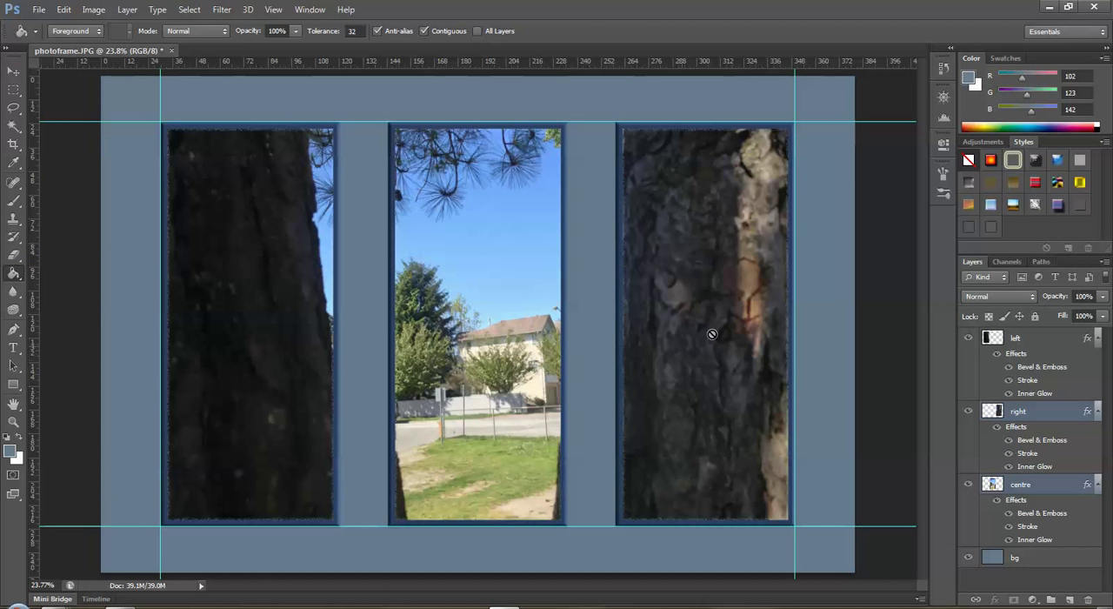
mouse_move(521, 365)
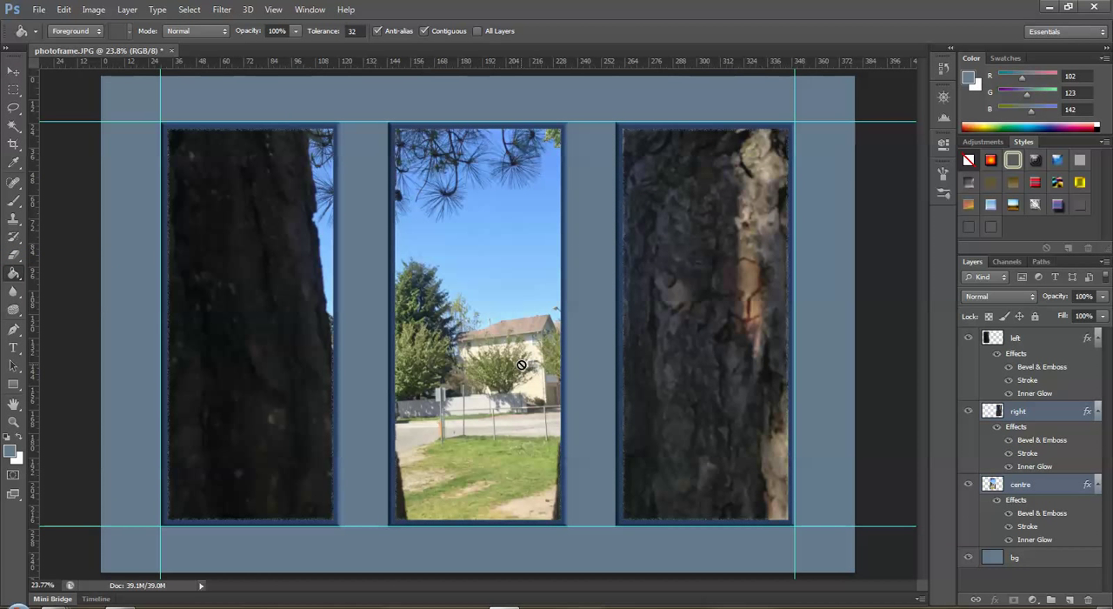